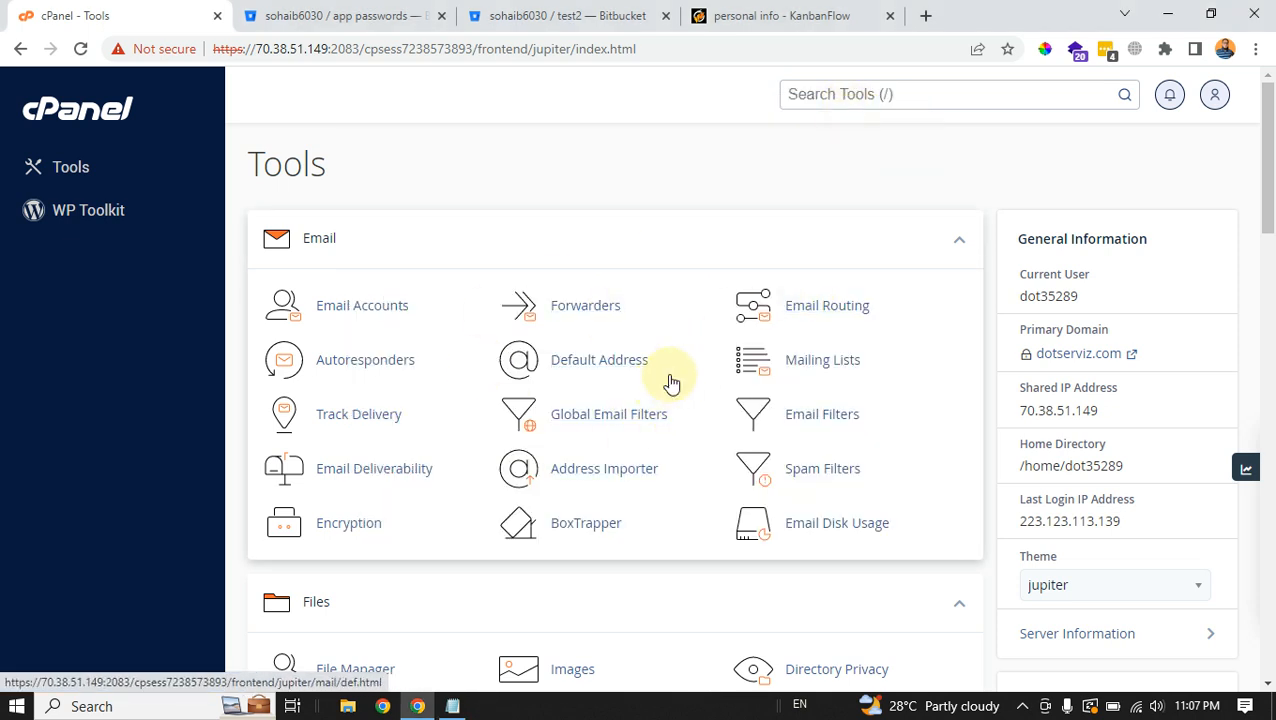
pyautogui.moveTo(818, 210)
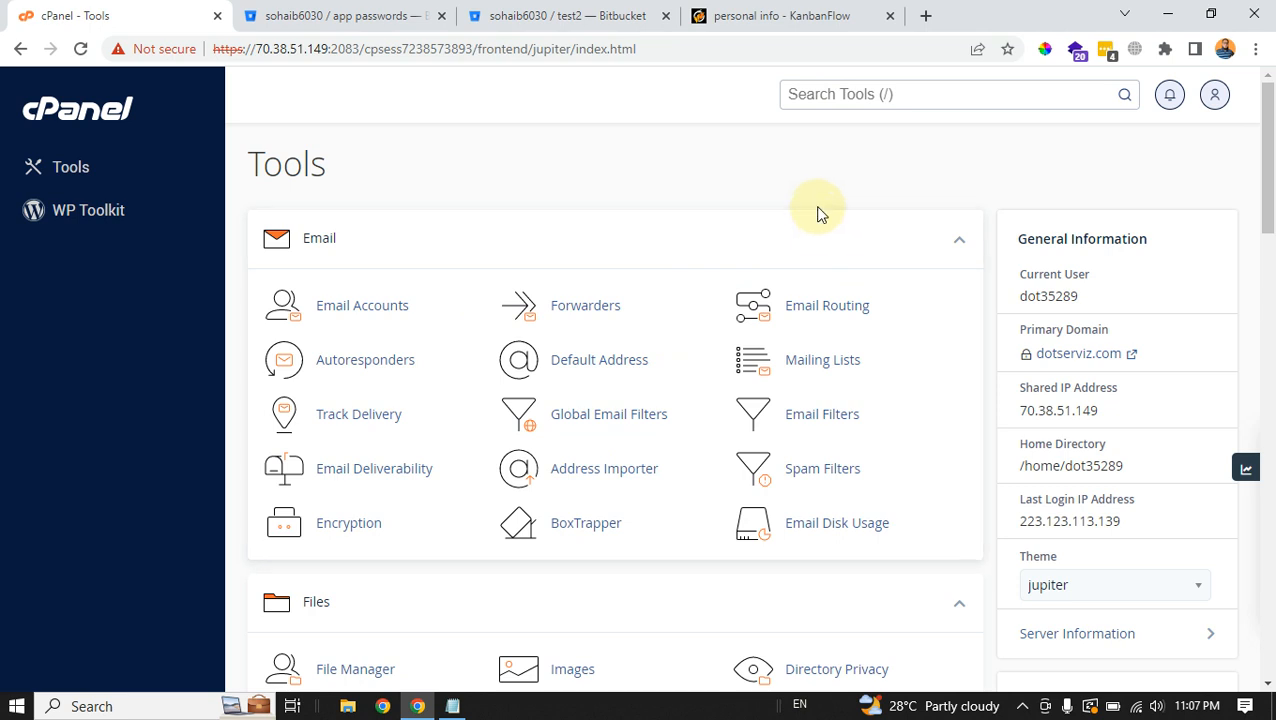
pyautogui.moveTo(692, 217)
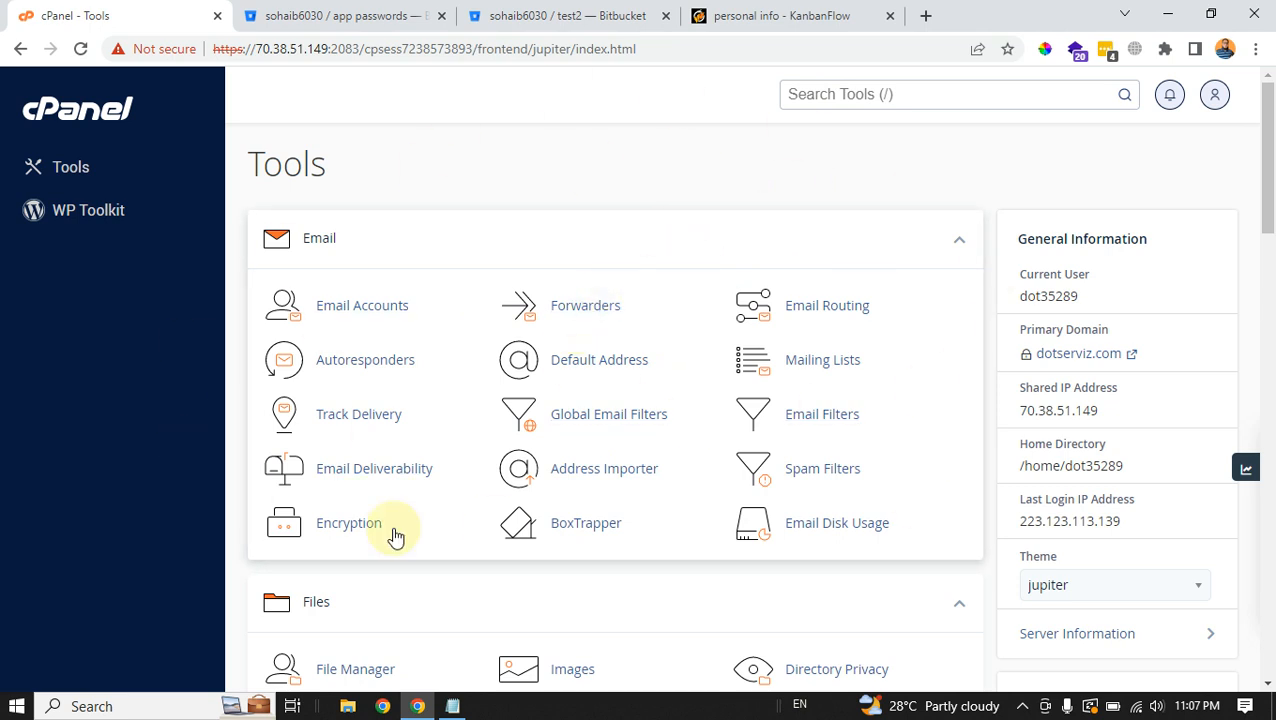
pyautogui.moveTo(447, 293)
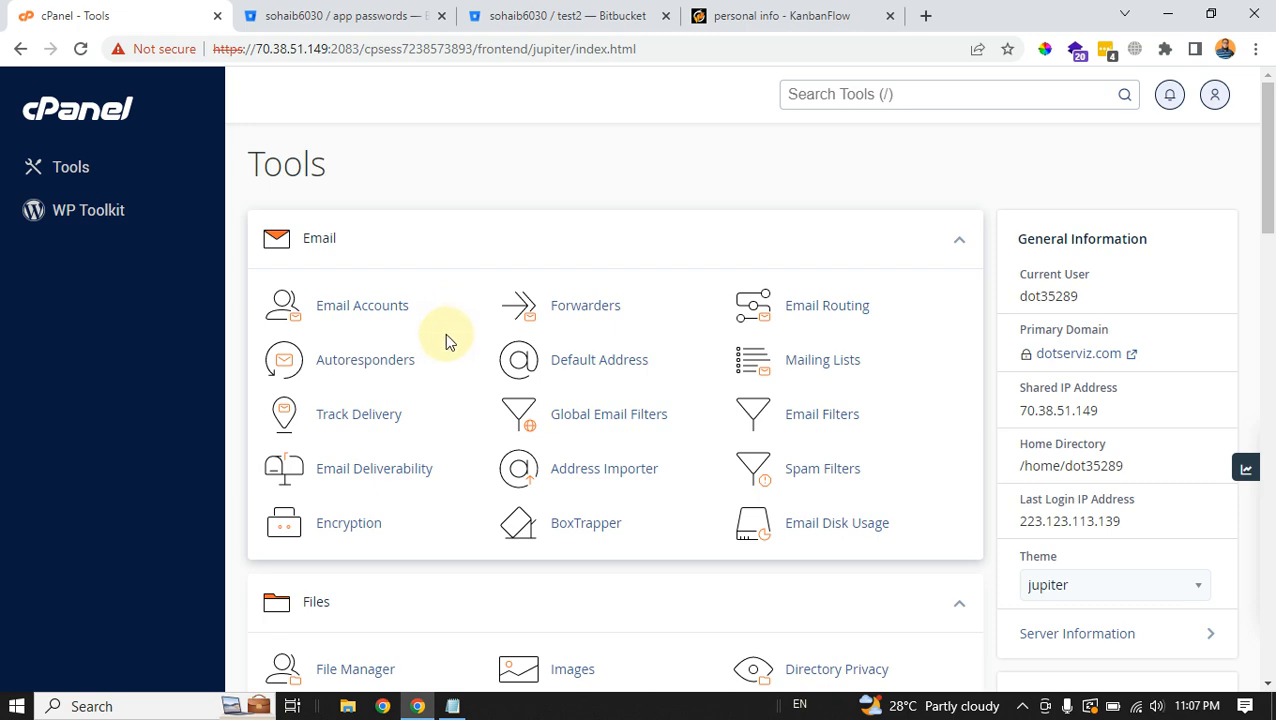
# Scroll down to the Advanced section and launch cPanel's Terminal
pyautogui.scroll(-3)
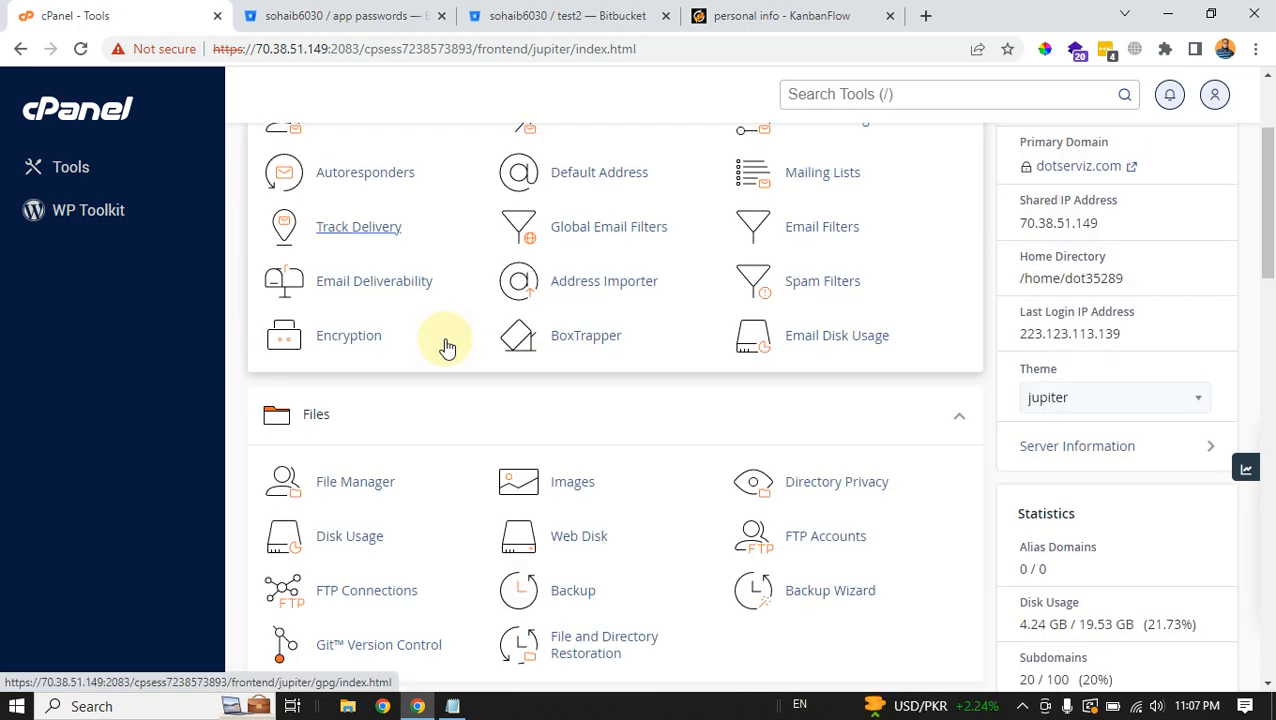
pyautogui.scroll(-3)
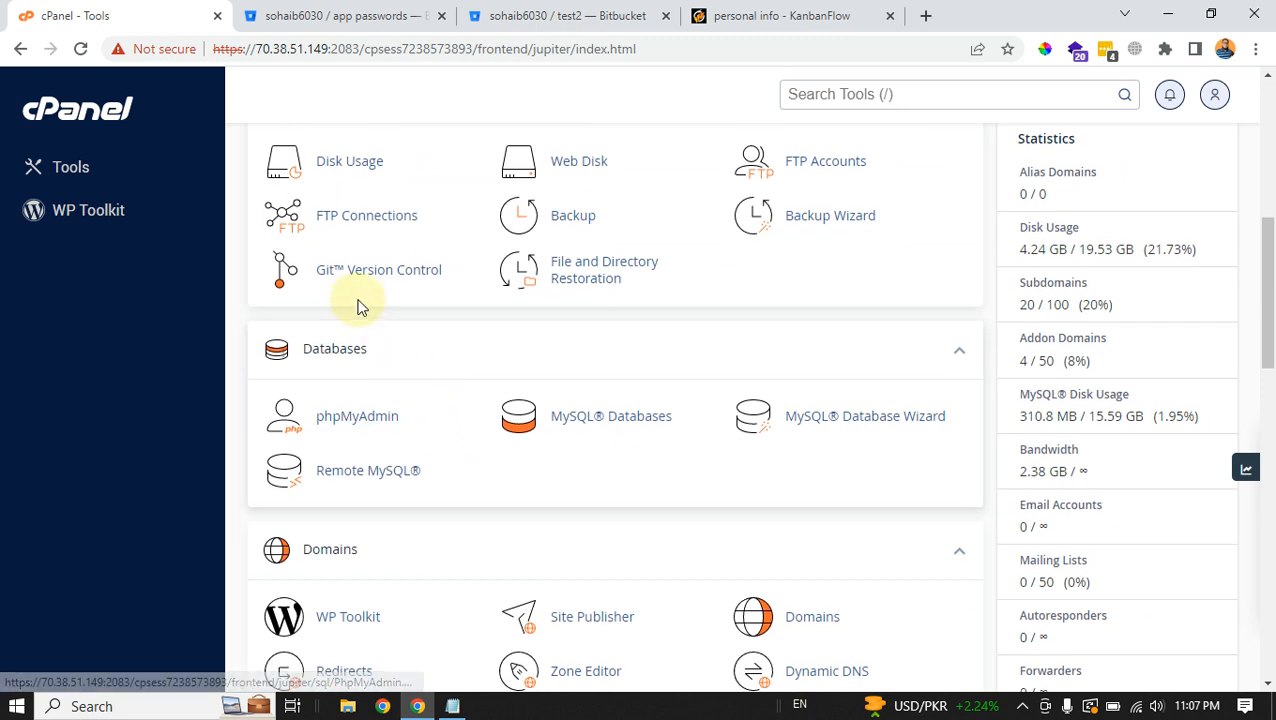
pyautogui.moveTo(350, 203)
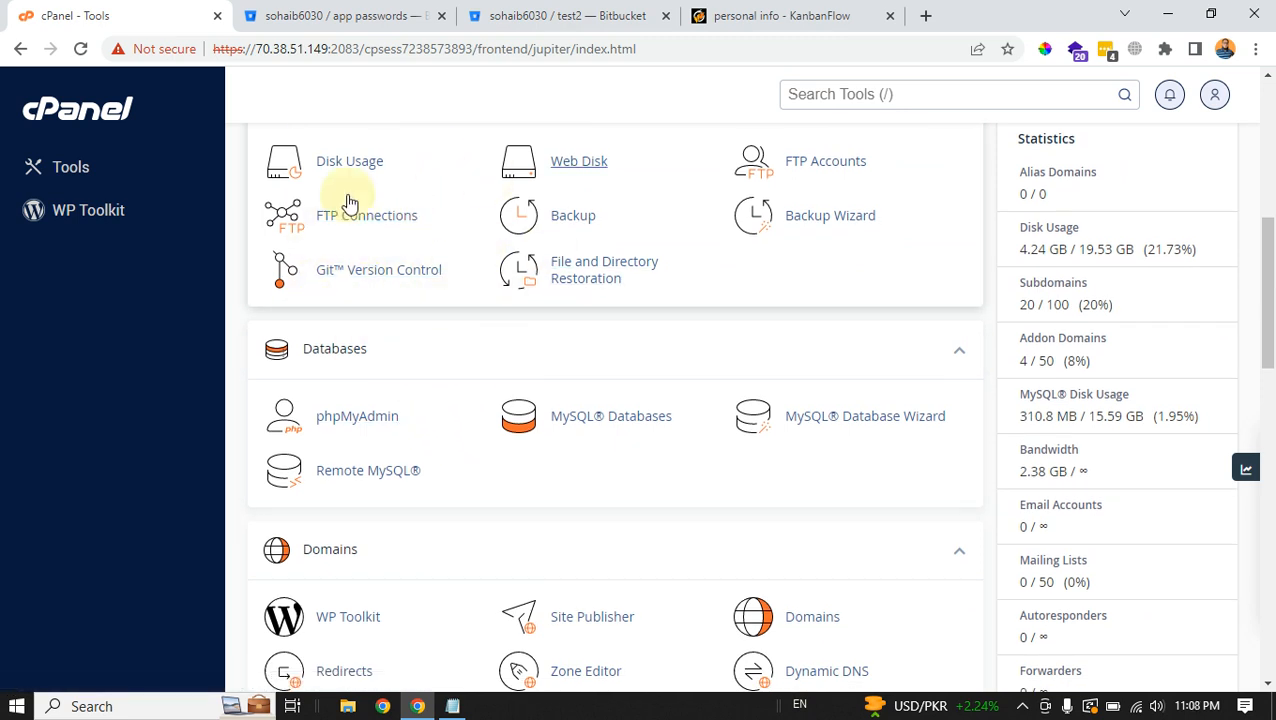
pyautogui.moveTo(415, 222)
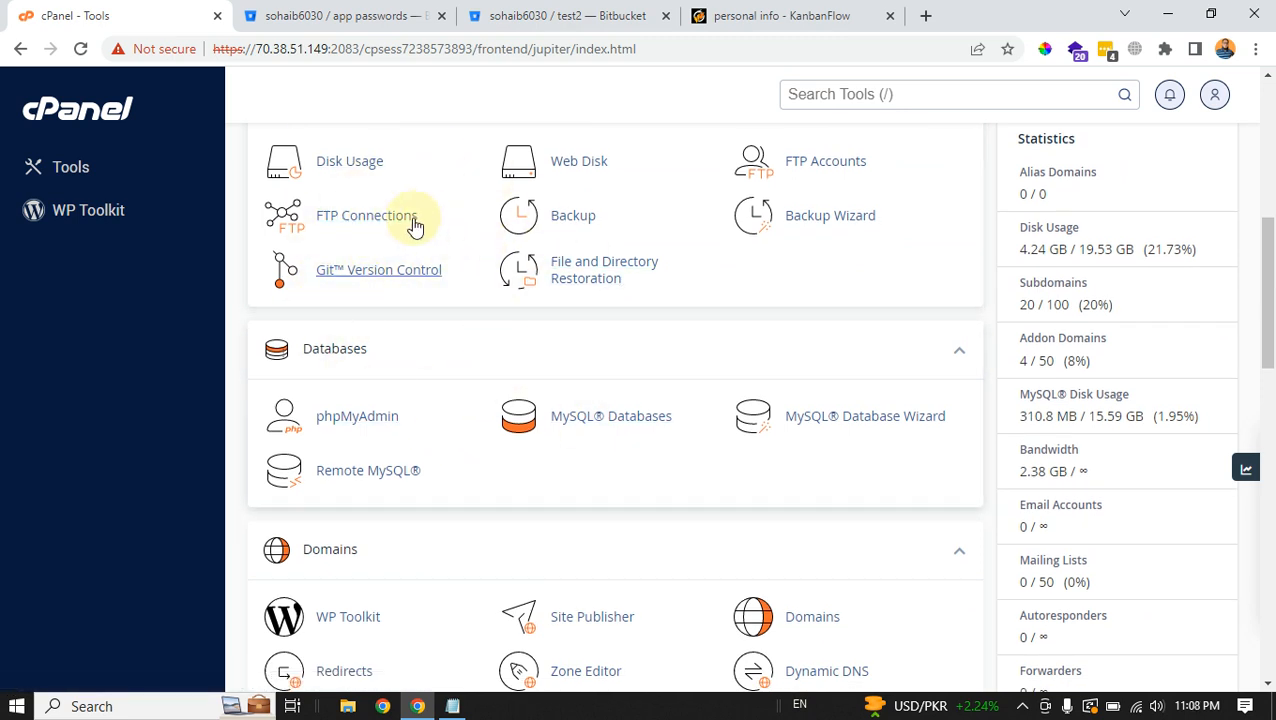
pyautogui.moveTo(366, 215)
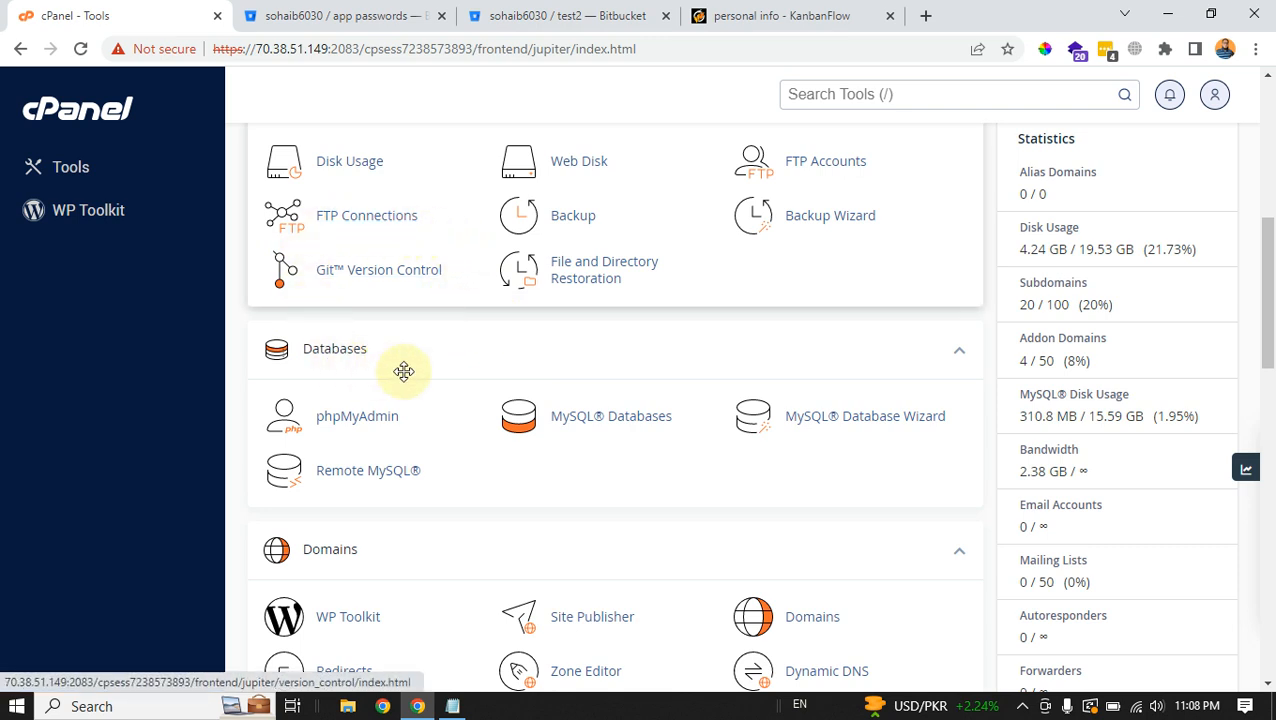
pyautogui.moveTo(510, 424)
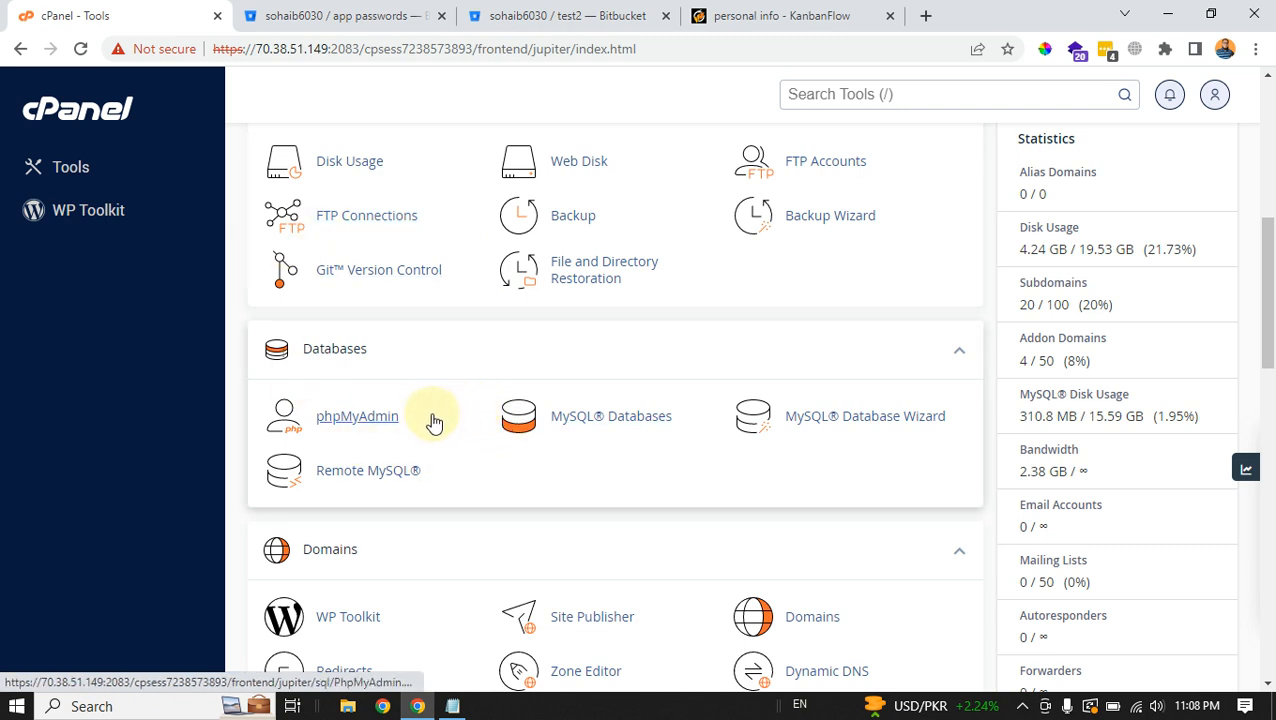
pyautogui.scroll(-3)
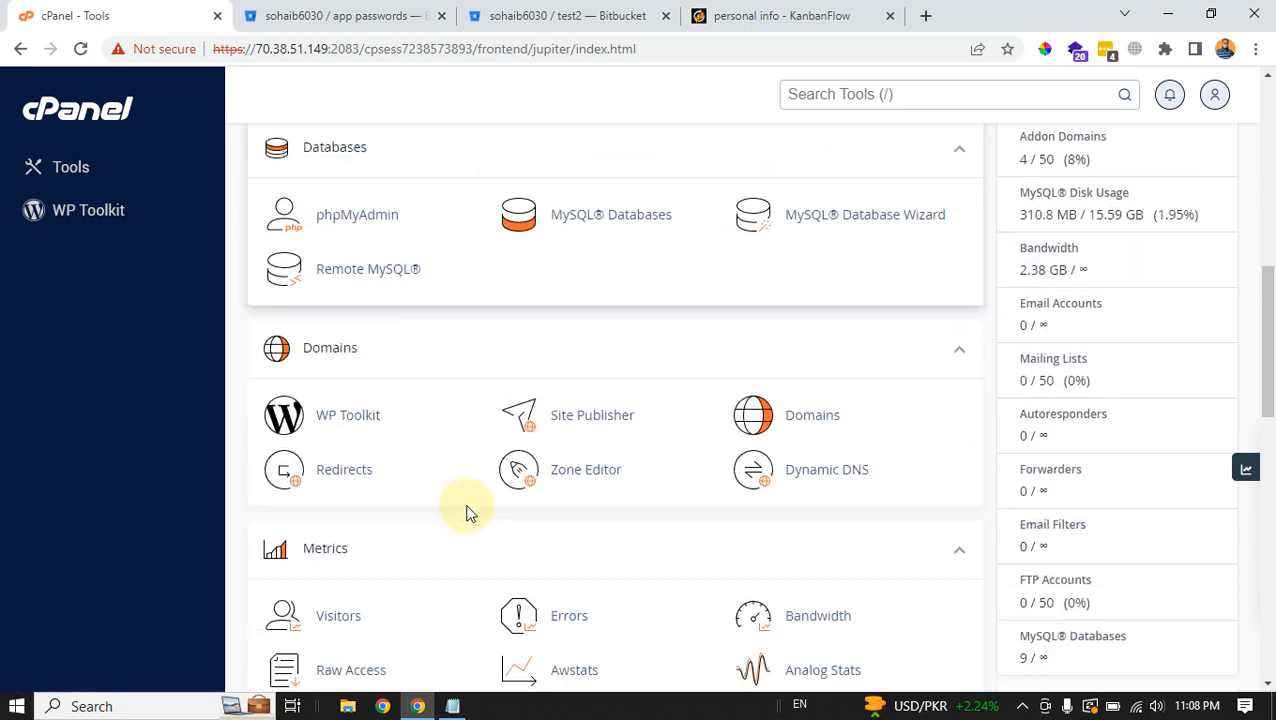
pyautogui.scroll(-3)
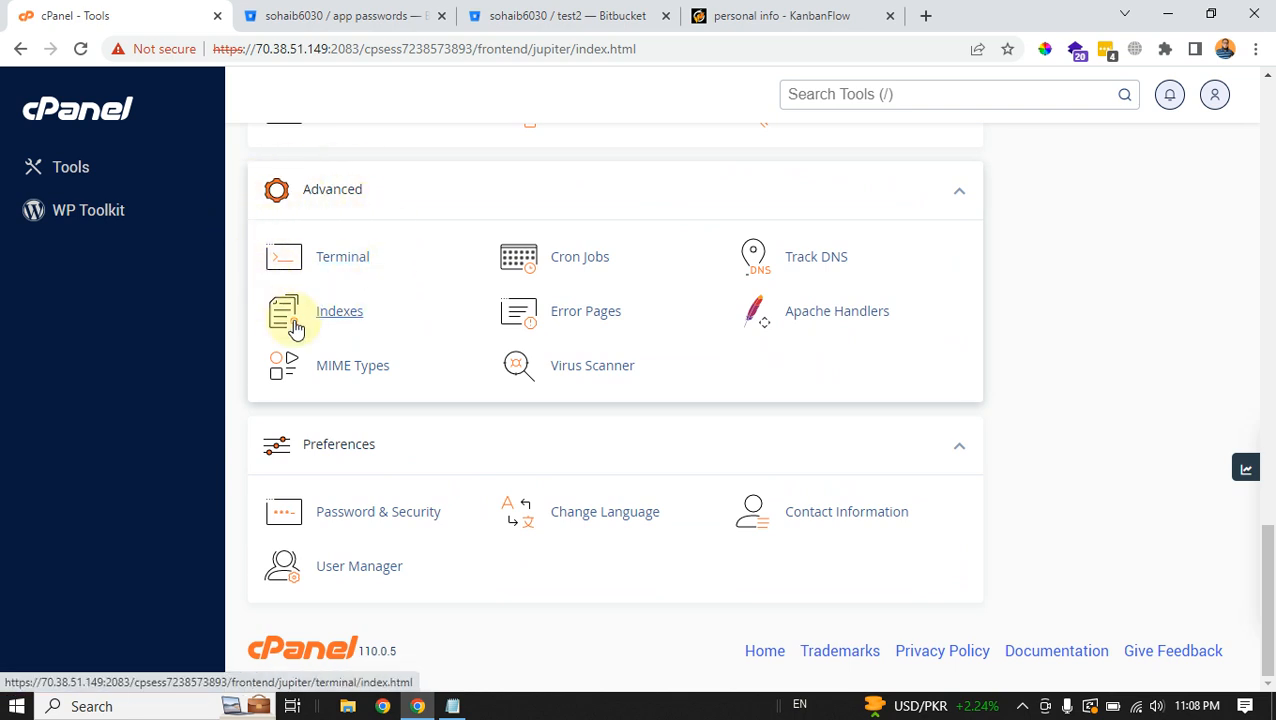
pyautogui.moveTo(255, 275)
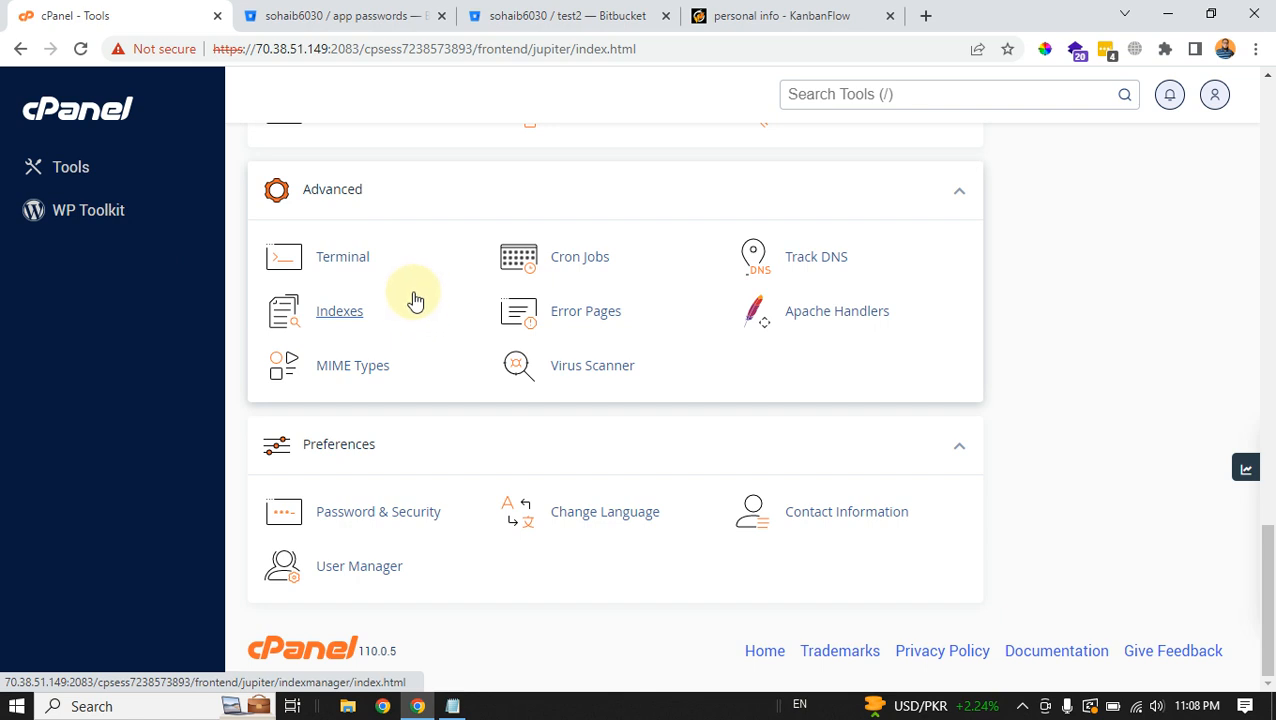
pyautogui.moveTo(255, 262)
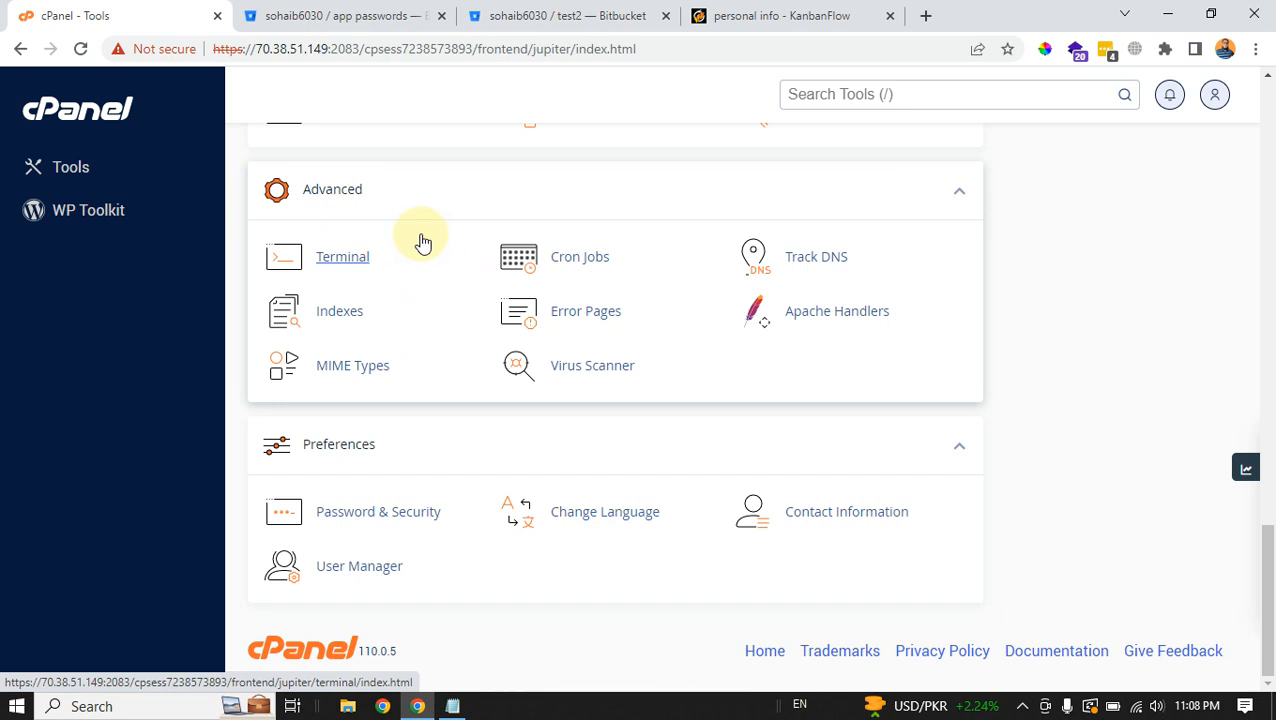
pyautogui.moveTo(247, 227)
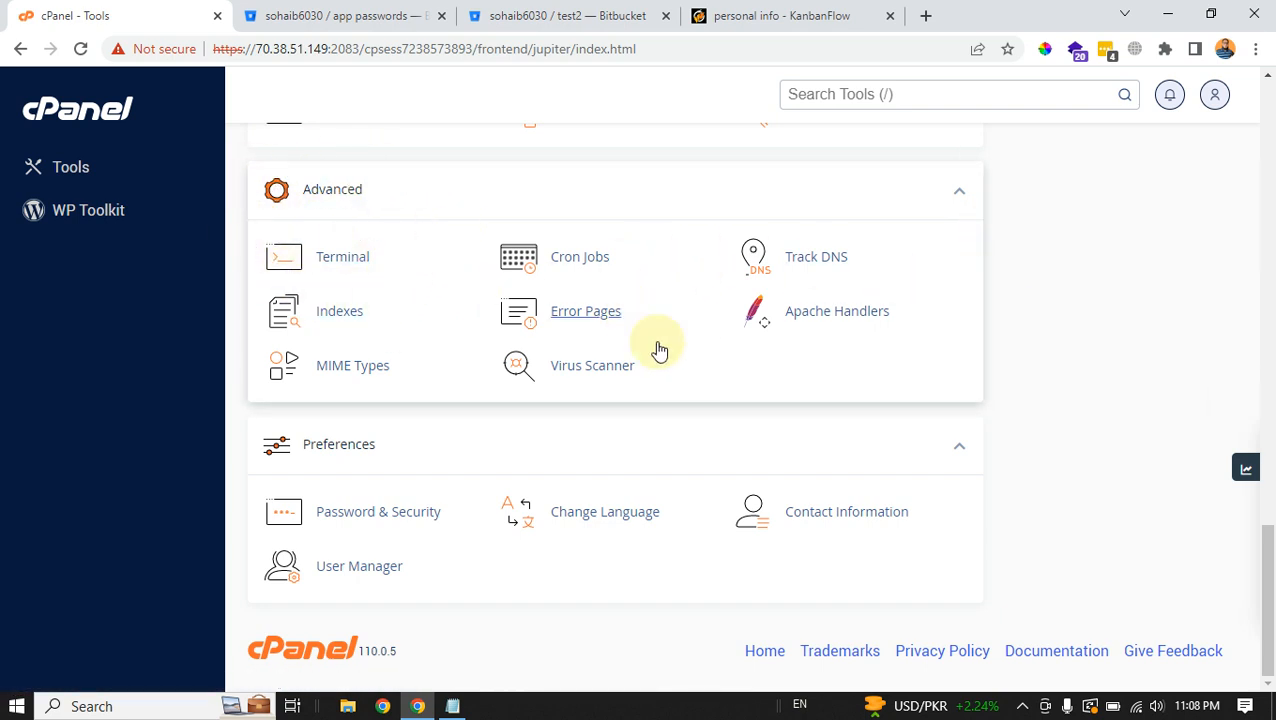
pyautogui.moveTo(342, 256)
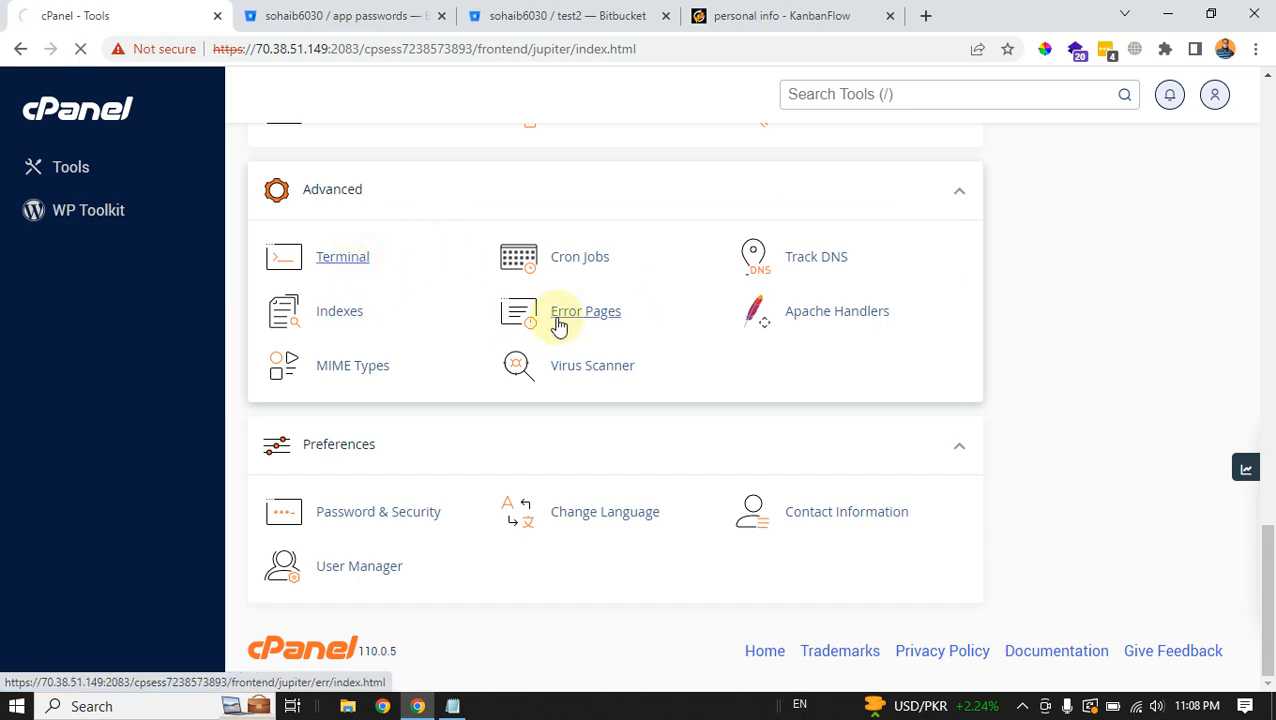
pyautogui.click(342, 256)
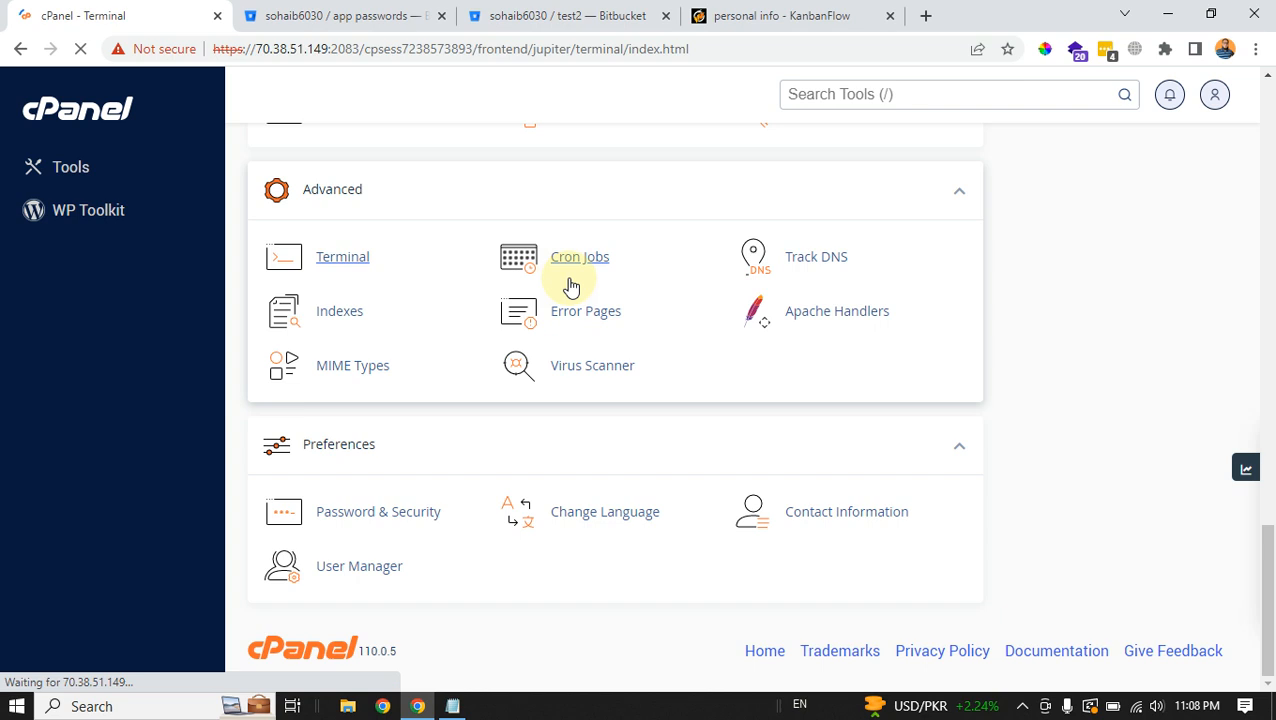
pyautogui.click(342, 256)
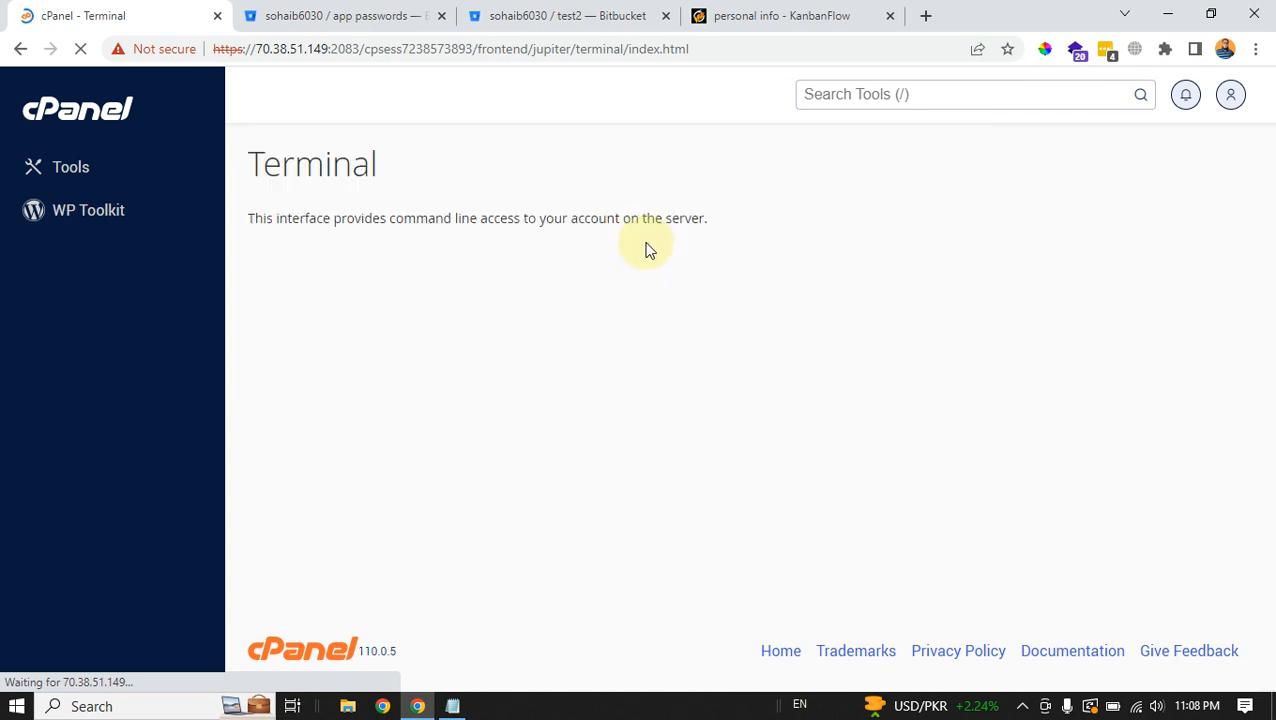
pyautogui.moveTo(700, 305)
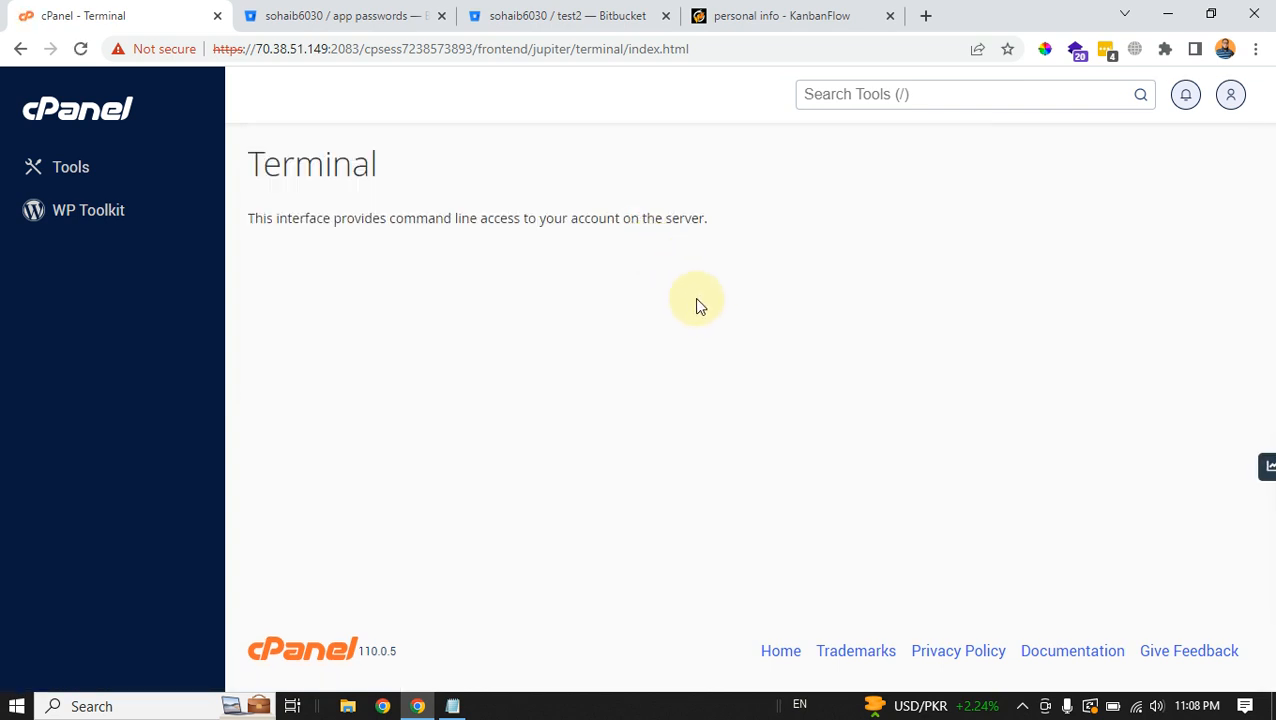
pyautogui.moveTo(620, 312)
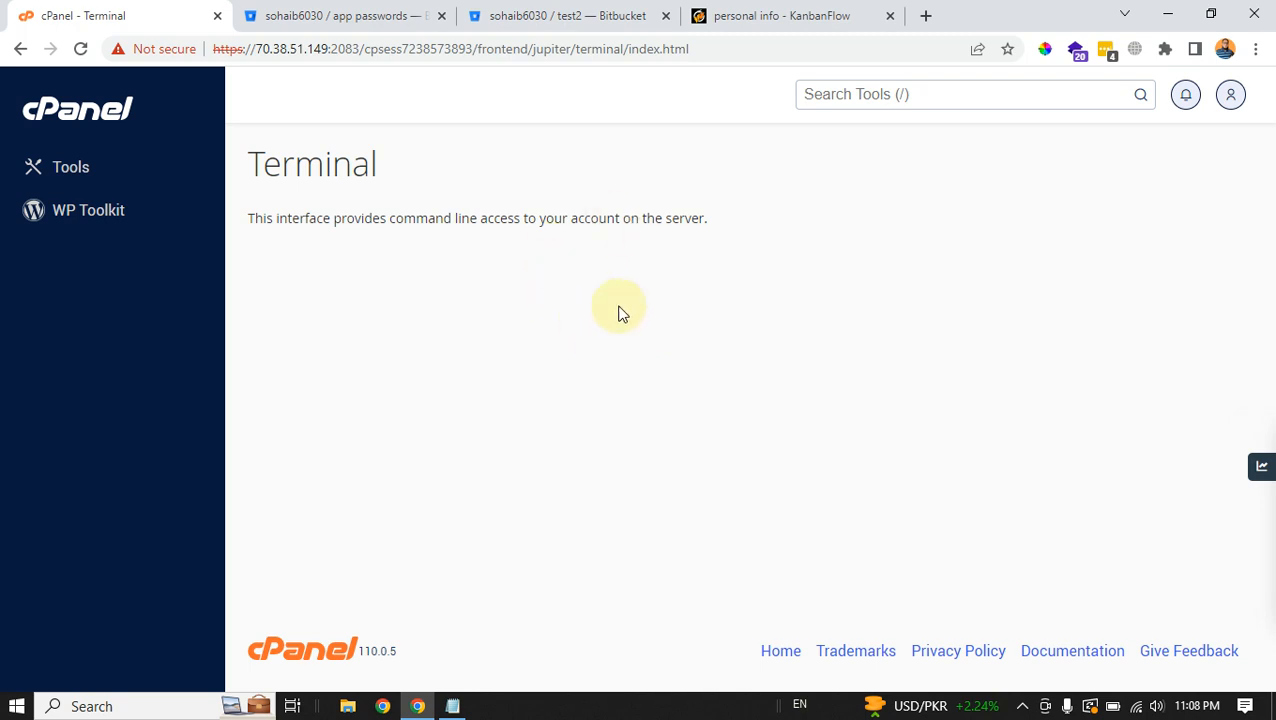
pyautogui.moveTo(630, 318)
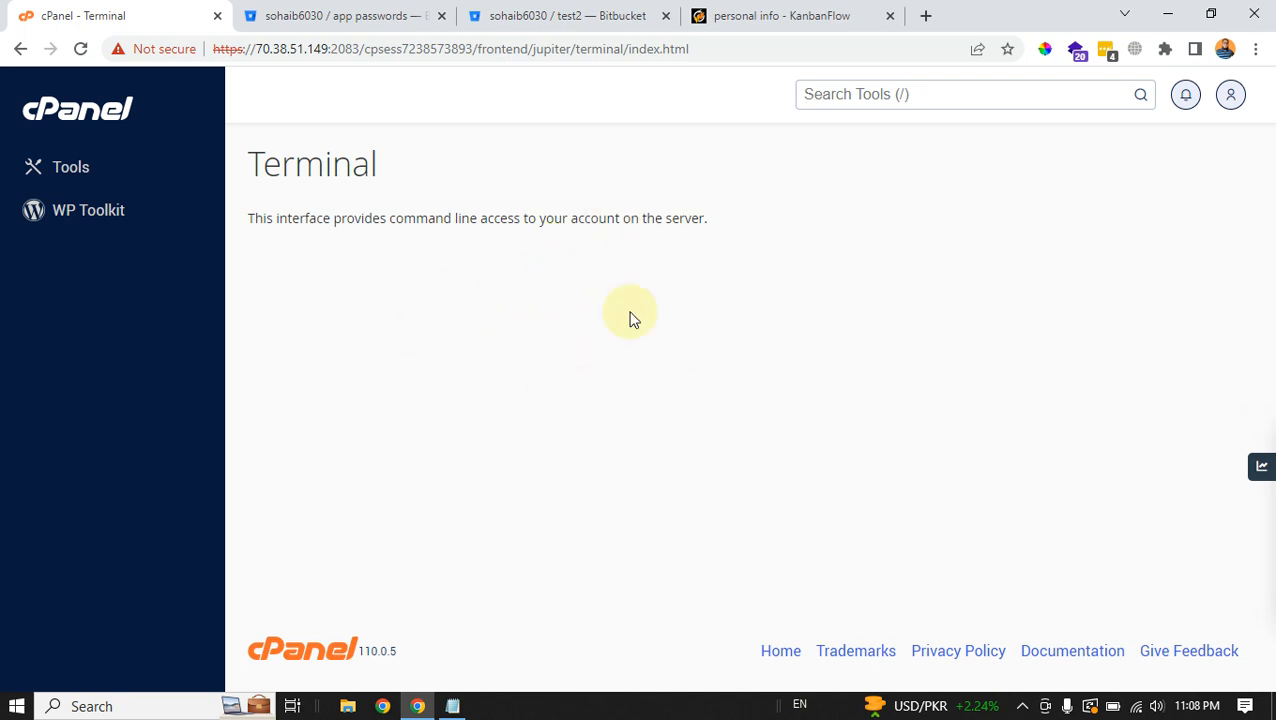
pyautogui.moveTo(493, 420)
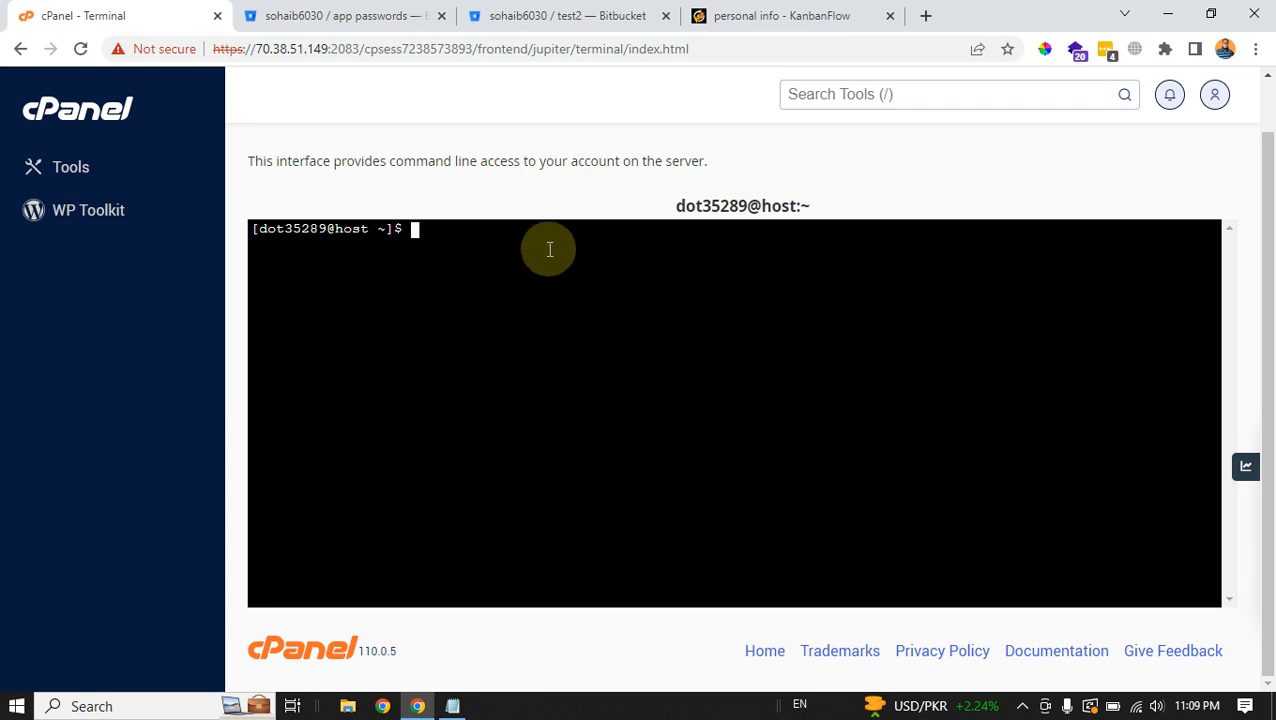
pyautogui.moveTo(365, 283)
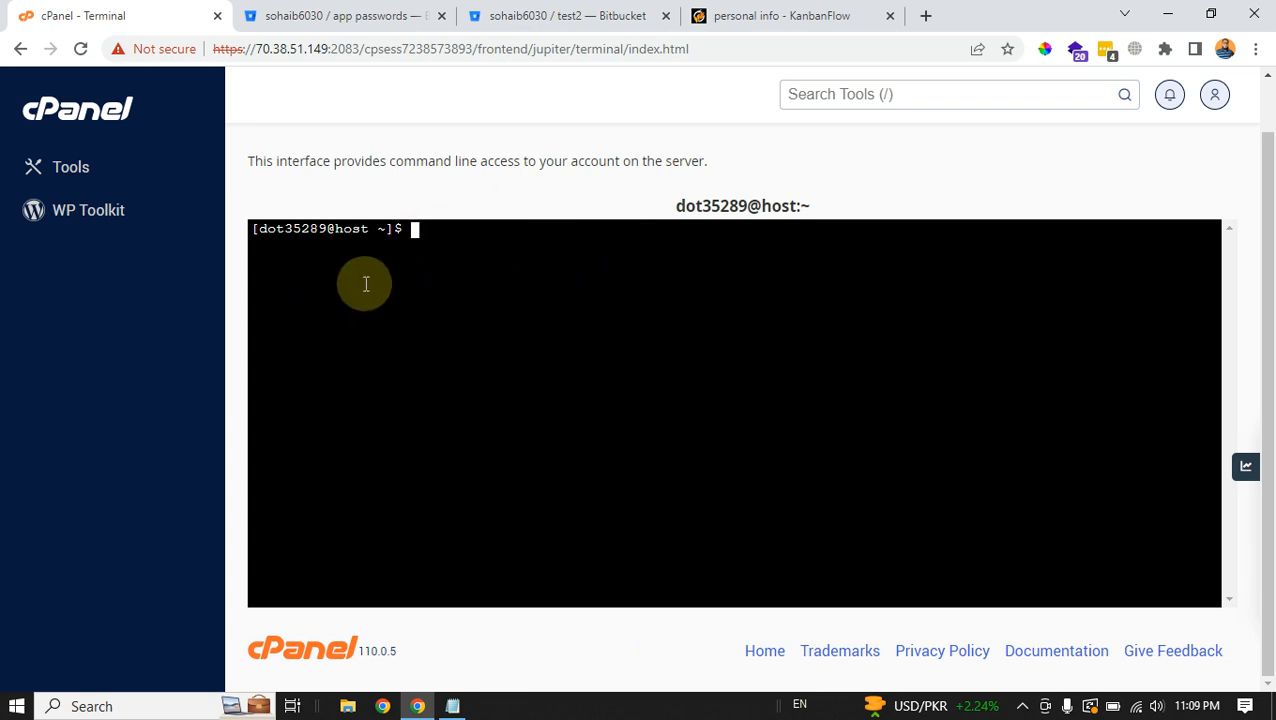
pyautogui.moveTo(399, 282)
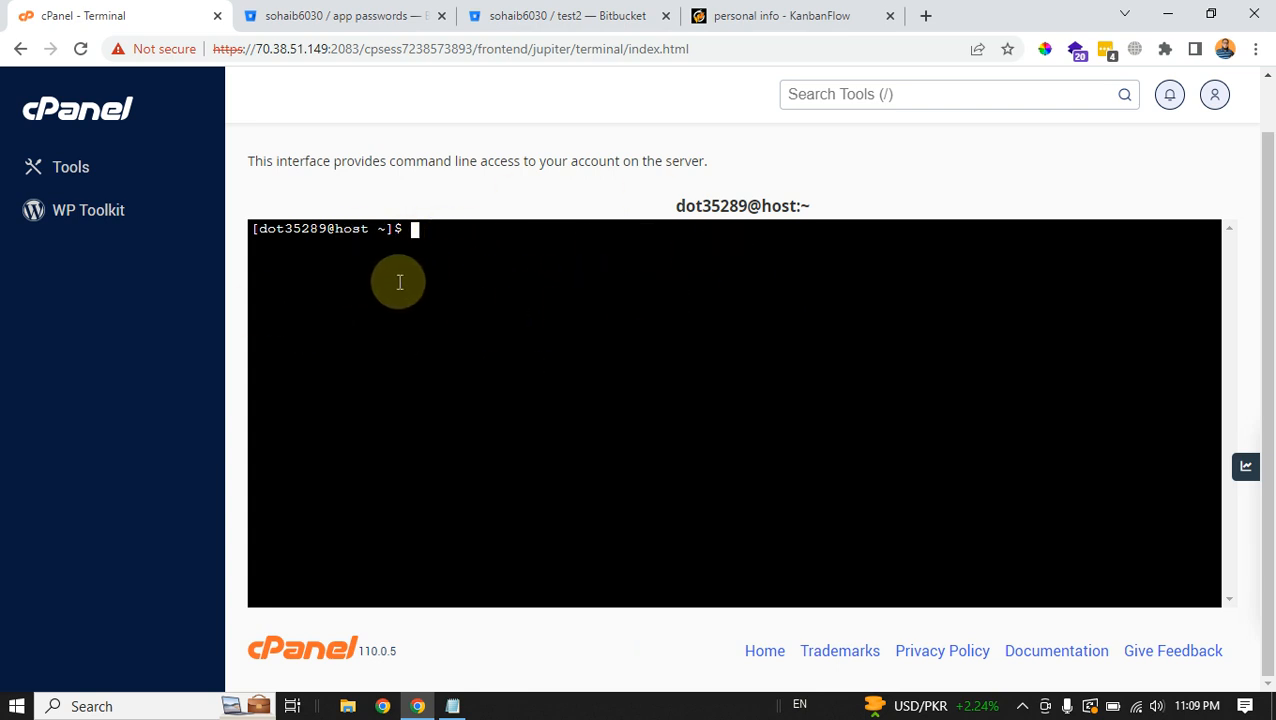
pyautogui.moveTo(412, 282)
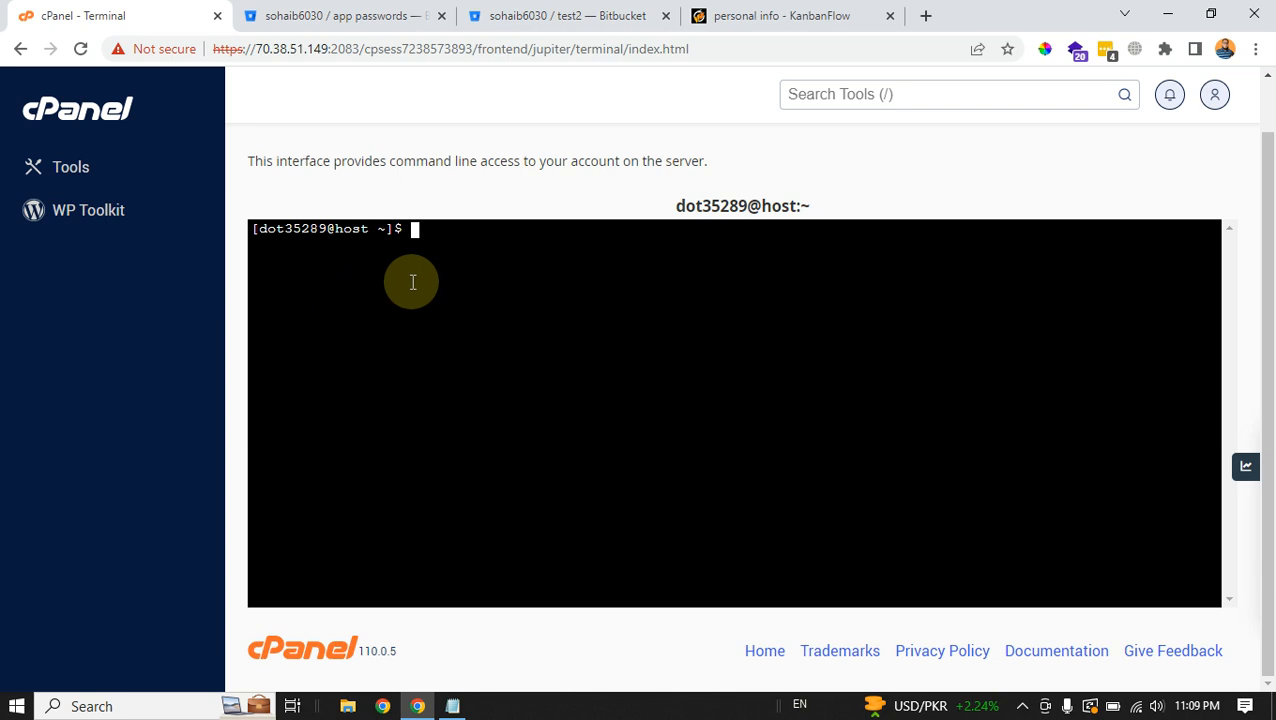
# In the terminal, enter public_html, create a folder named test, and cd into it
pyautogui.write('cd')
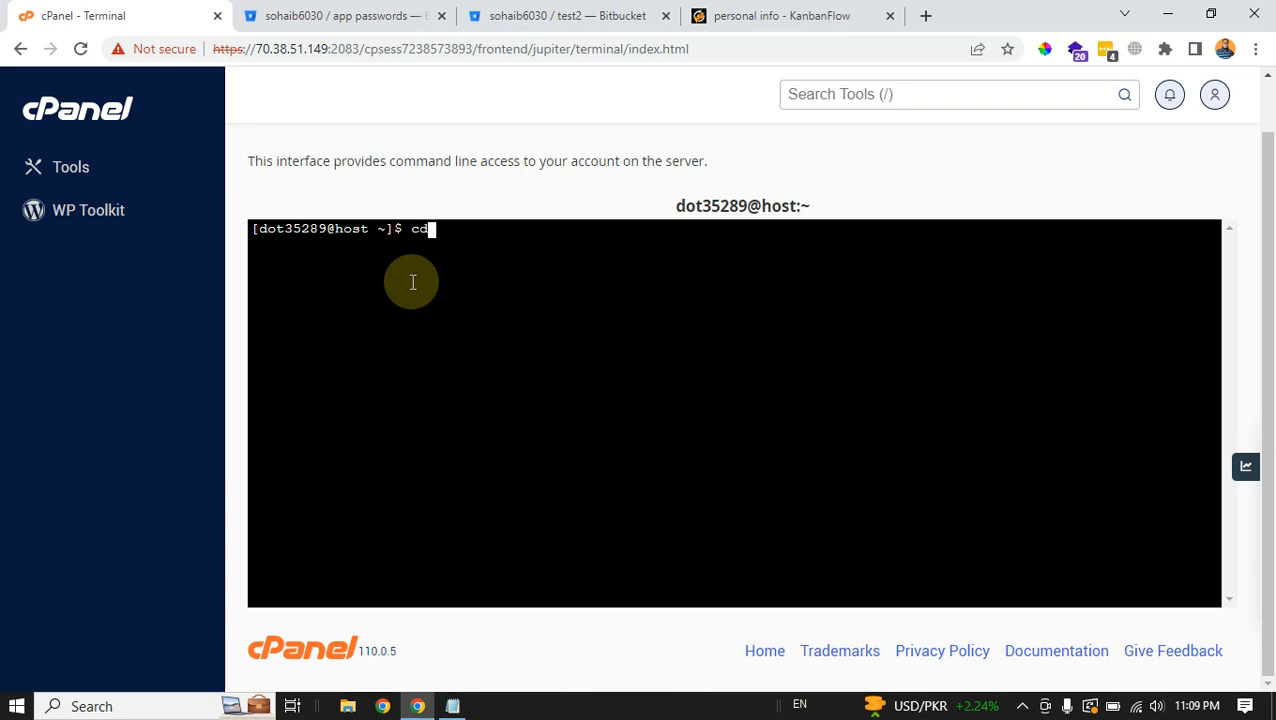
pyautogui.write('p')
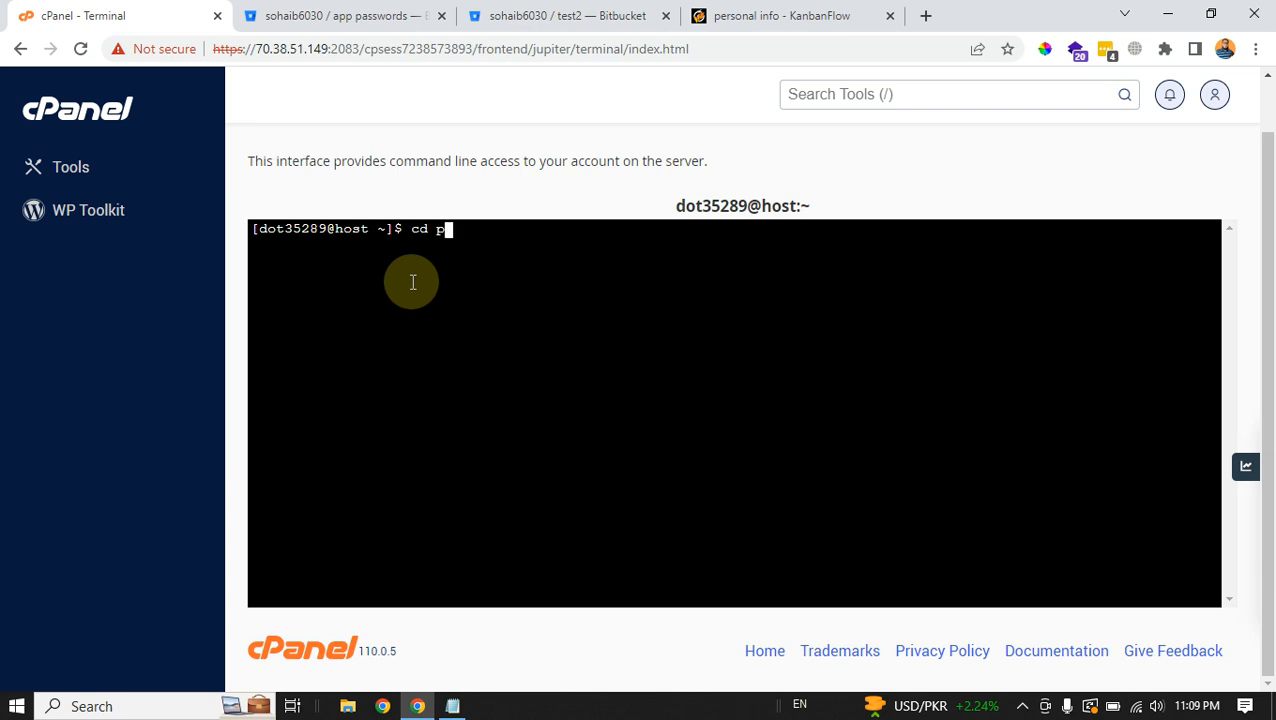
pyautogui.write('ub;ic')
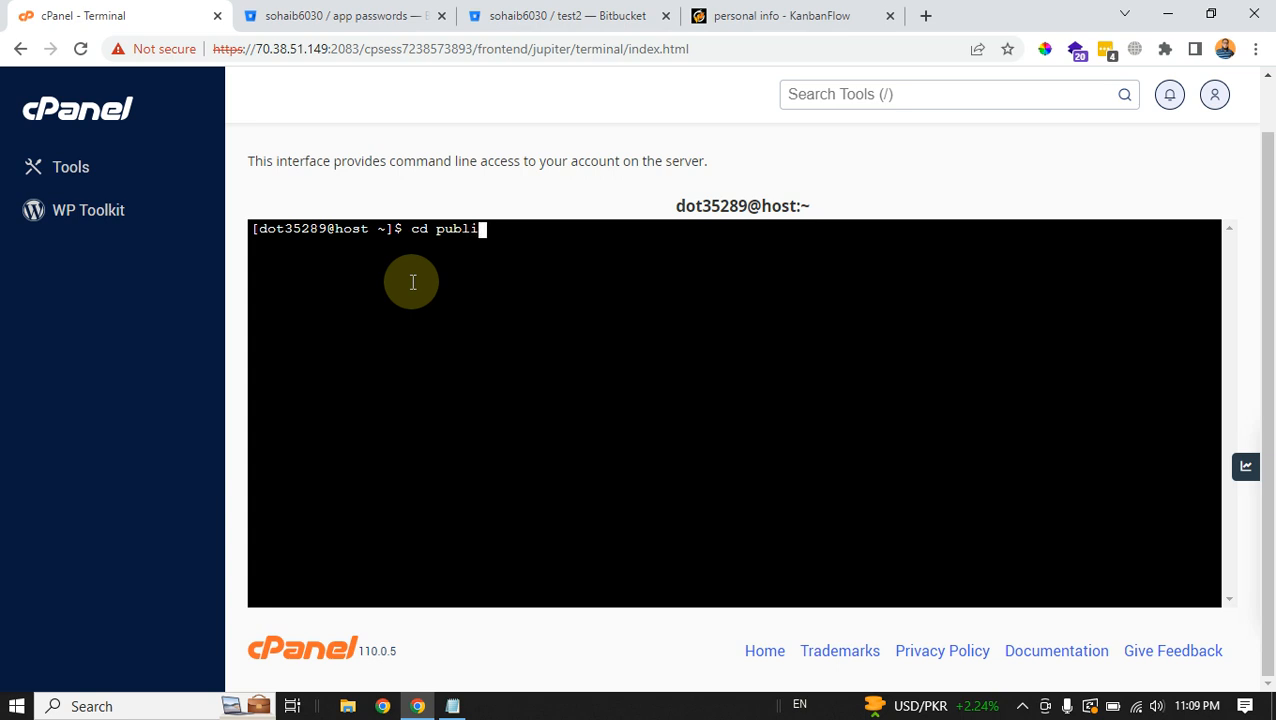
pyautogui.write('c_html')
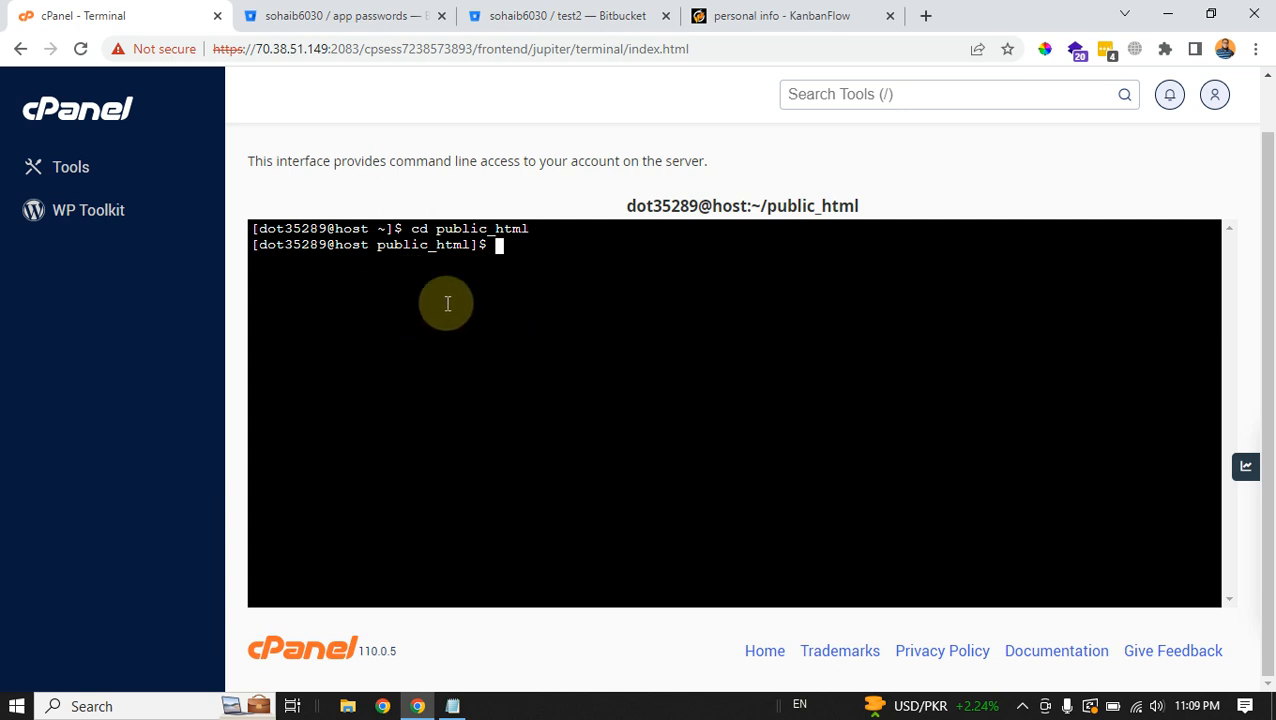
pyautogui.moveTo(390, 317)
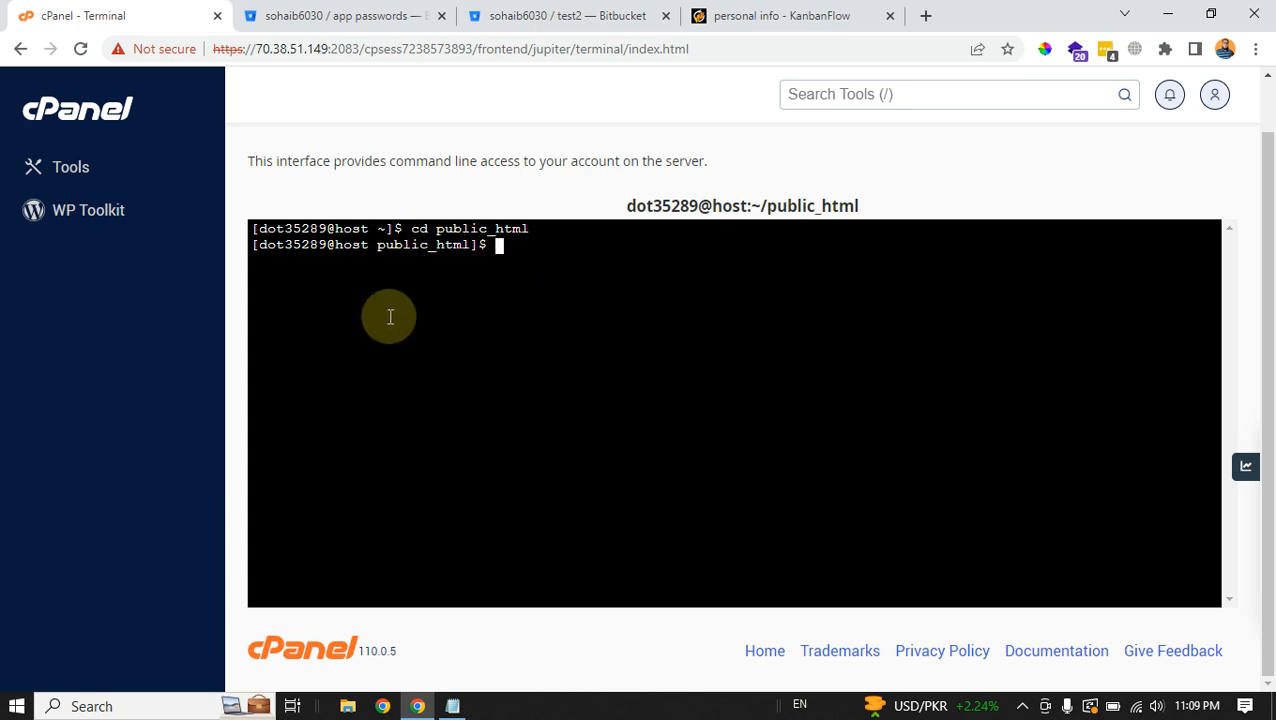
pyautogui.moveTo(452, 331)
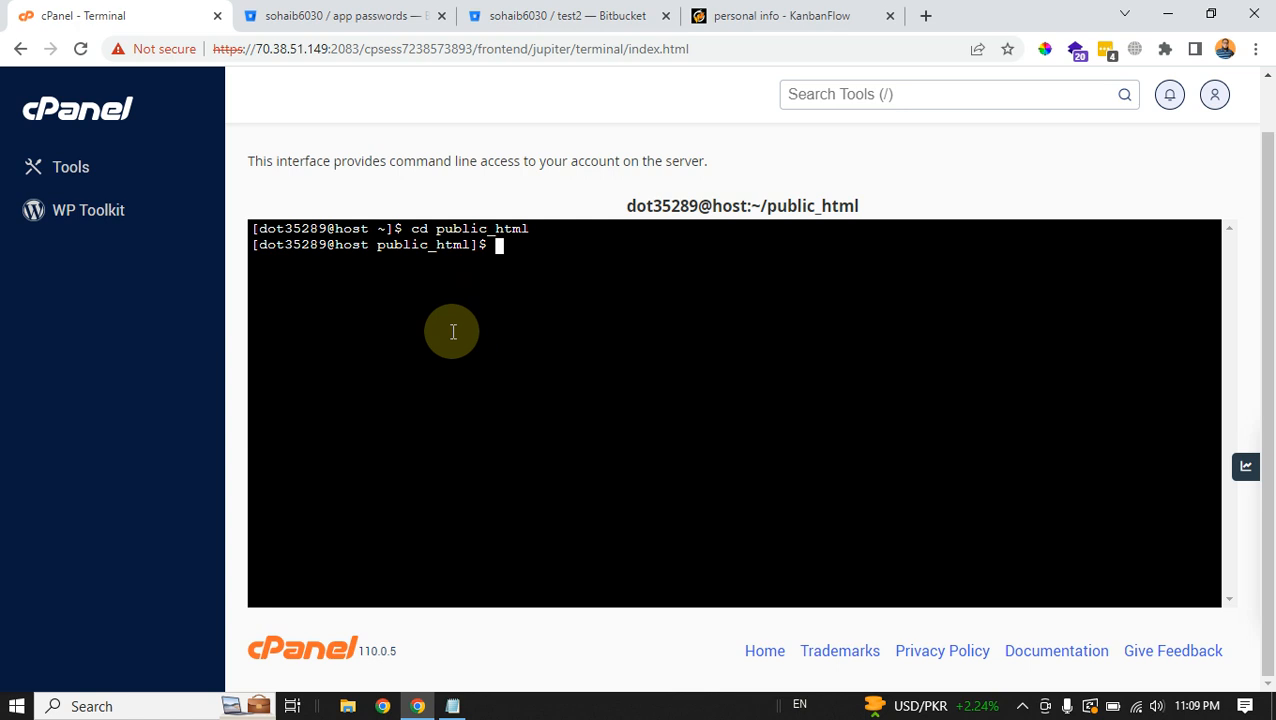
pyautogui.write('mkdir')
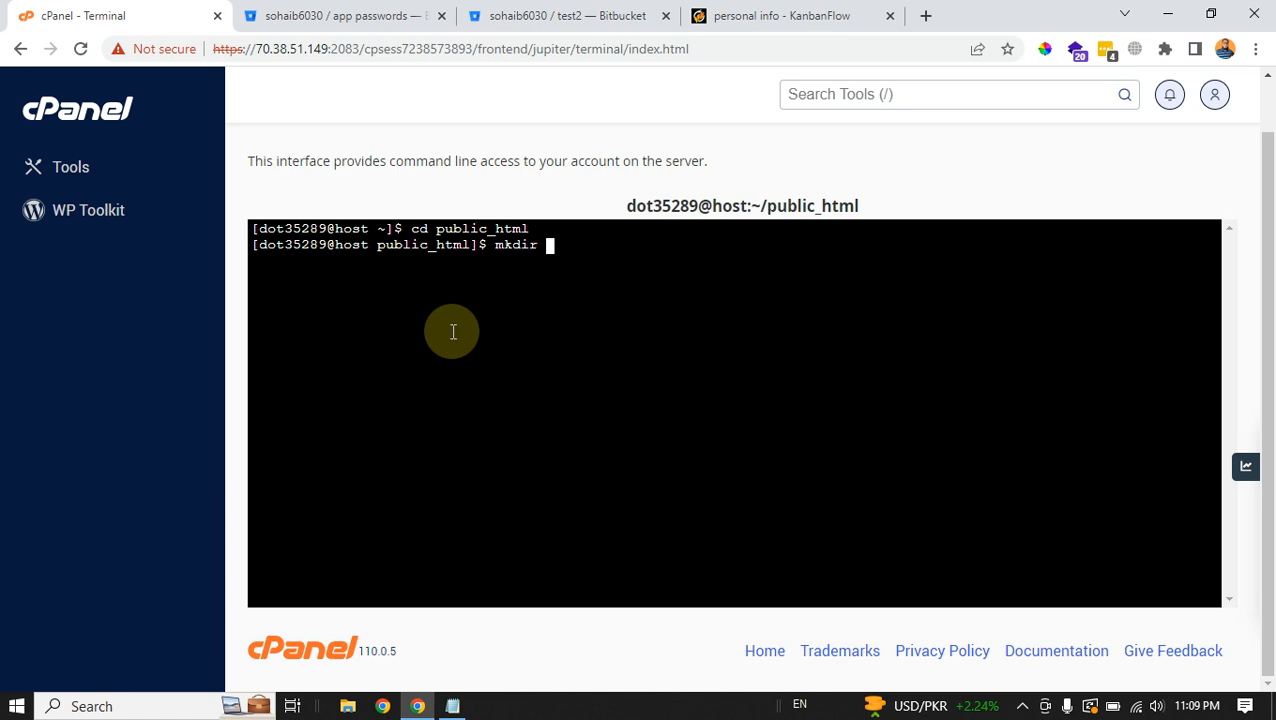
pyautogui.write('test')
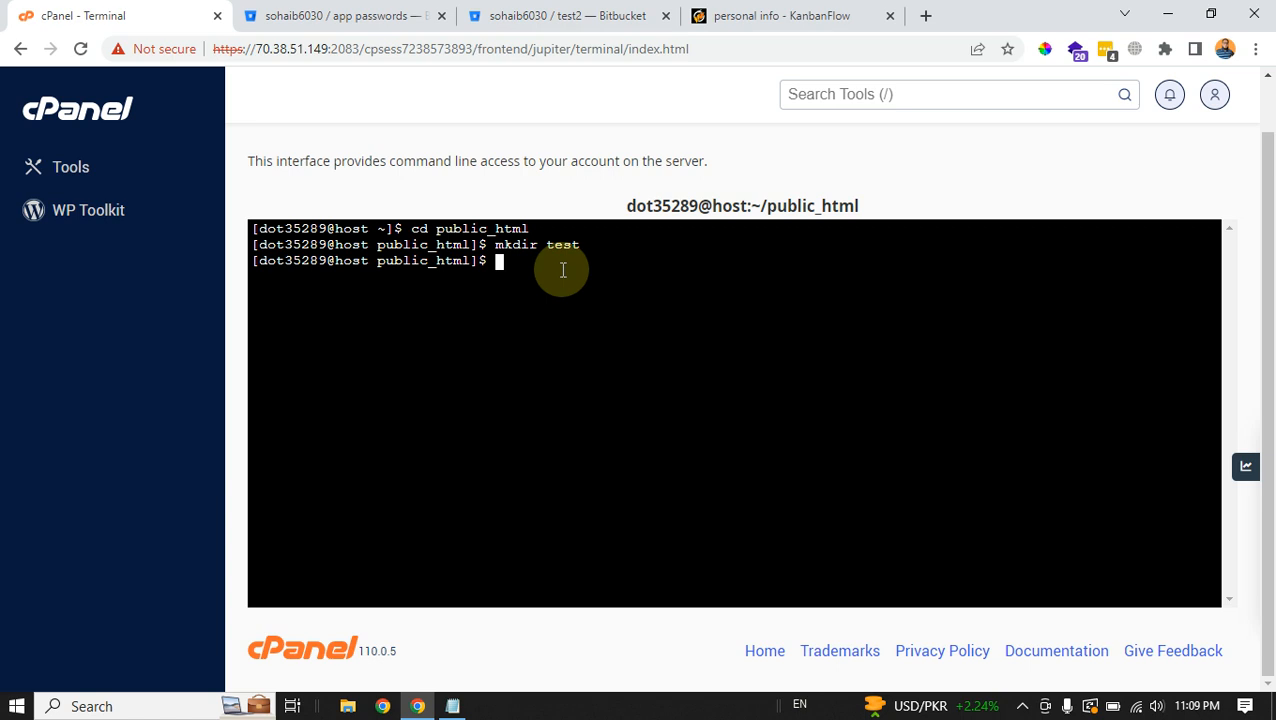
pyautogui.write('cd test')
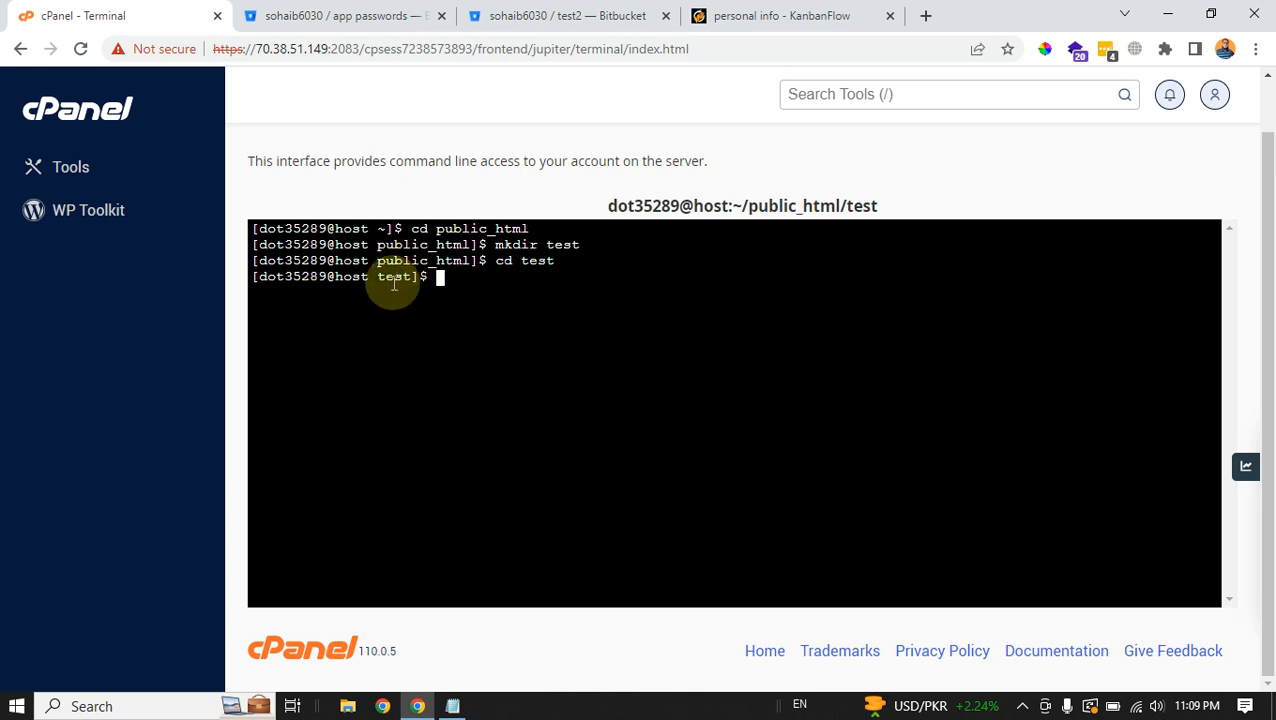
pyautogui.moveTo(506, 394)
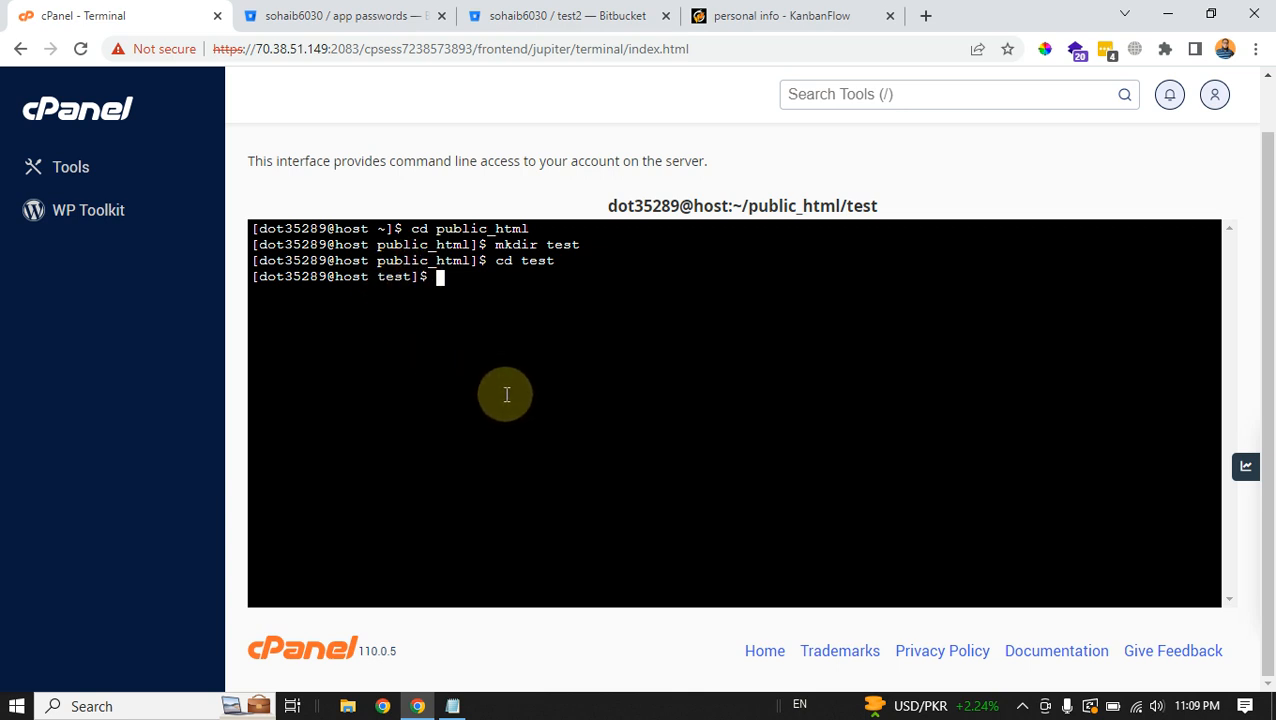
pyautogui.moveTo(458, 295)
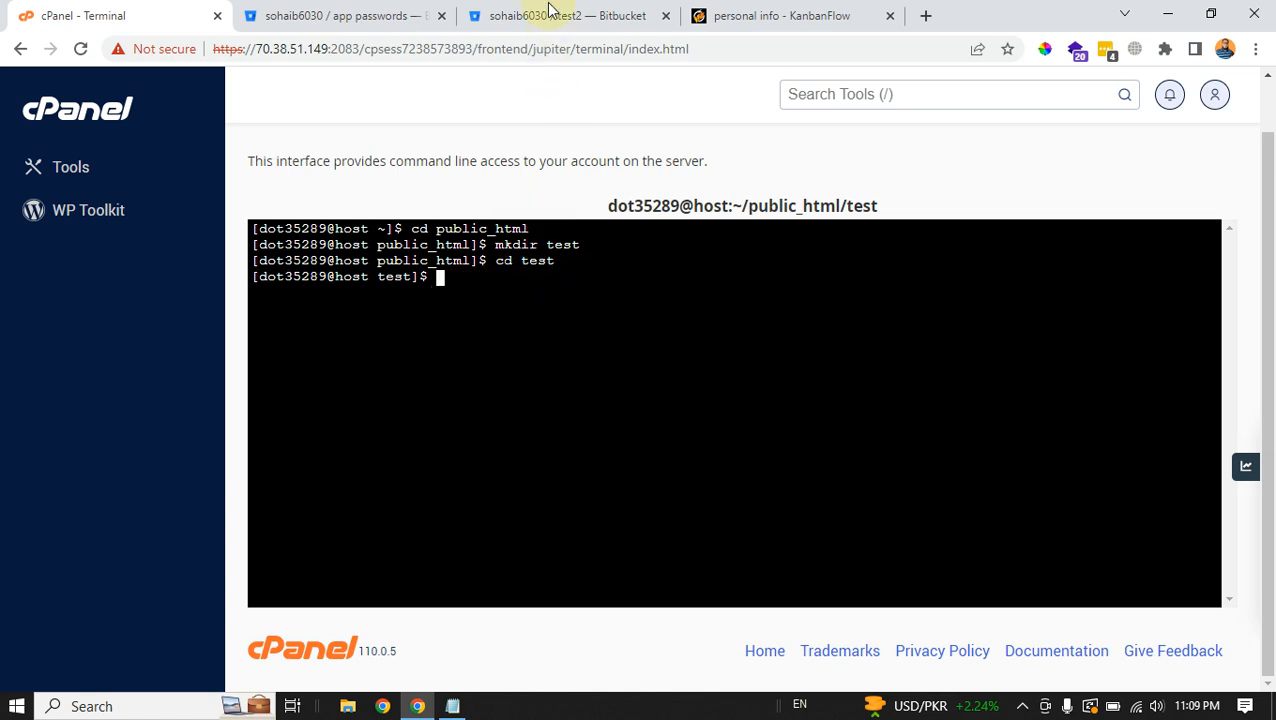
# Switch to the Bitbucket tab and start creating a new repository
pyautogui.click(567, 15)
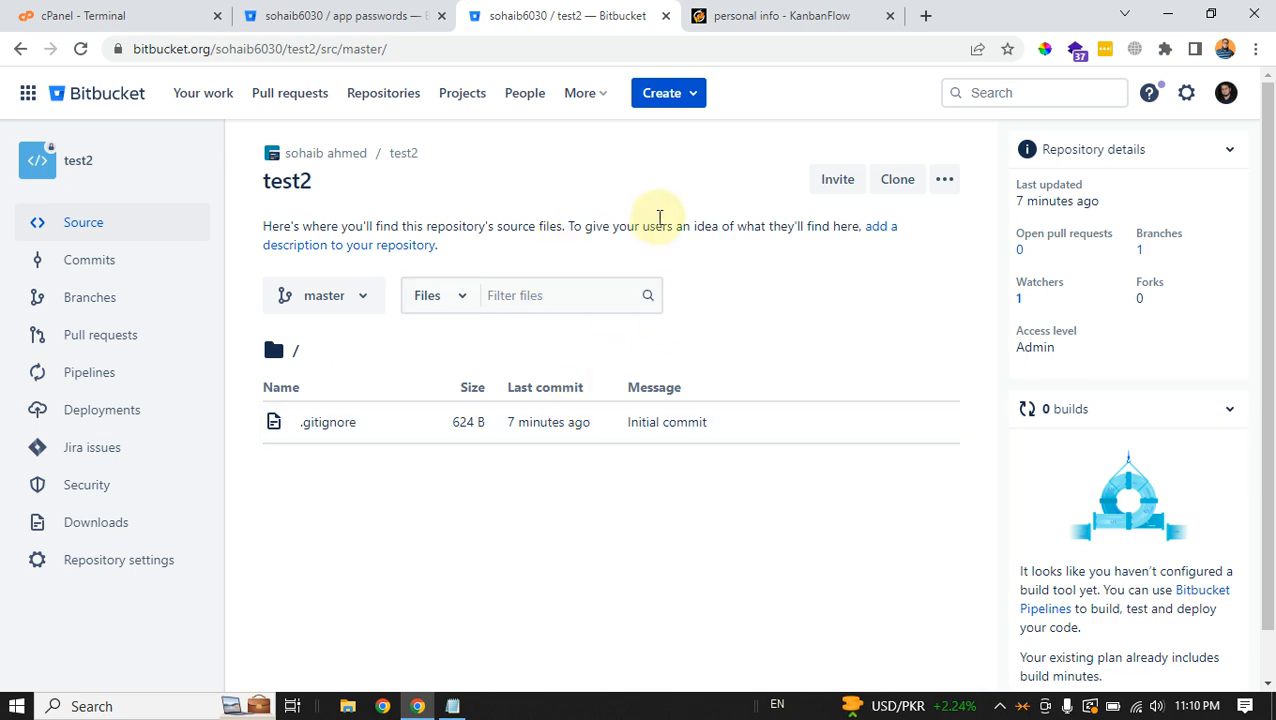
pyautogui.moveTo(325, 153)
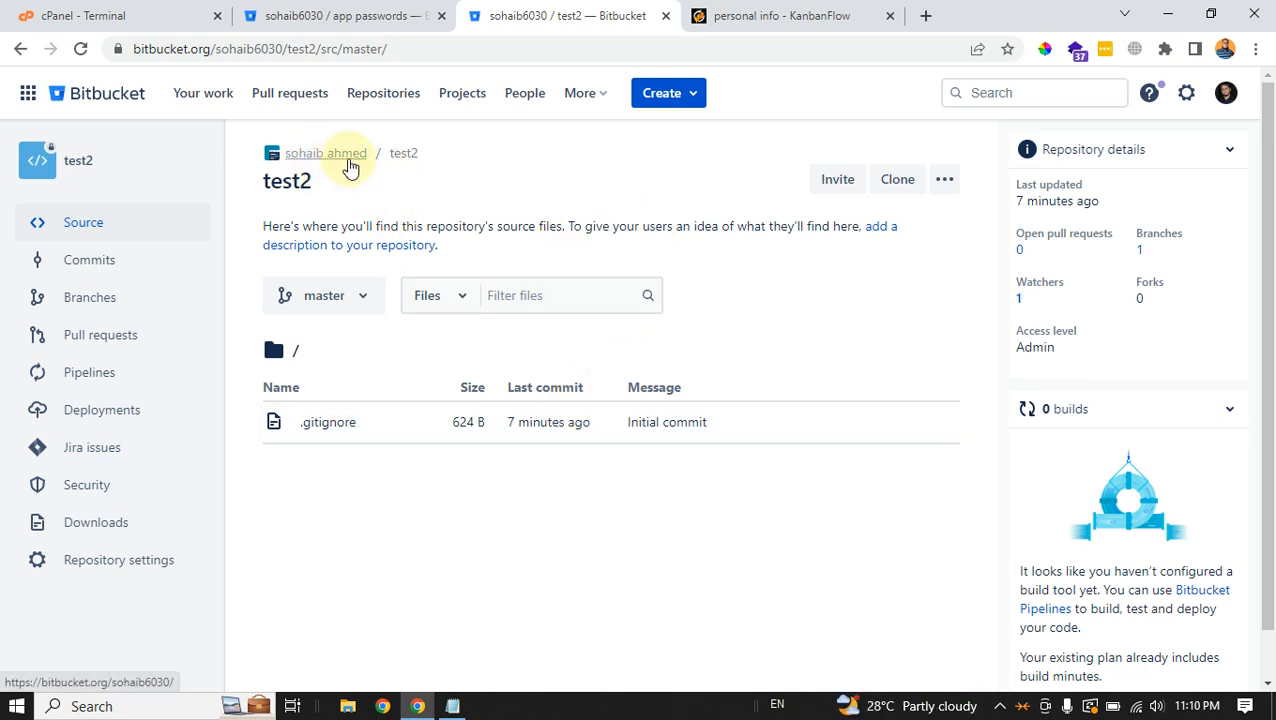
pyautogui.moveTo(700, 92)
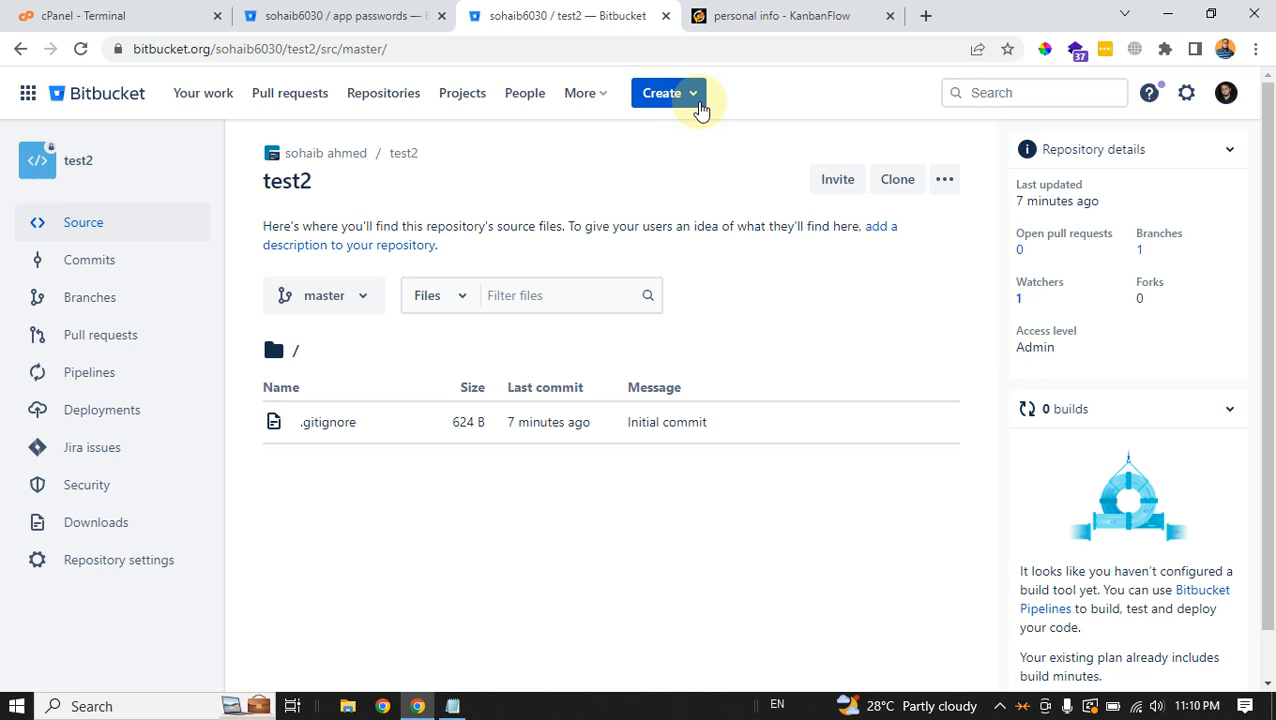
pyautogui.click(661, 92)
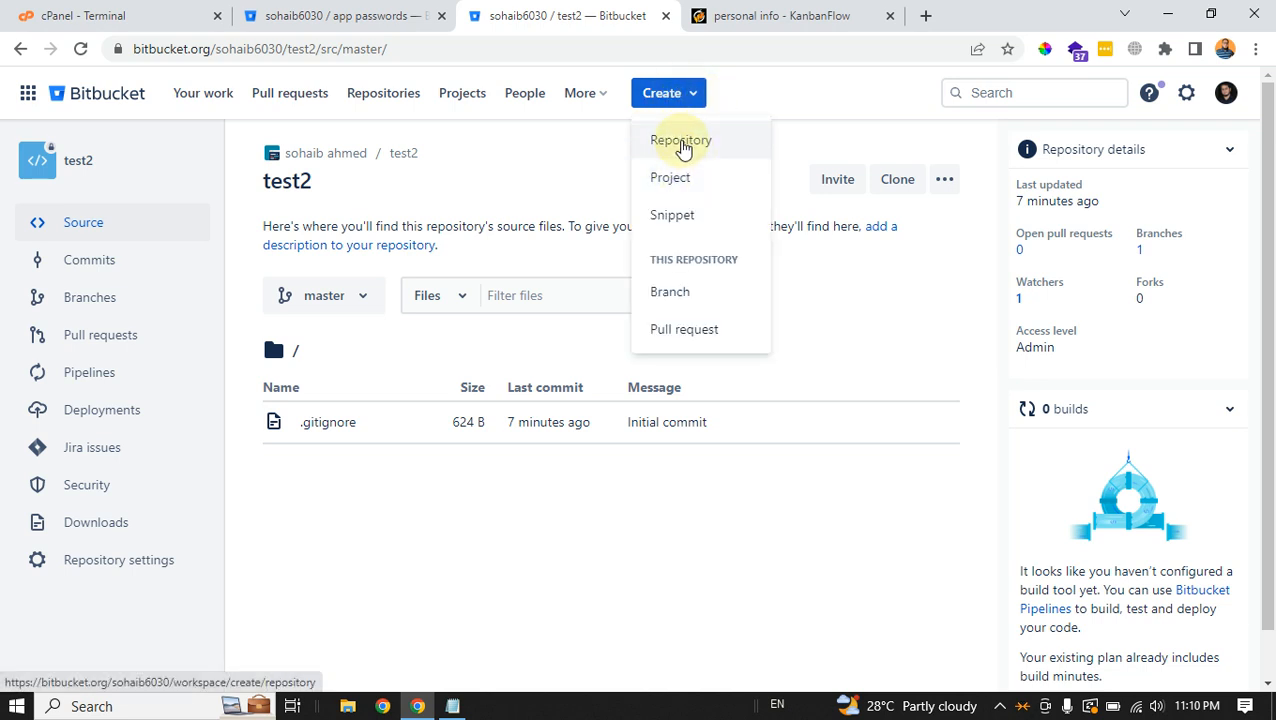
pyautogui.click(681, 139)
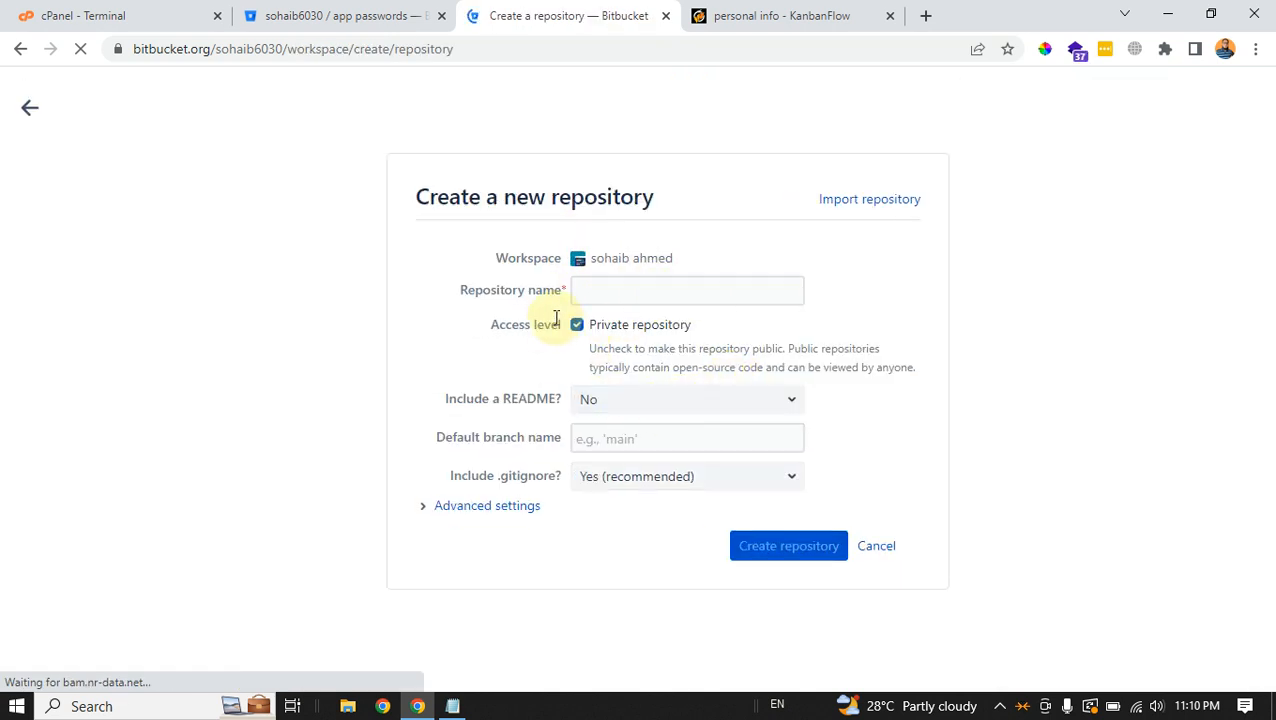
# Enter project name testproject and repository name testrepo, then create the private repository
pyautogui.click(687, 290)
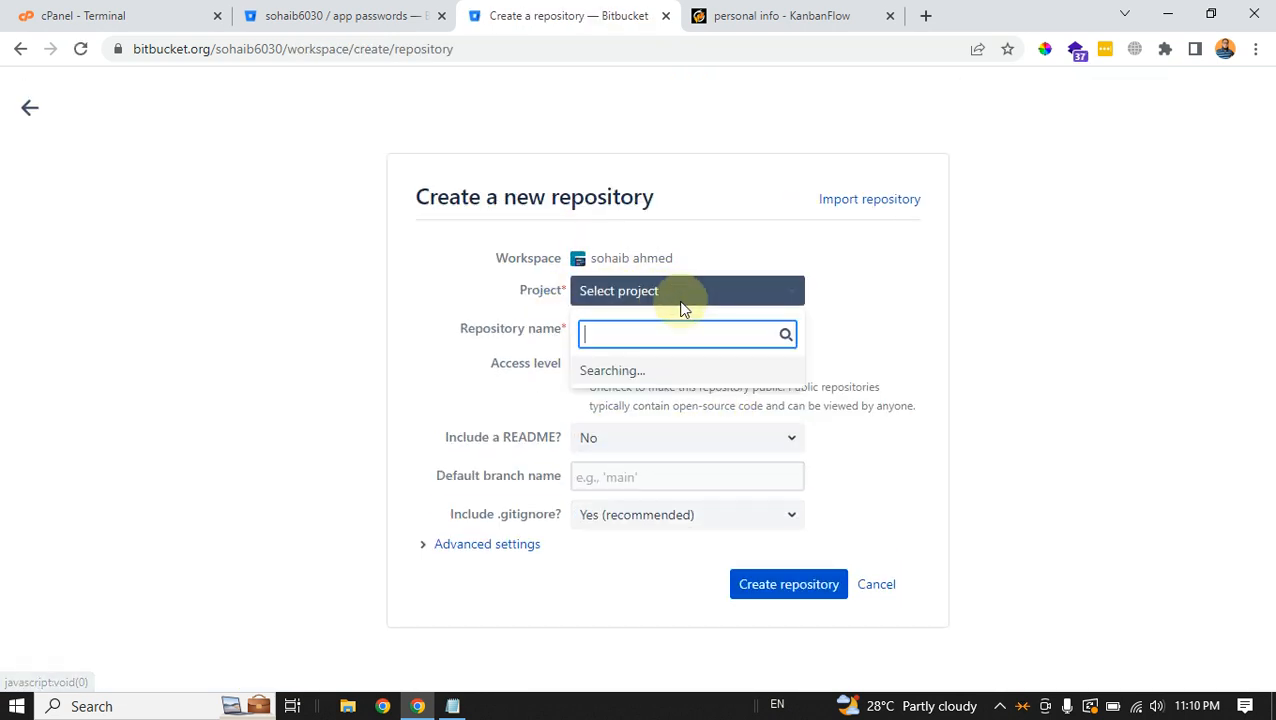
pyautogui.click(687, 334)
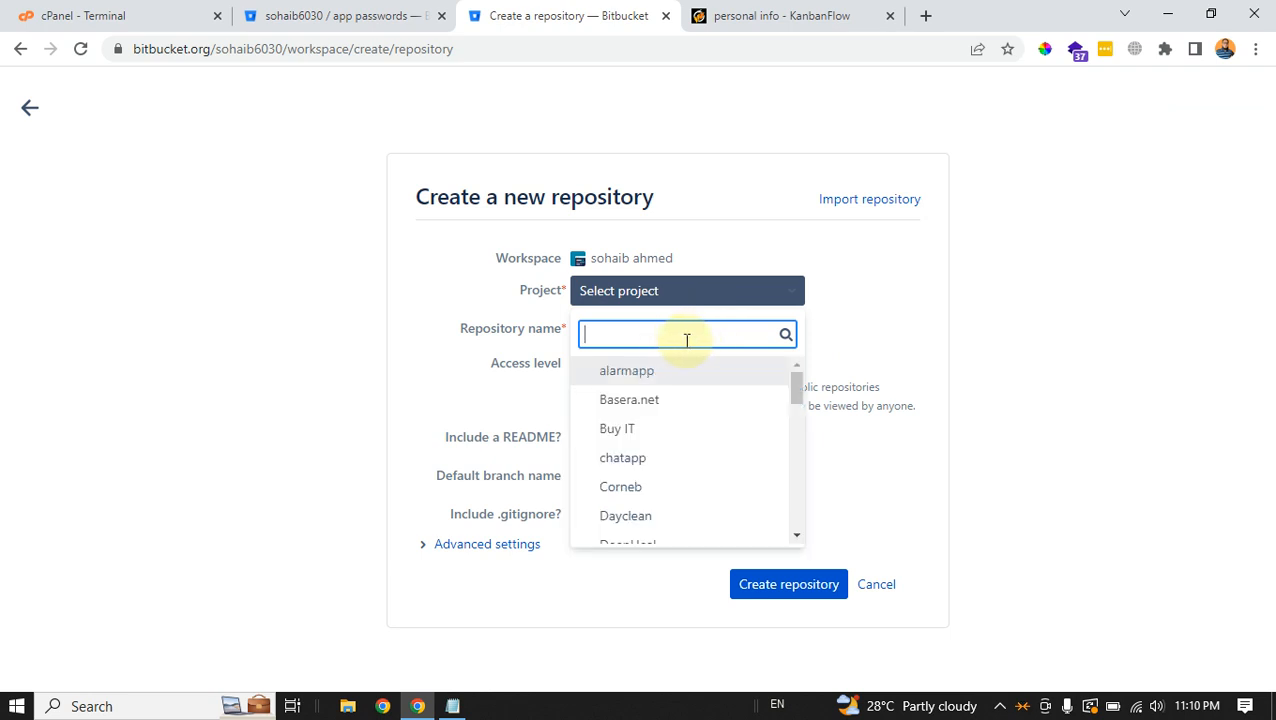
pyautogui.scroll(-3)
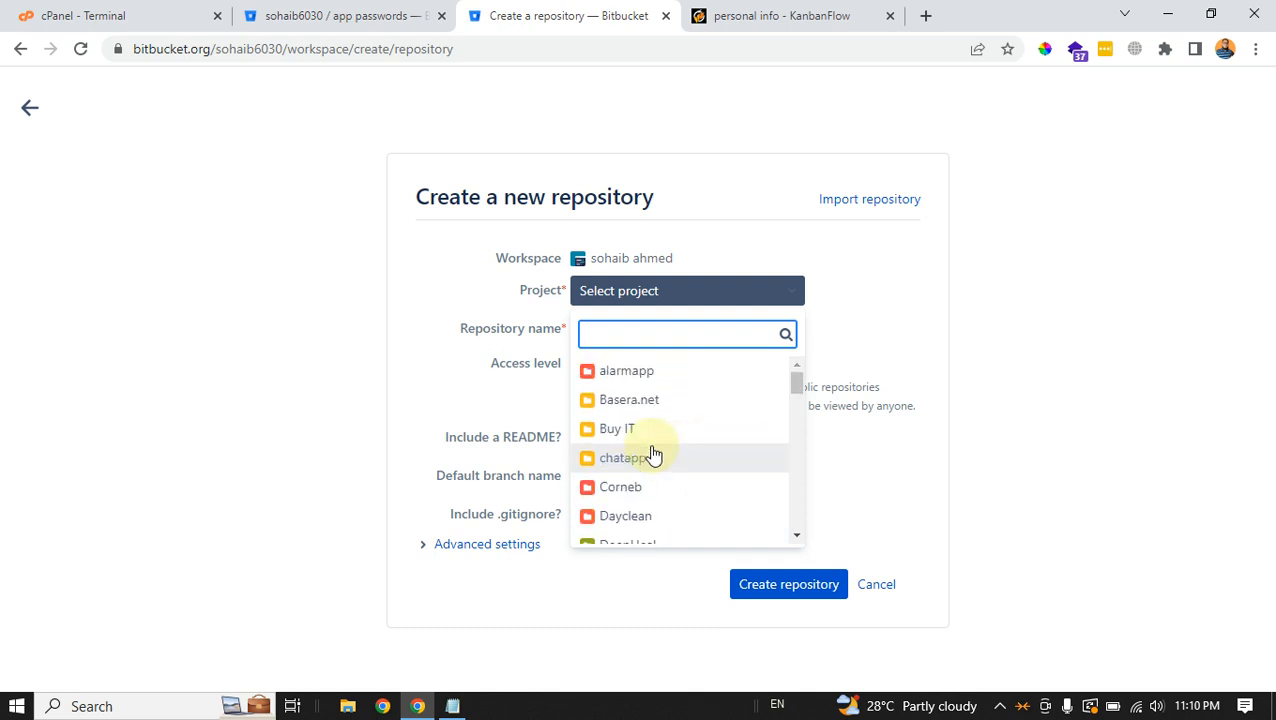
pyautogui.scroll(-3)
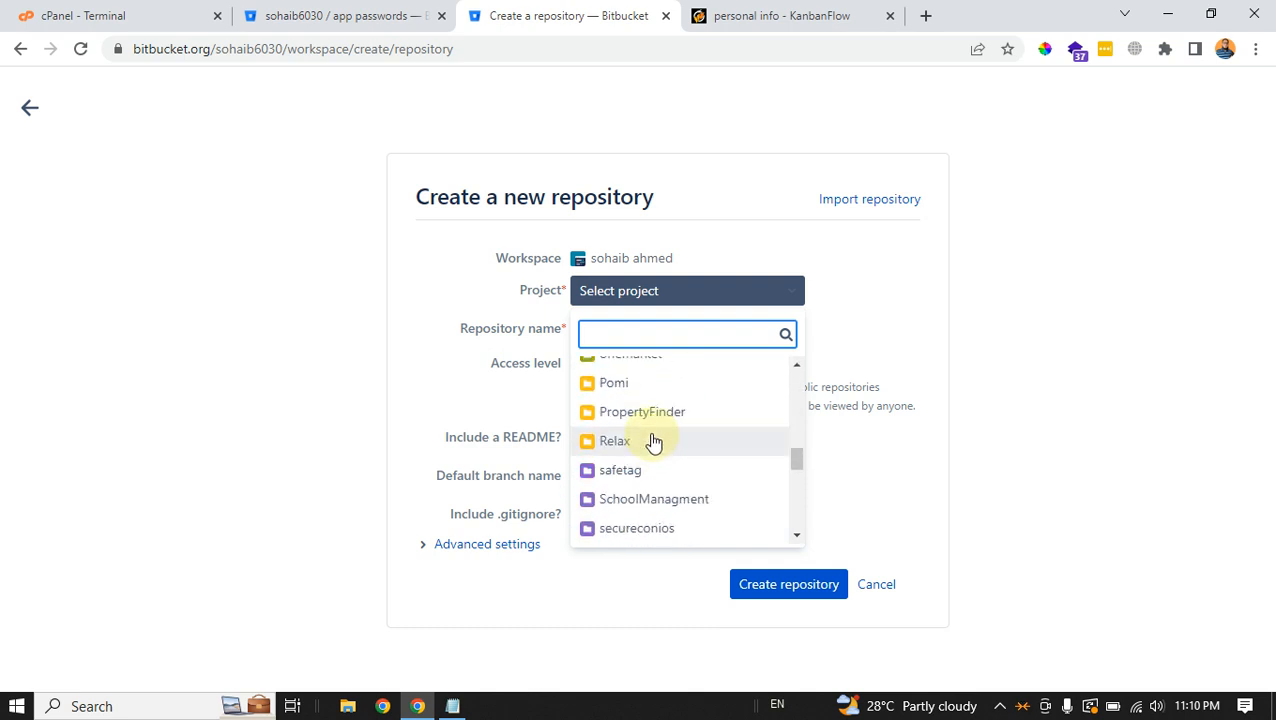
pyautogui.scroll(-3)
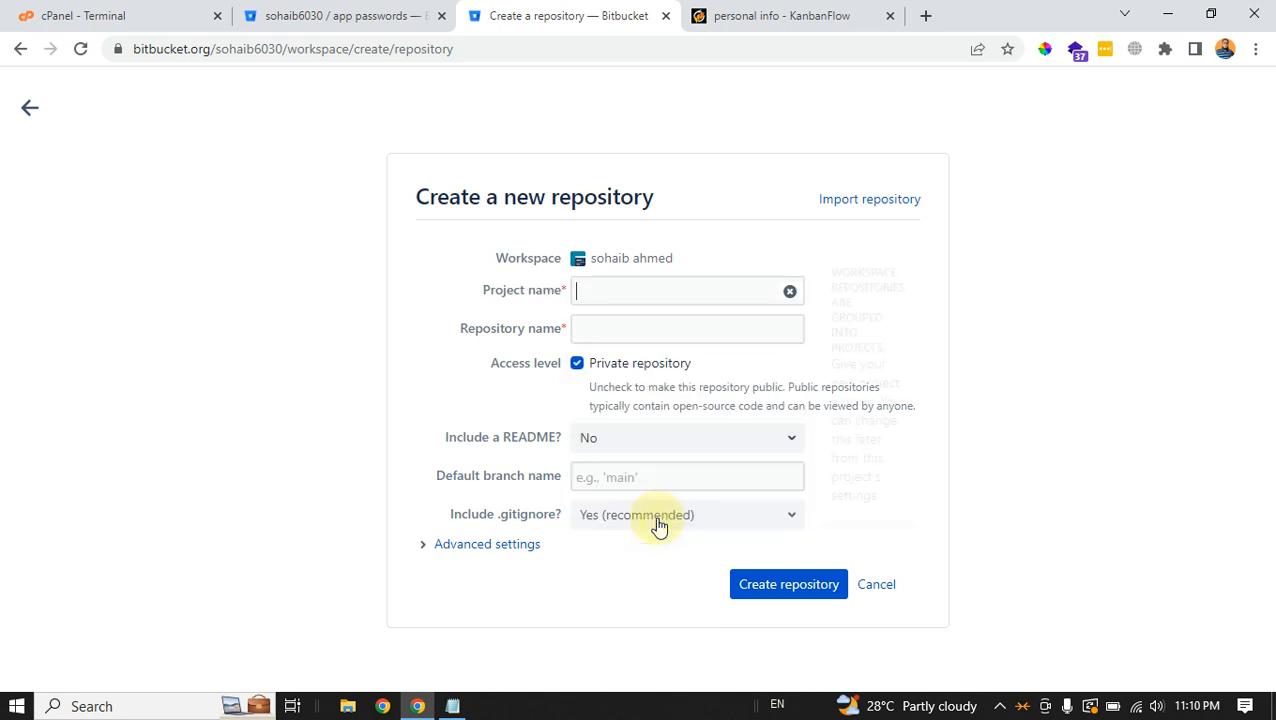
pyautogui.write('testproject')
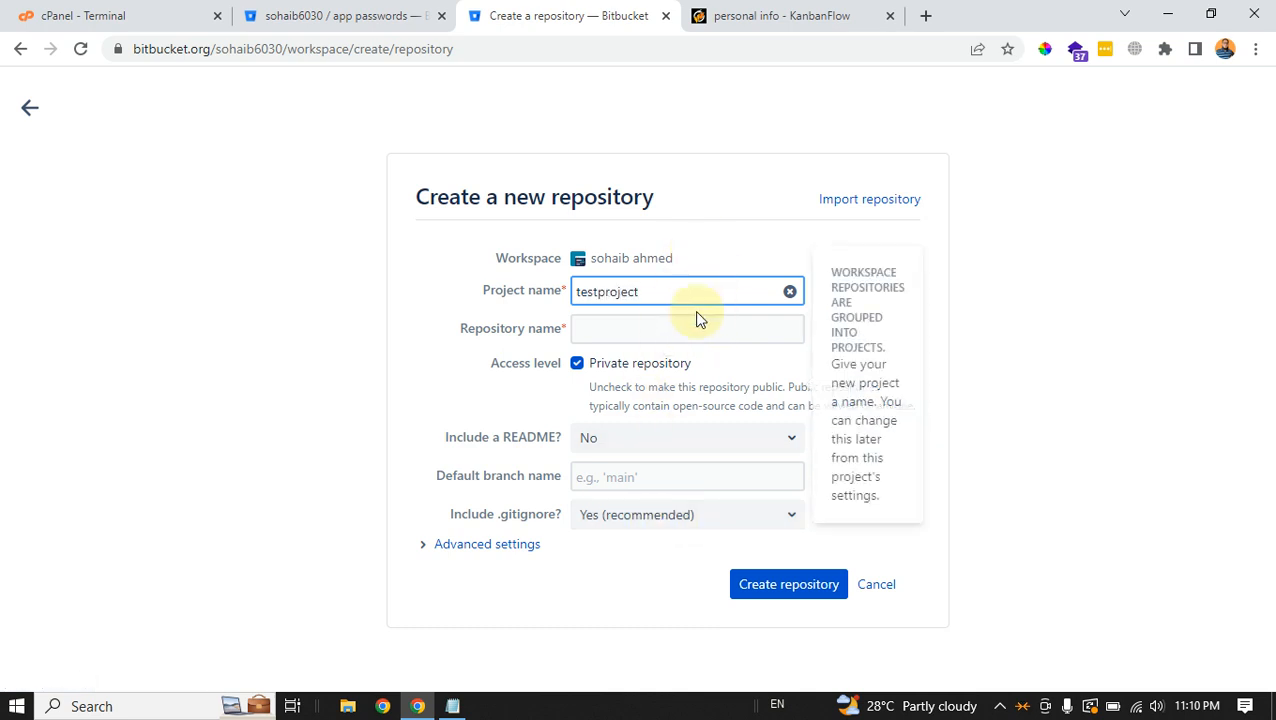
pyautogui.click(687, 328)
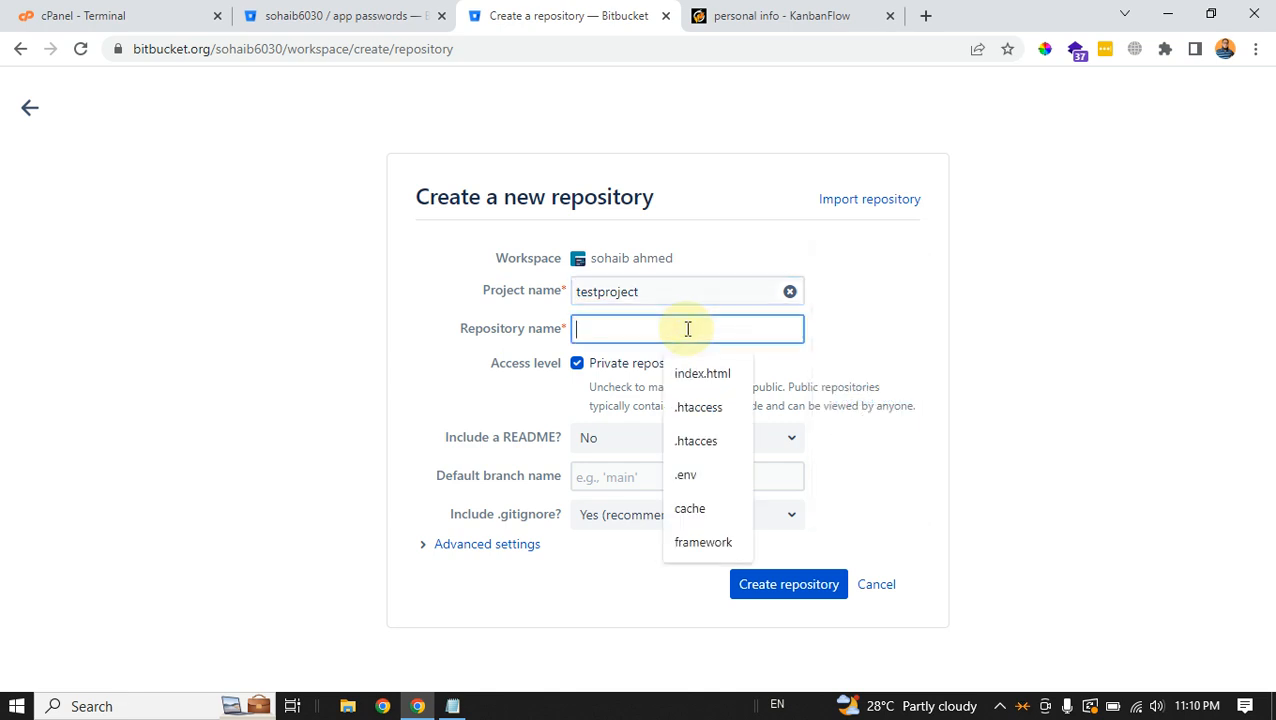
pyautogui.write('testrepo')
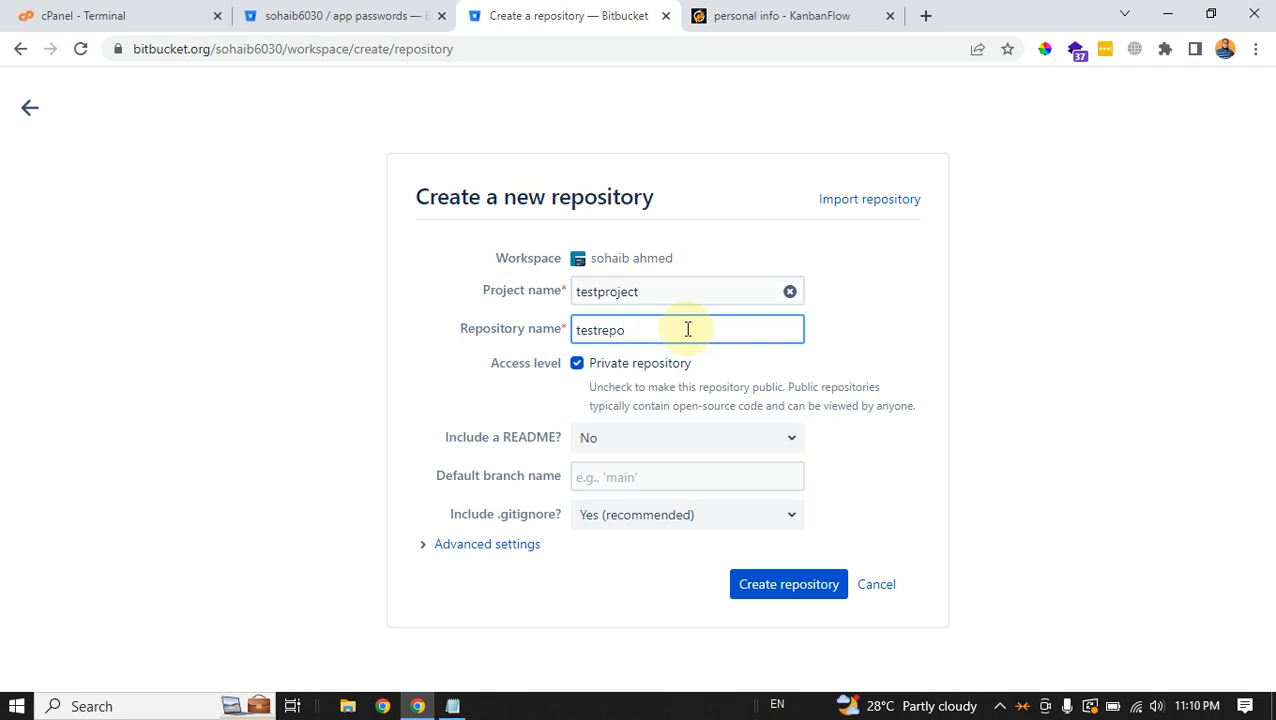
pyautogui.moveTo(707, 400)
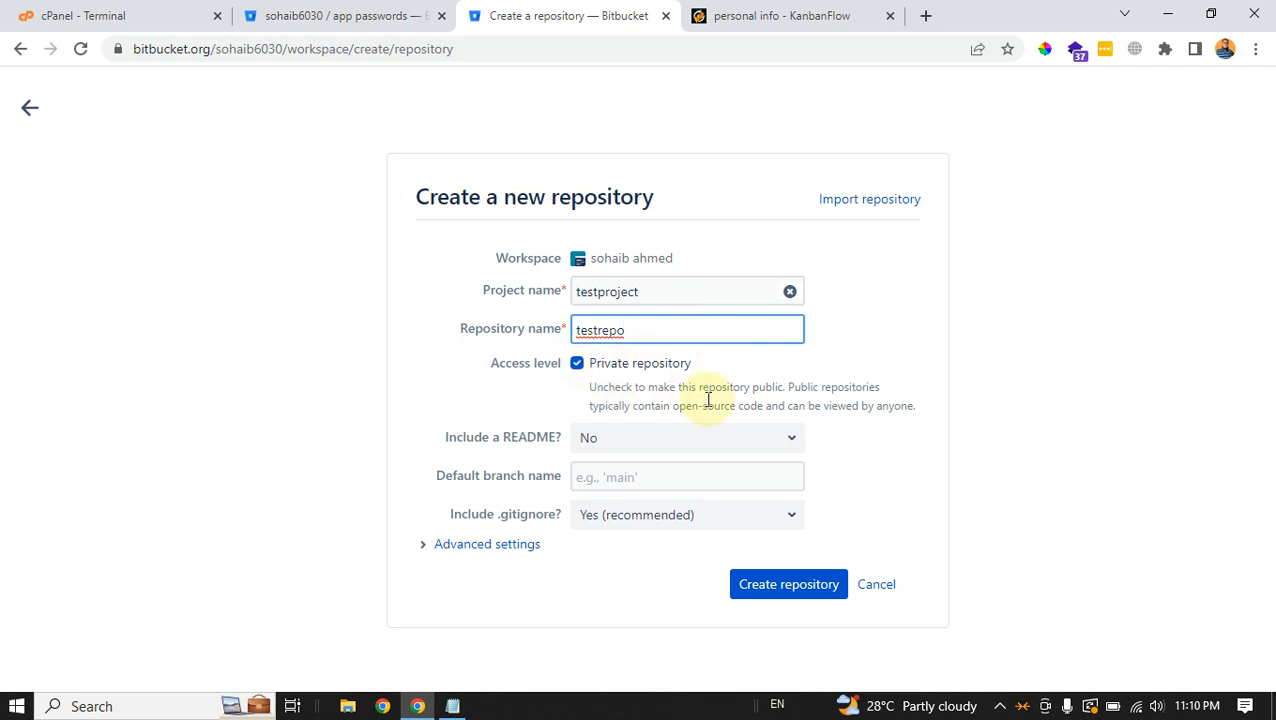
pyautogui.moveTo(685, 453)
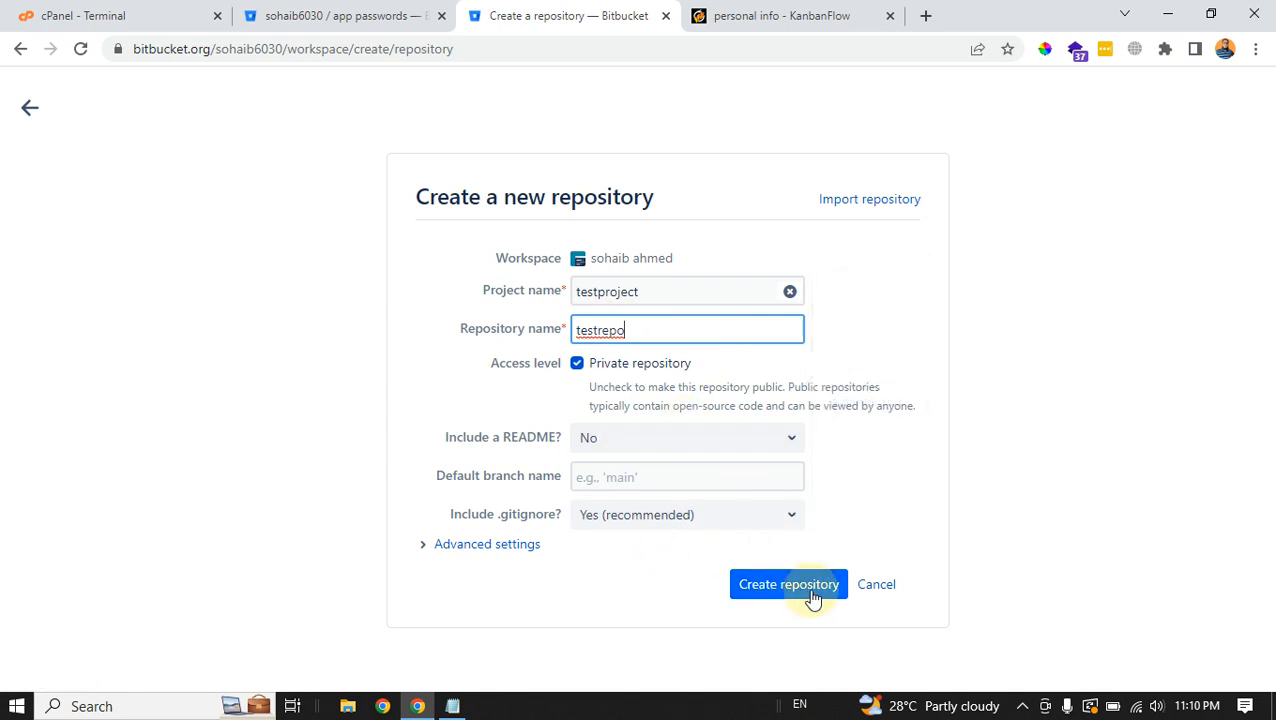
pyautogui.click(788, 584)
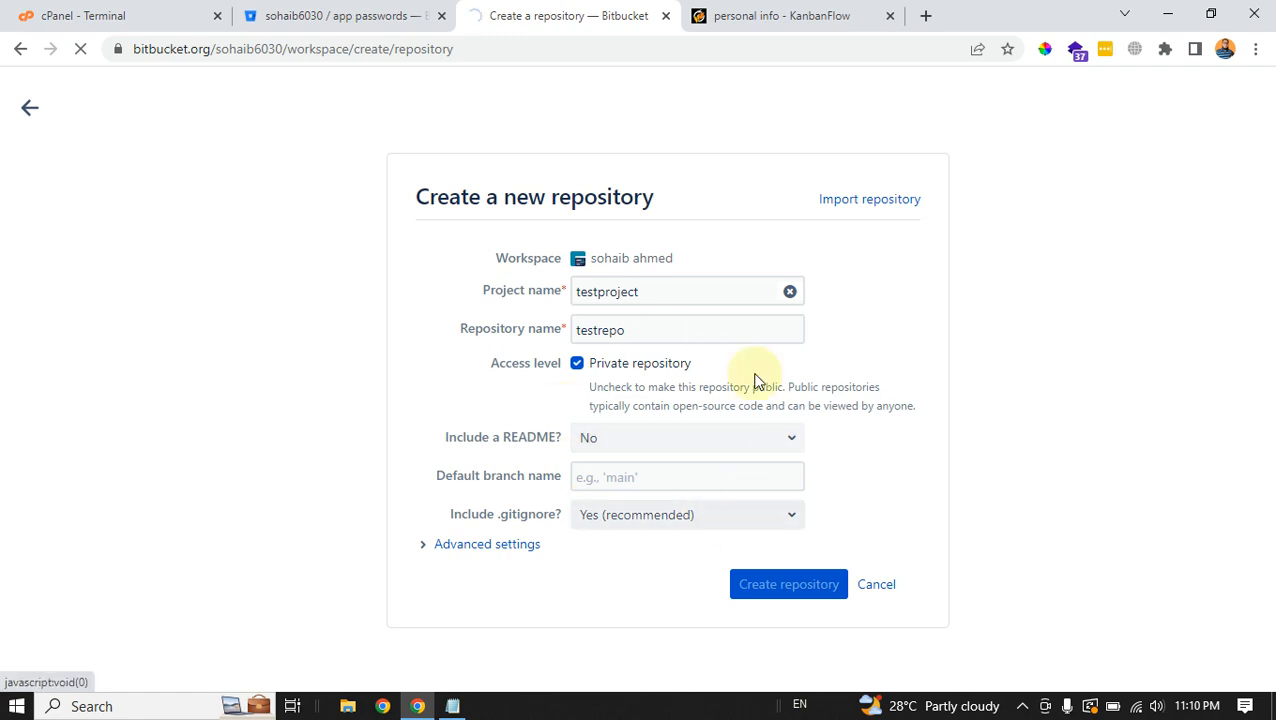
# Wait for testrepo's Source page to load, showing the initial .gitignore commit on master
pyautogui.click(788, 584)
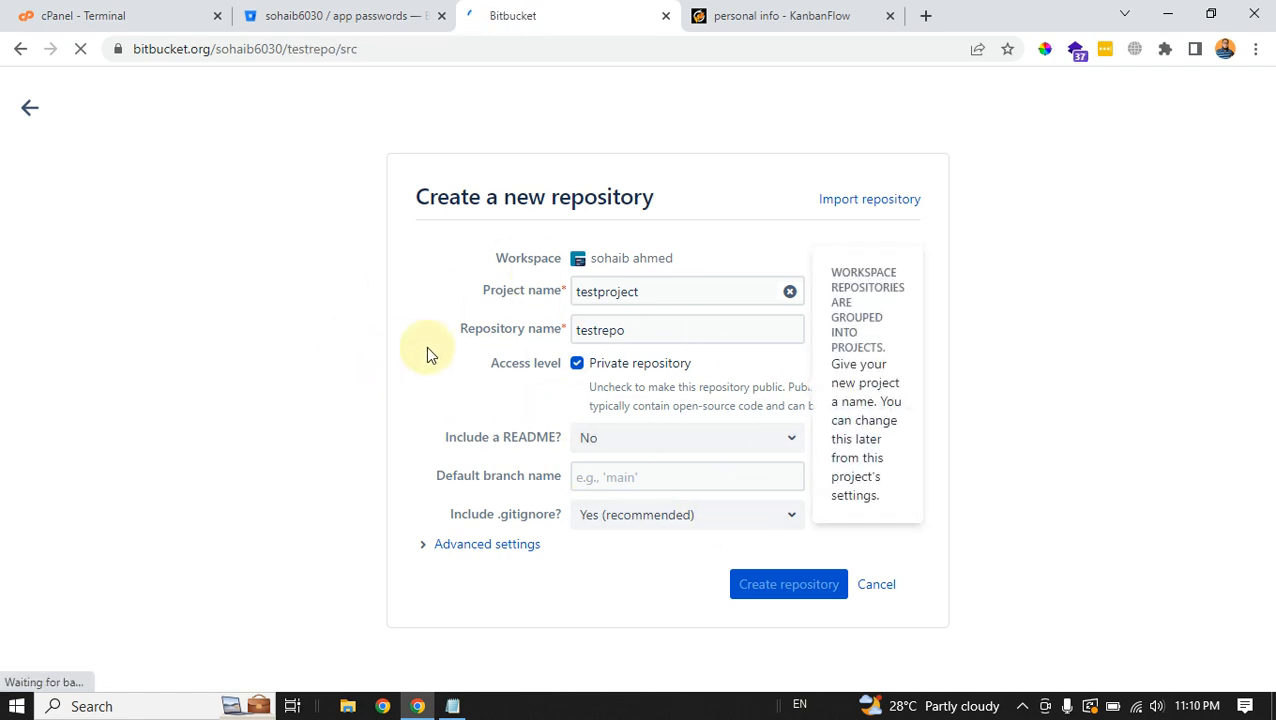
pyautogui.click(788, 584)
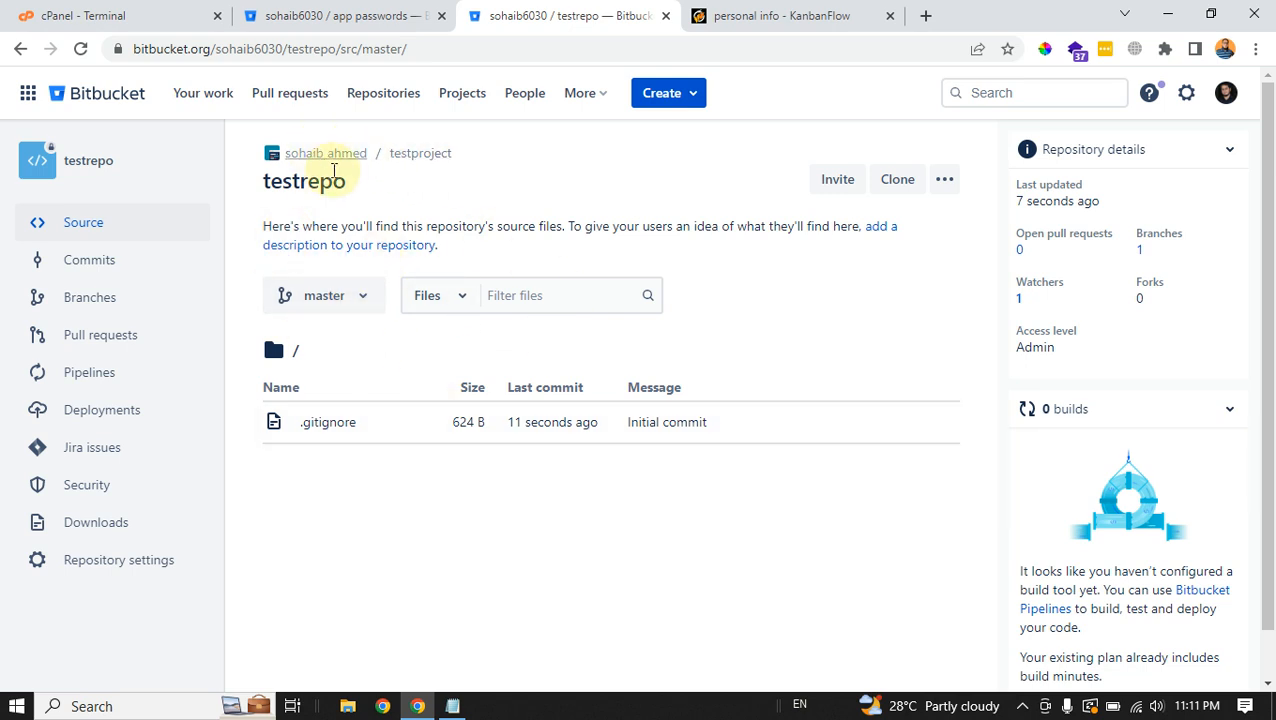
pyautogui.moveTo(326, 175)
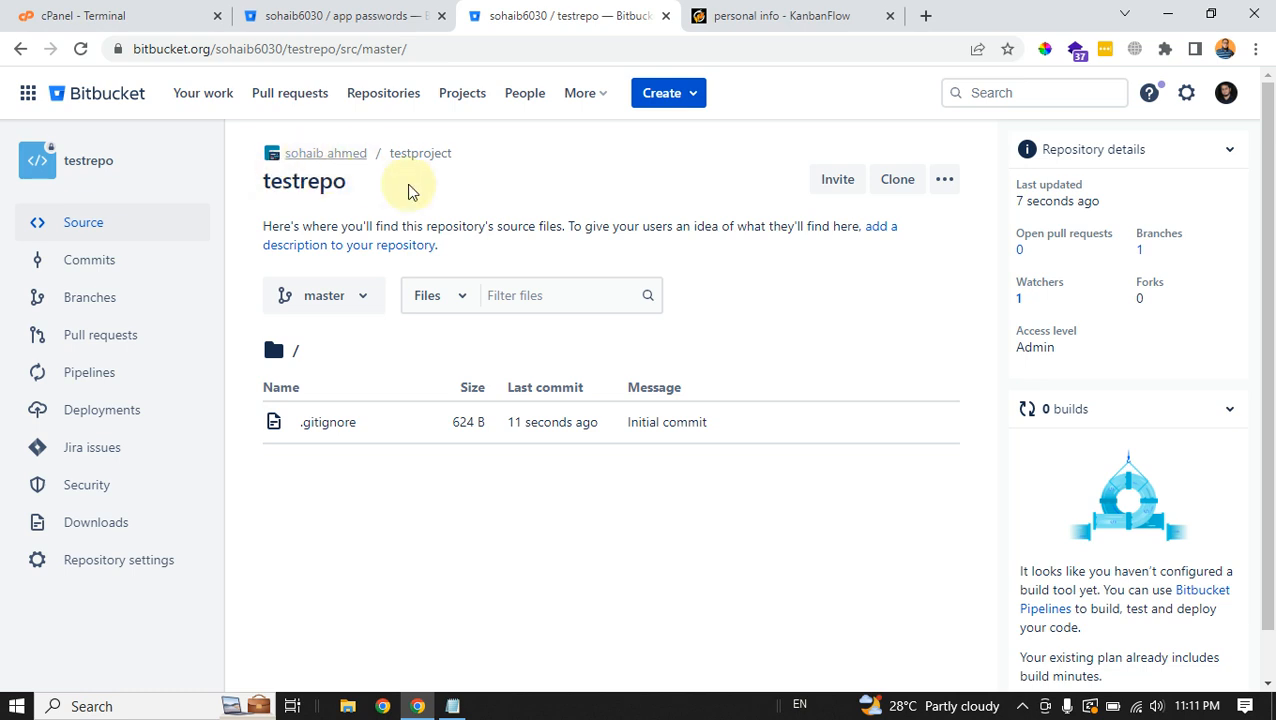
pyautogui.moveTo(447, 170)
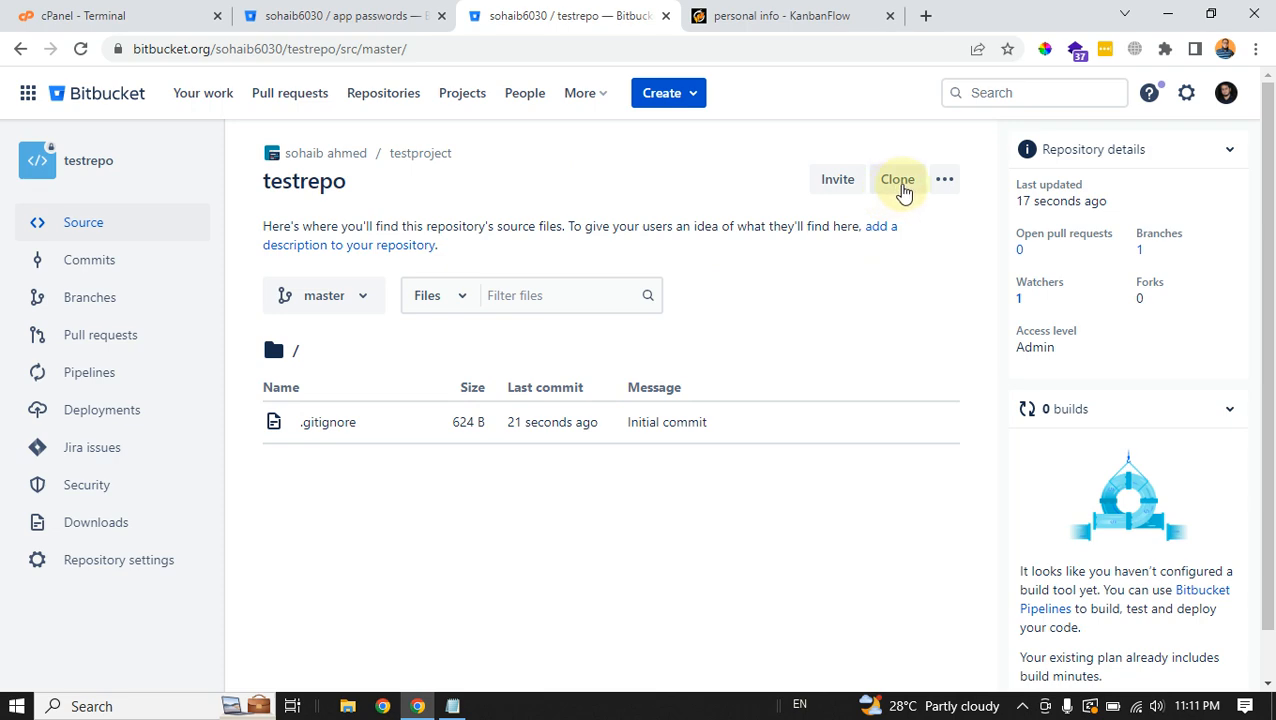
# Switch testrepo's clone command protocol from SSH to HTTPS, then close the clone dialog
pyautogui.click(897, 179)
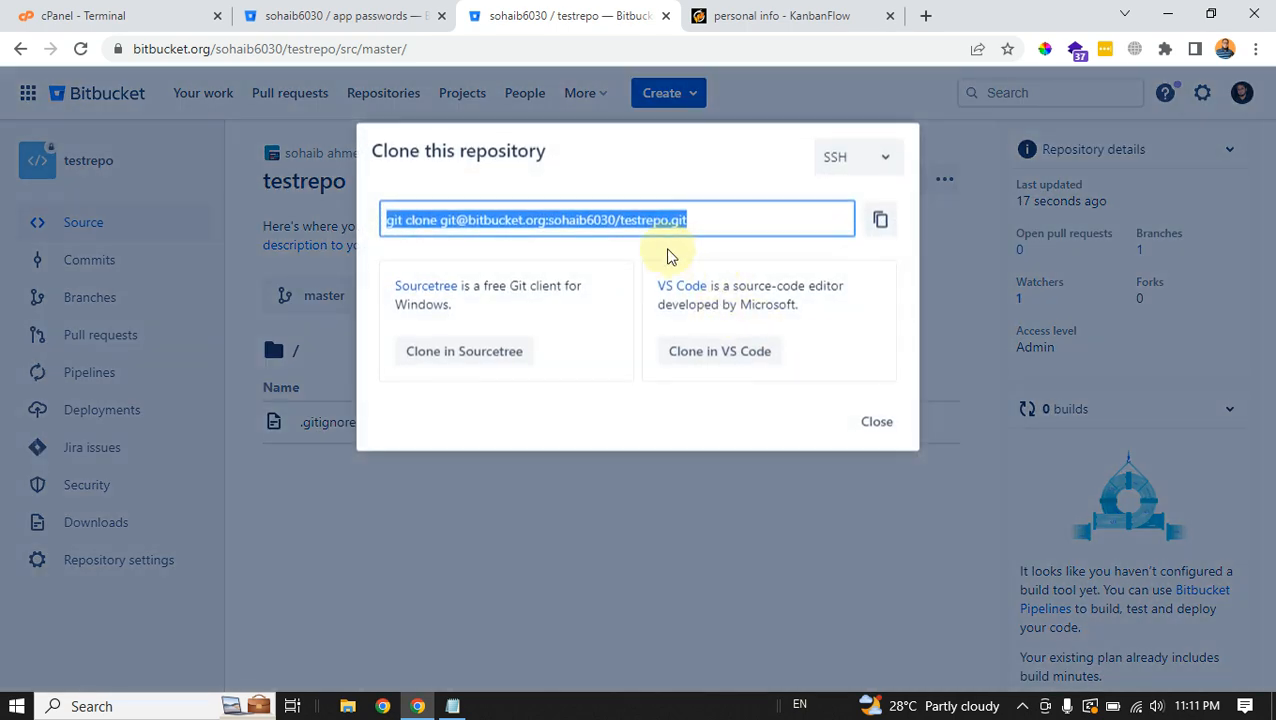
pyautogui.click(855, 156)
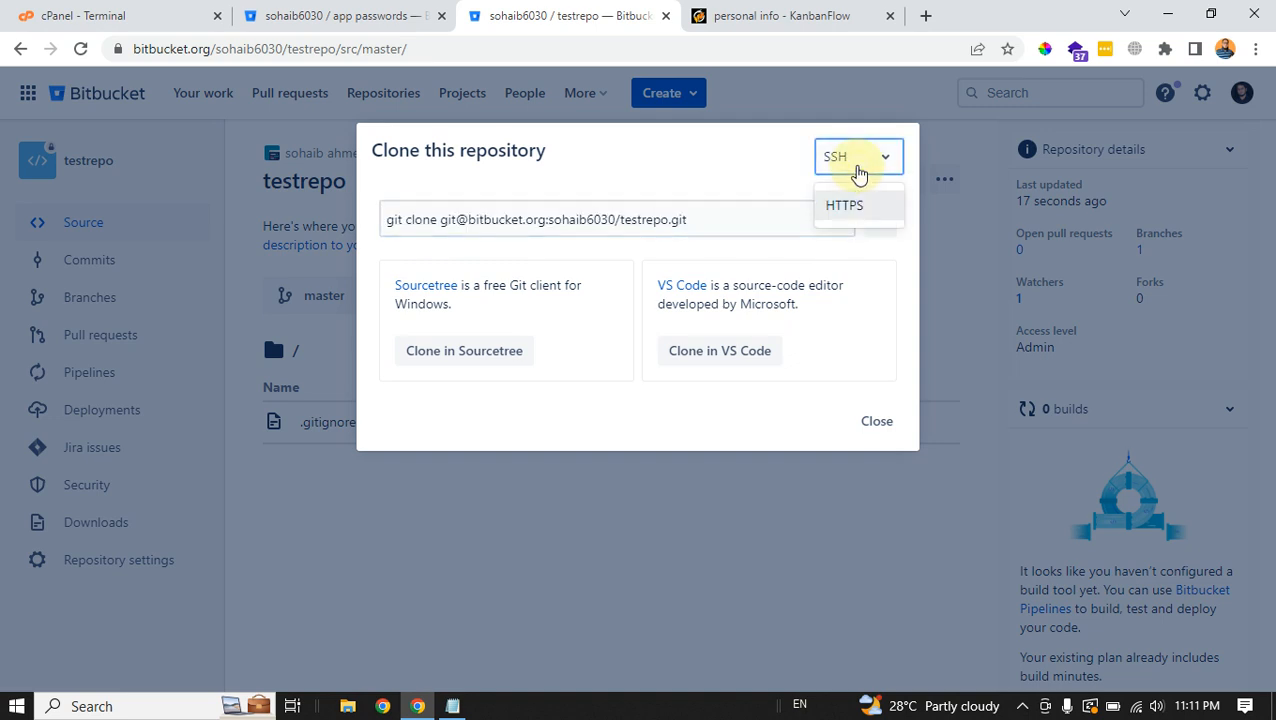
pyautogui.moveTo(858, 142)
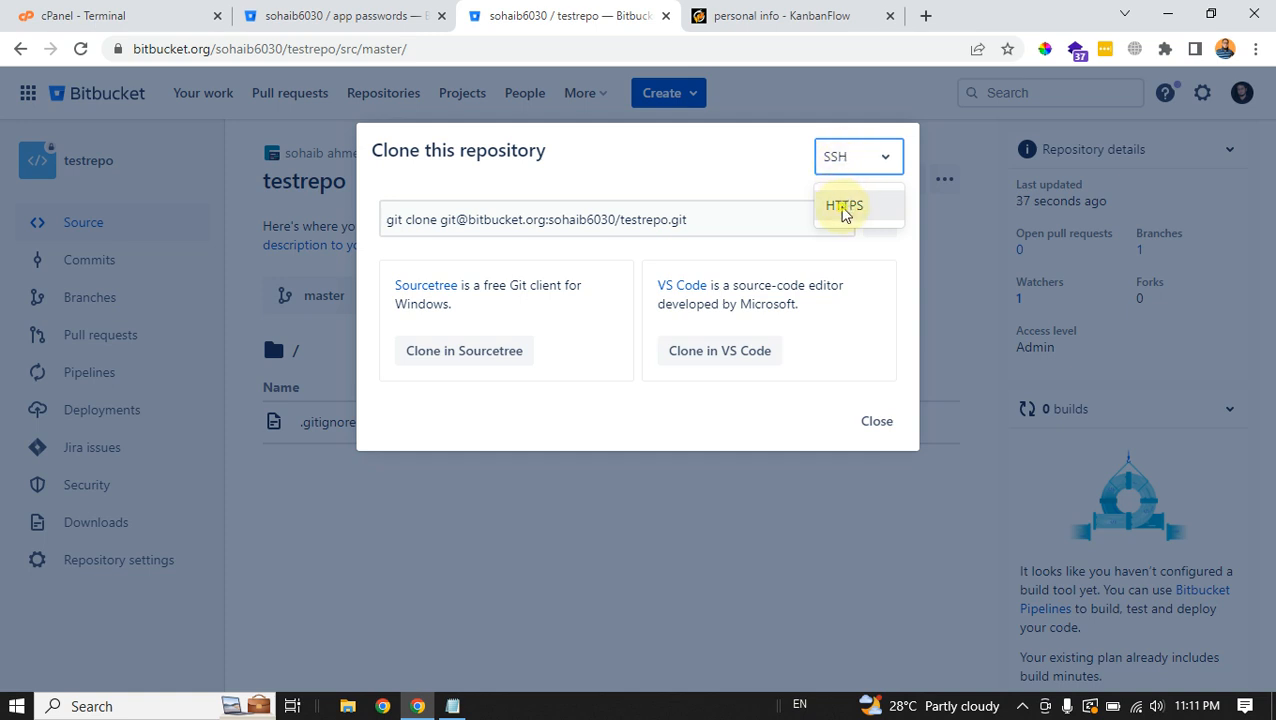
pyautogui.click(844, 205)
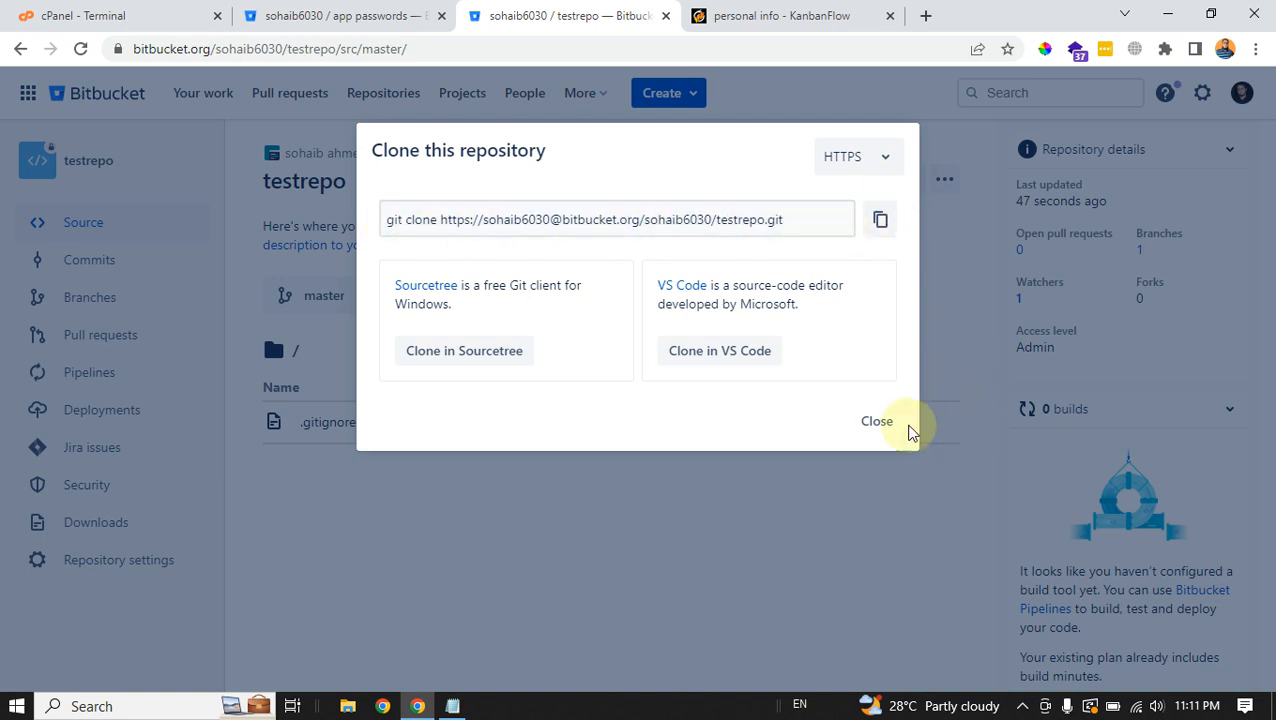
pyautogui.click(877, 420)
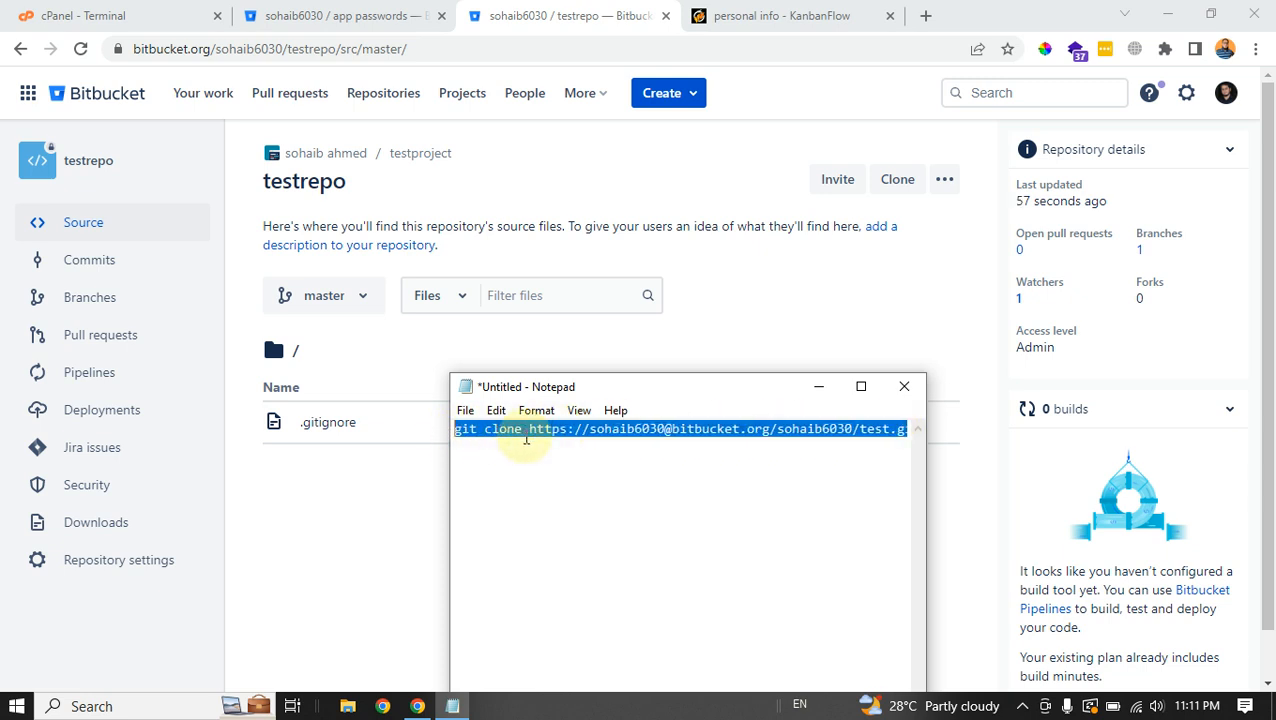
# Copy the git clone line from Notepad and minimize Notepad to show the terminal
pyautogui.rightClick(525, 432)
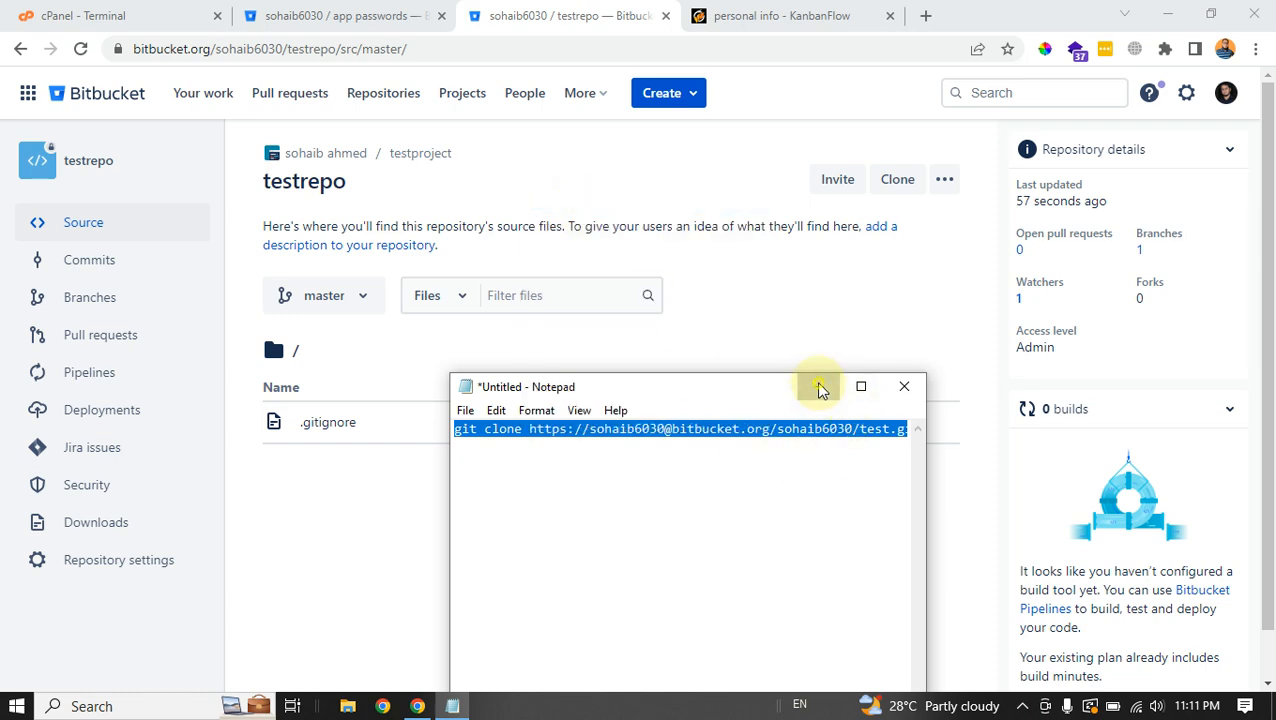
pyautogui.click(110, 15)
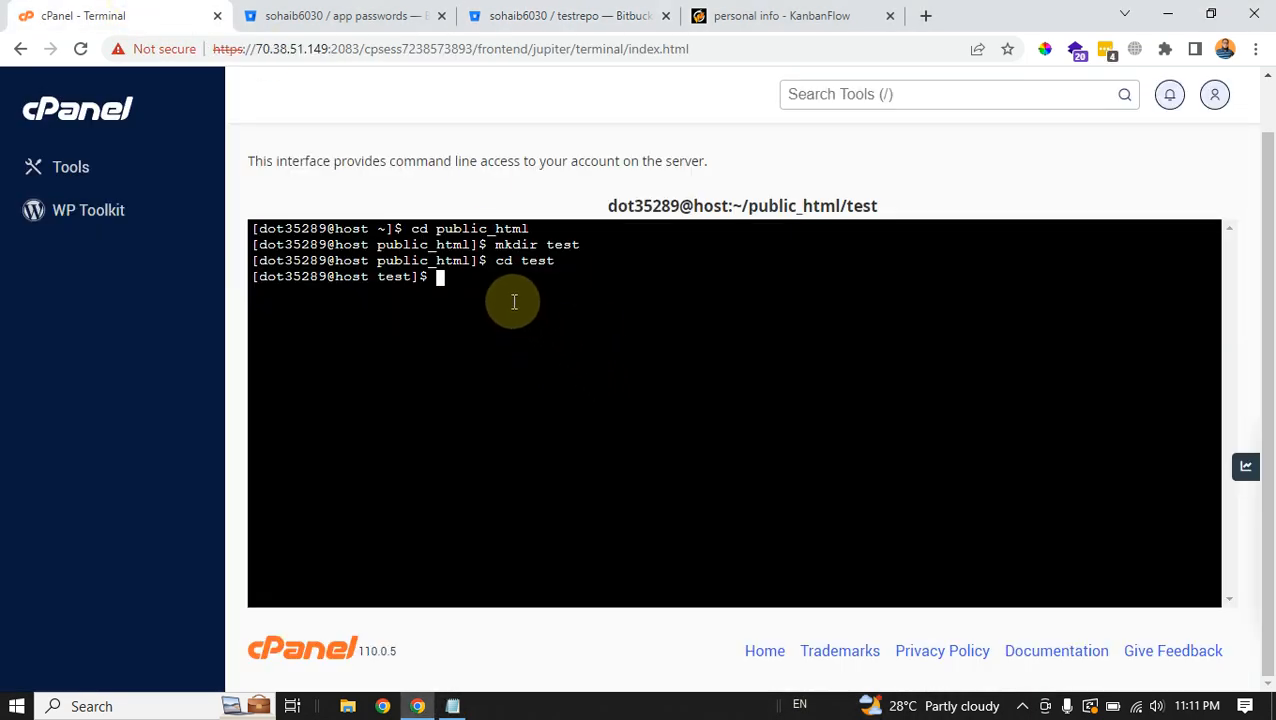
# Paste and run the clone command corrected to testrepo.git, then go to Bitbucket app passwords
pyautogui.rightClick(513, 301)
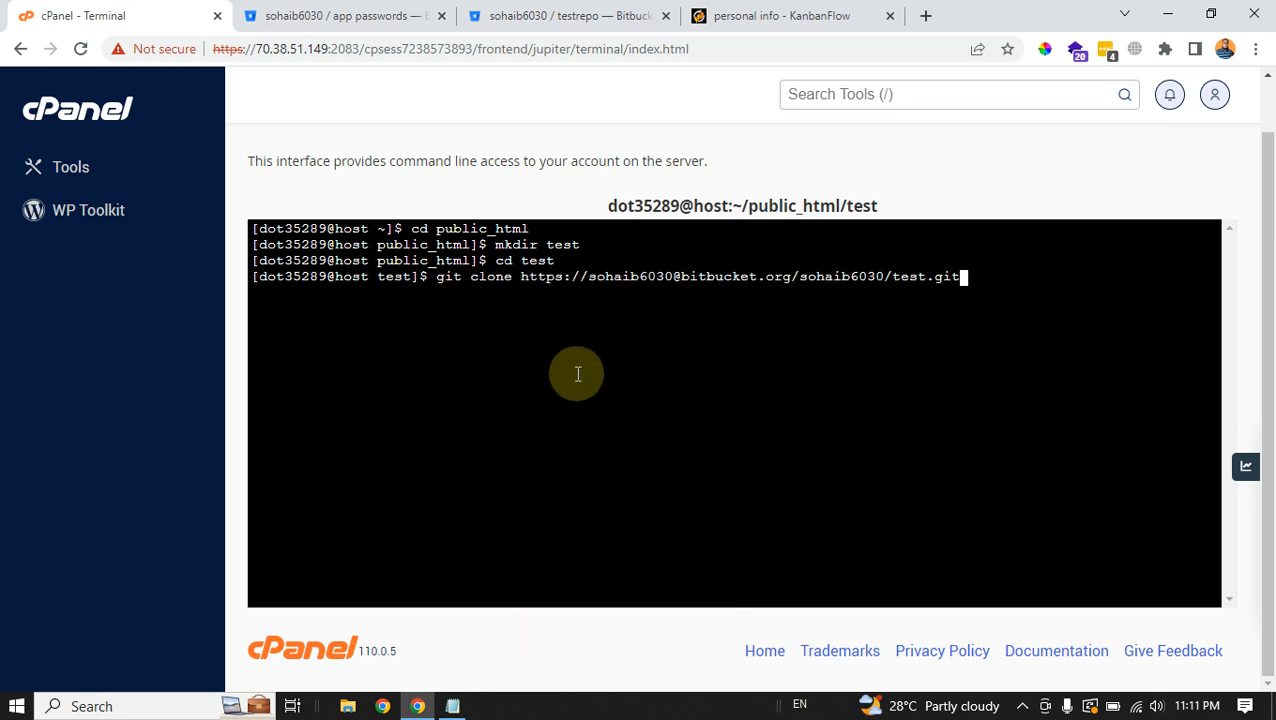
pyautogui.moveTo(874, 345)
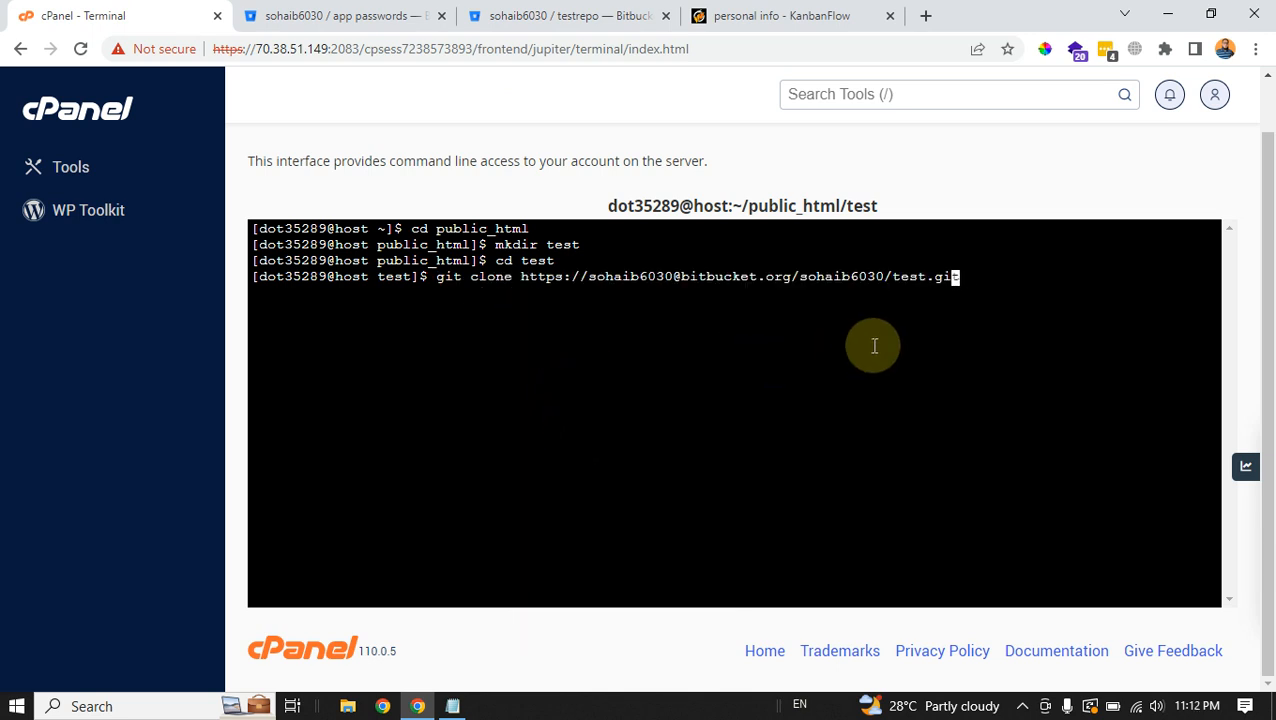
pyautogui.write('repo')
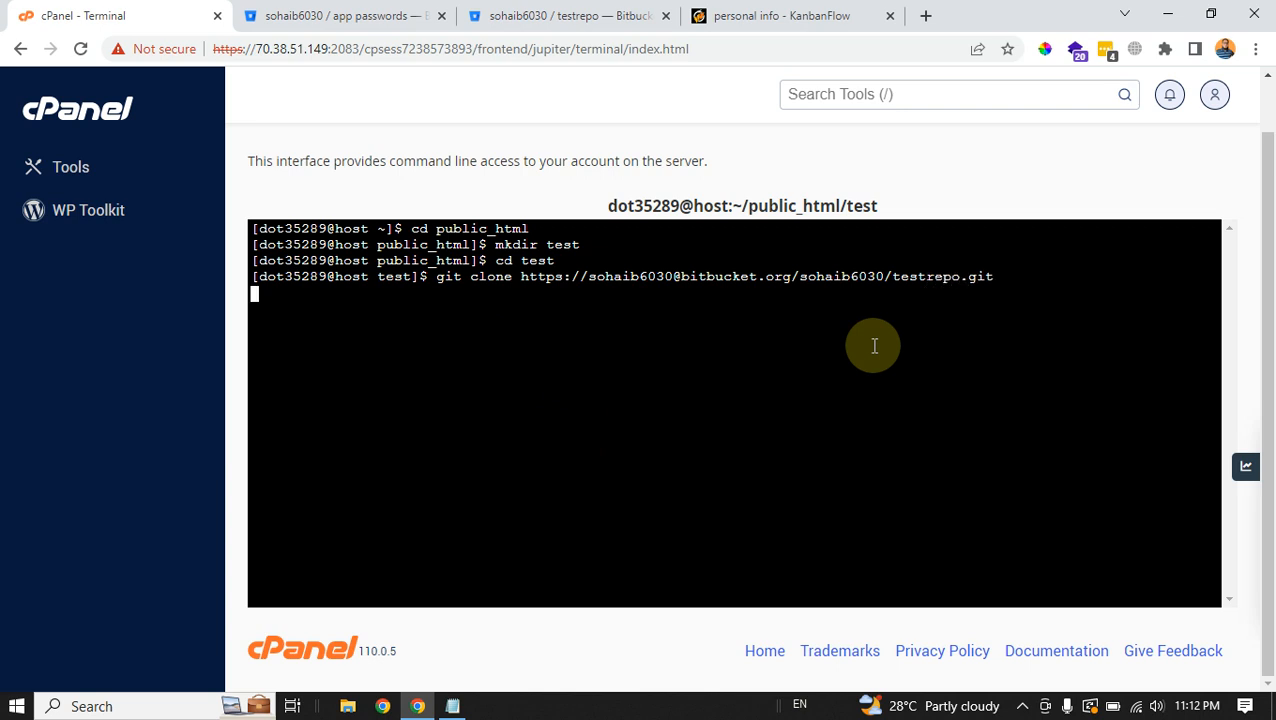
pyautogui.press('enter')
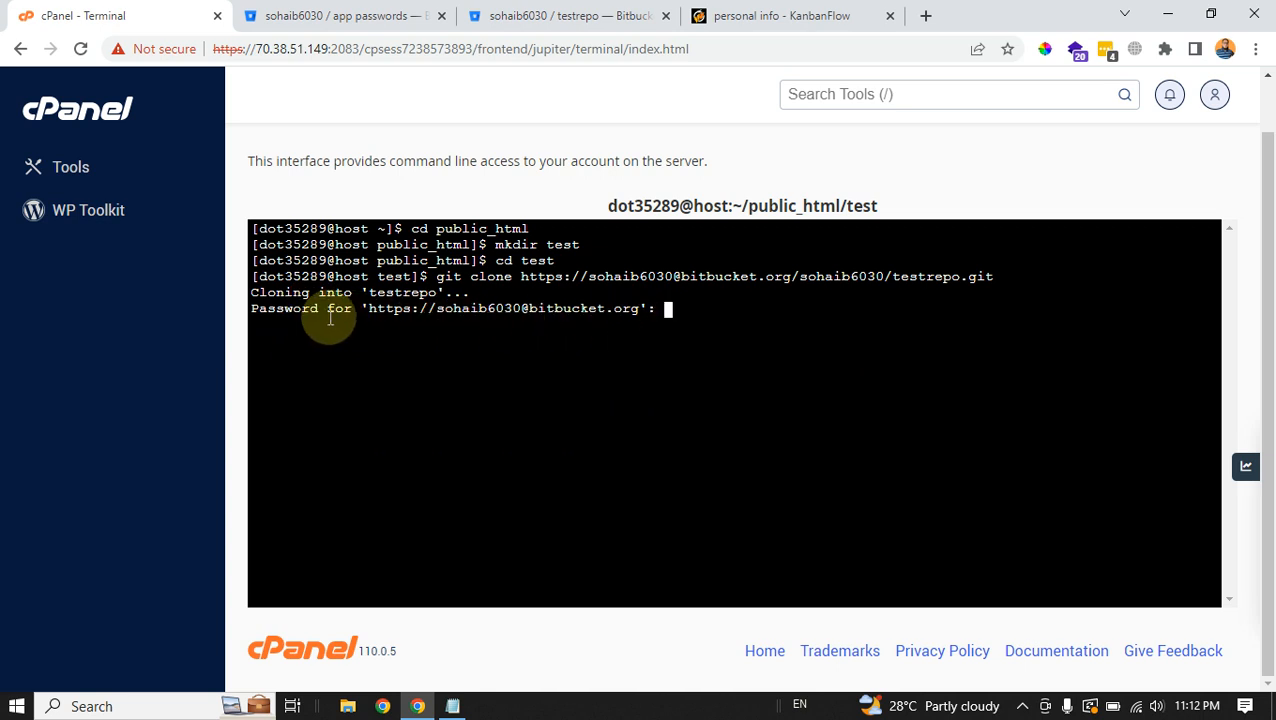
pyautogui.moveTo(663, 334)
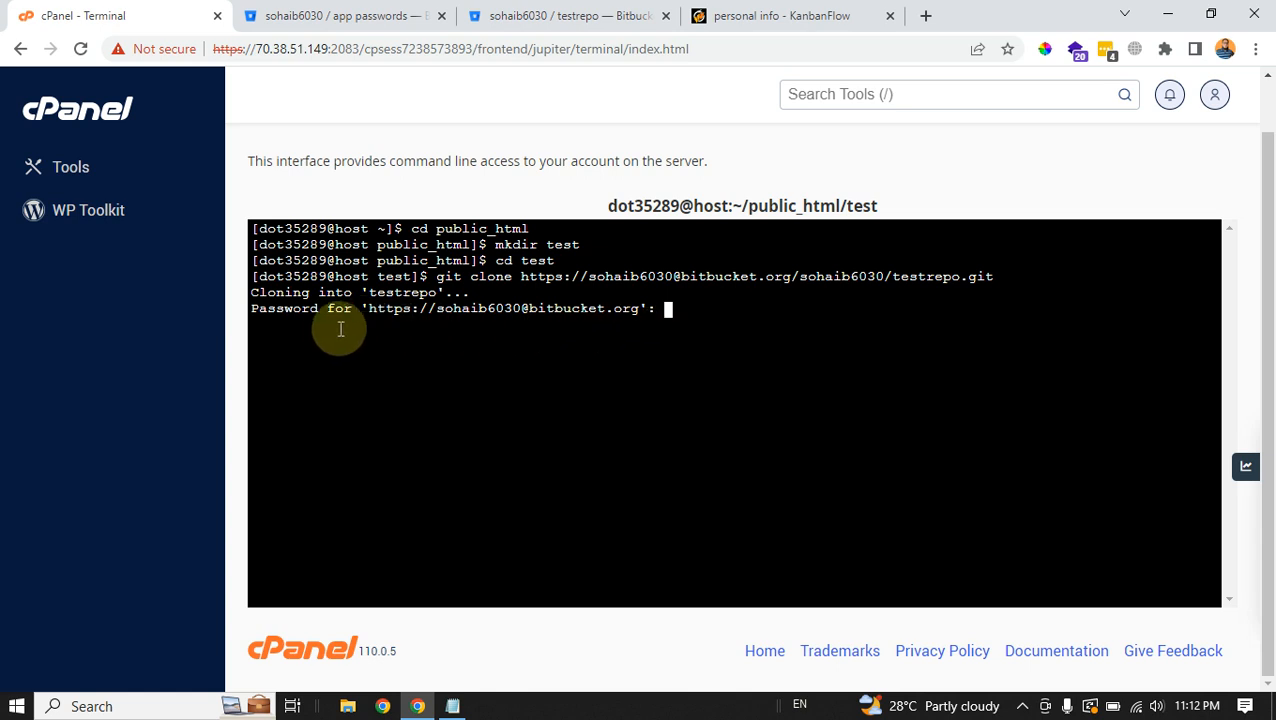
pyautogui.moveTo(402, 330)
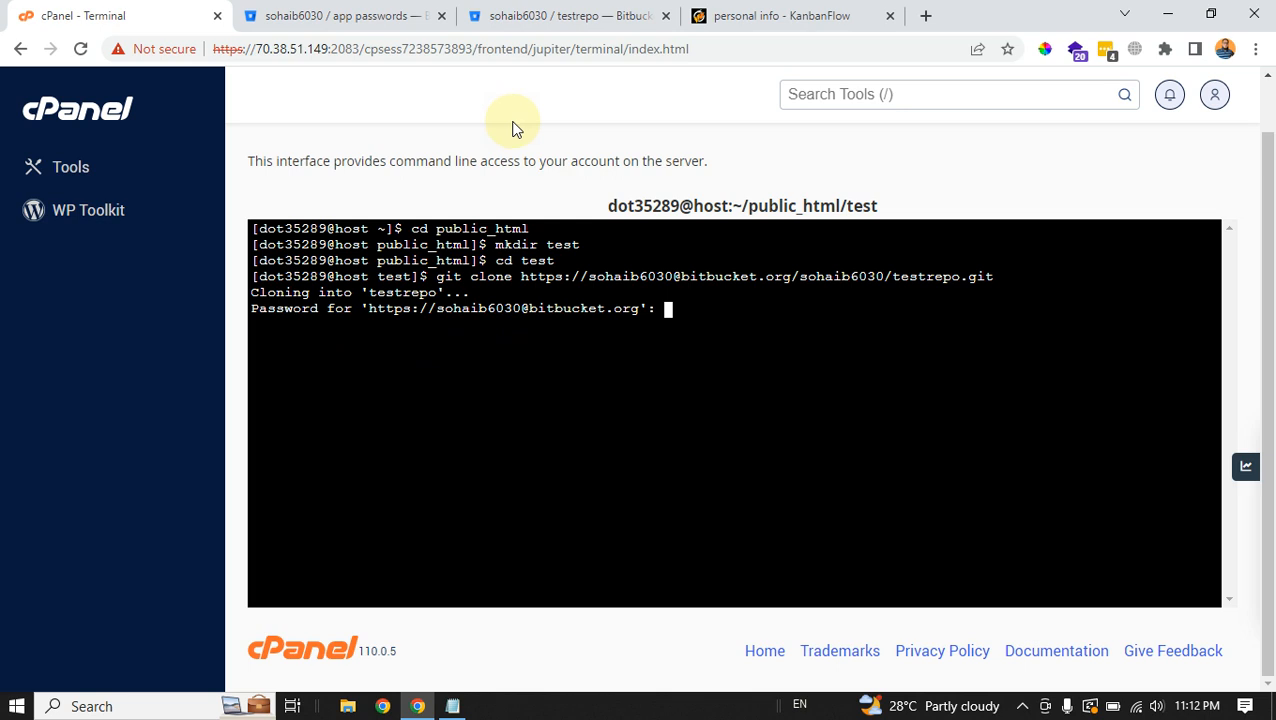
pyautogui.moveTo(570, 153)
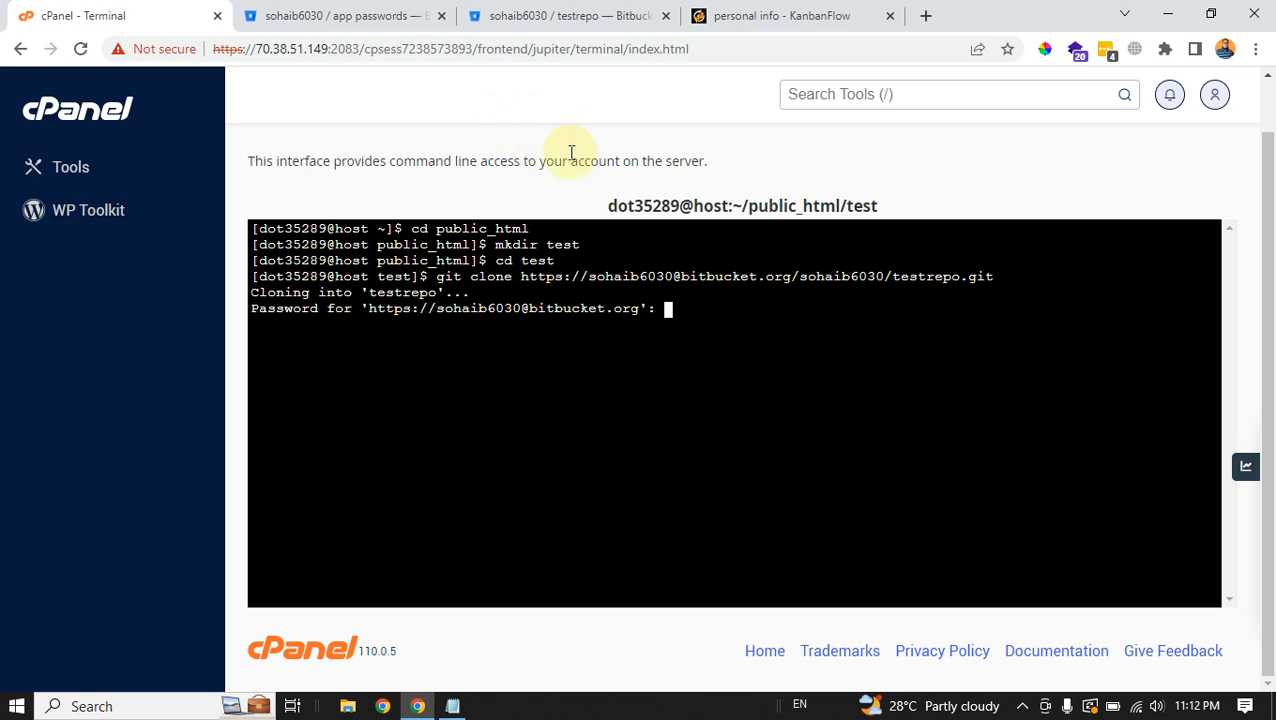
pyautogui.moveTo(500, 140)
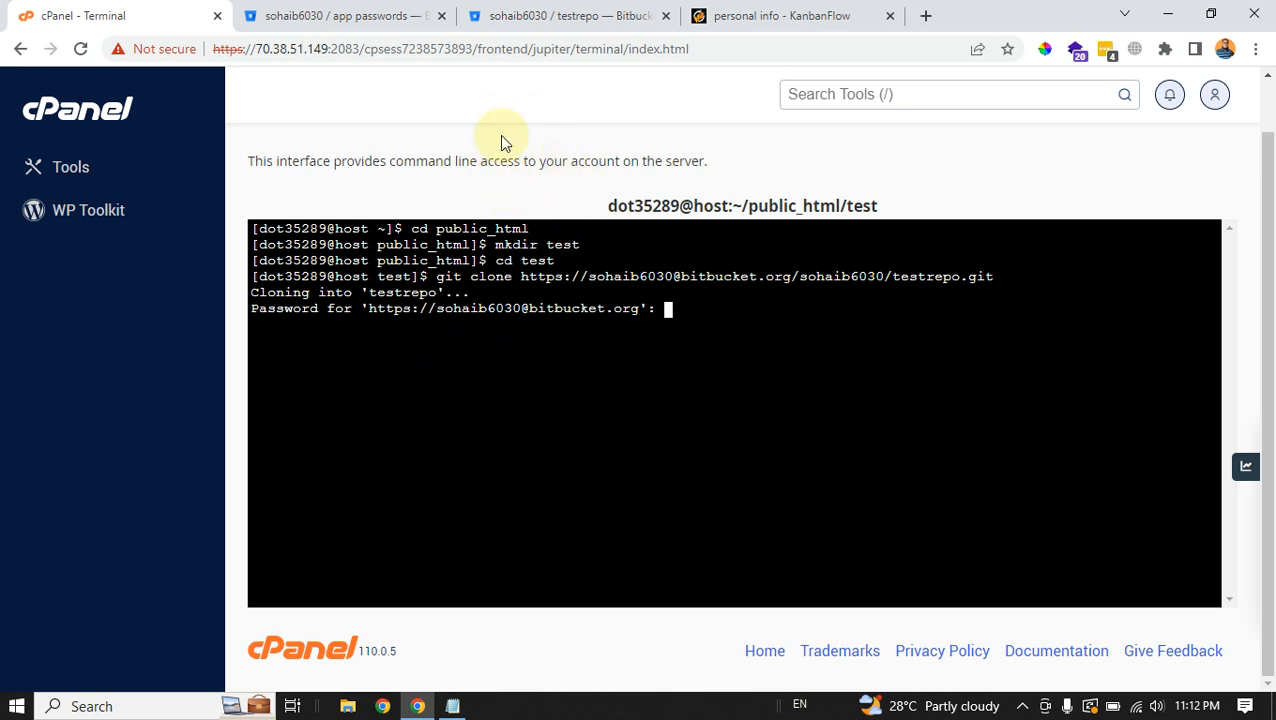
pyautogui.click(340, 15)
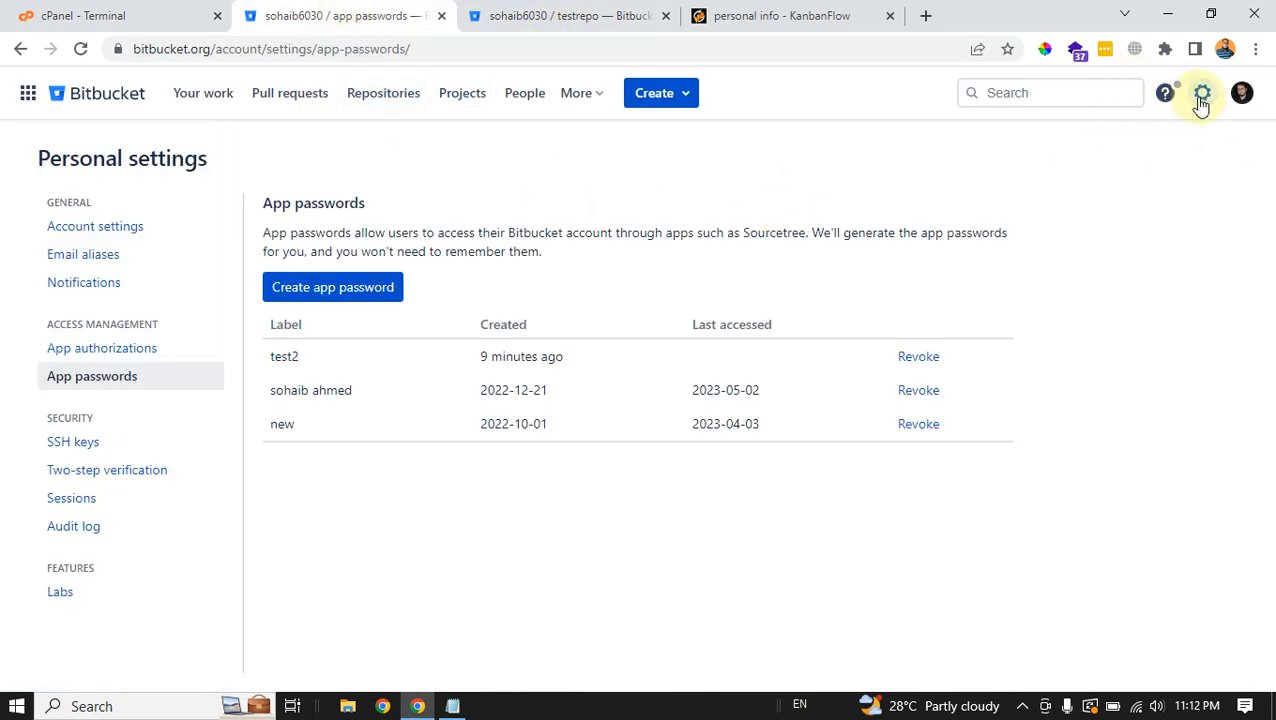
pyautogui.click(1202, 93)
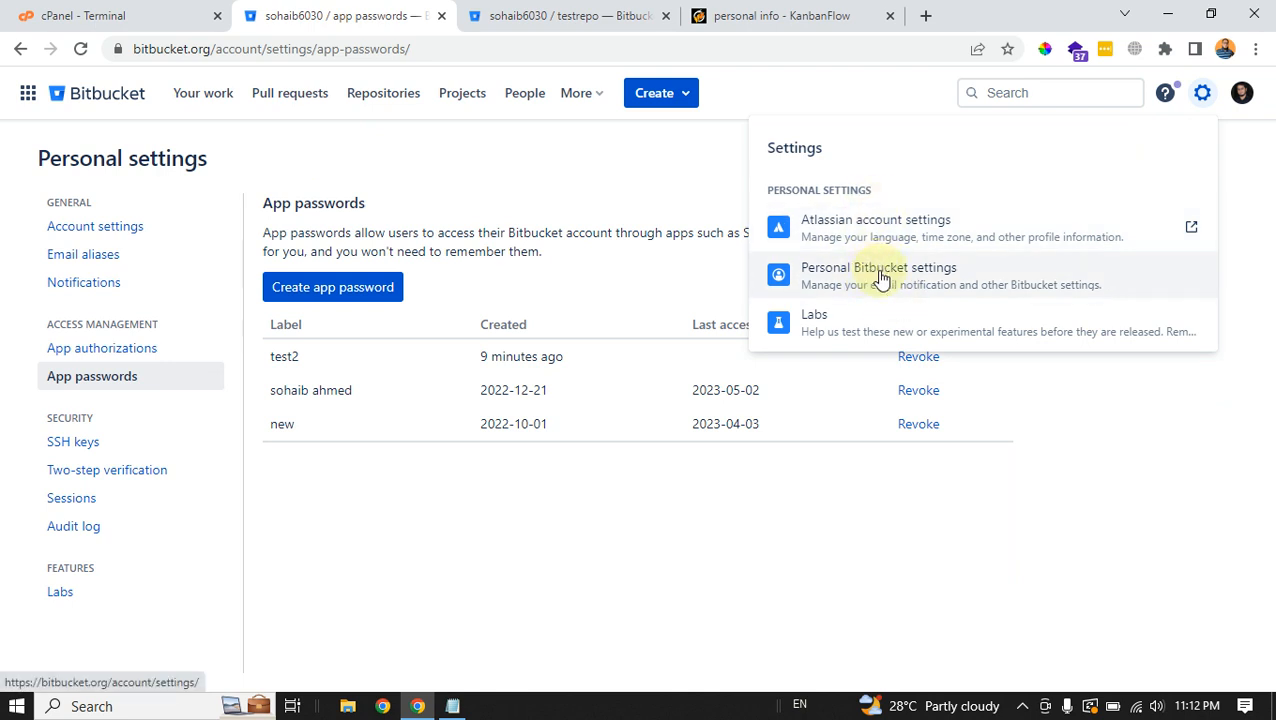
pyautogui.click(879, 275)
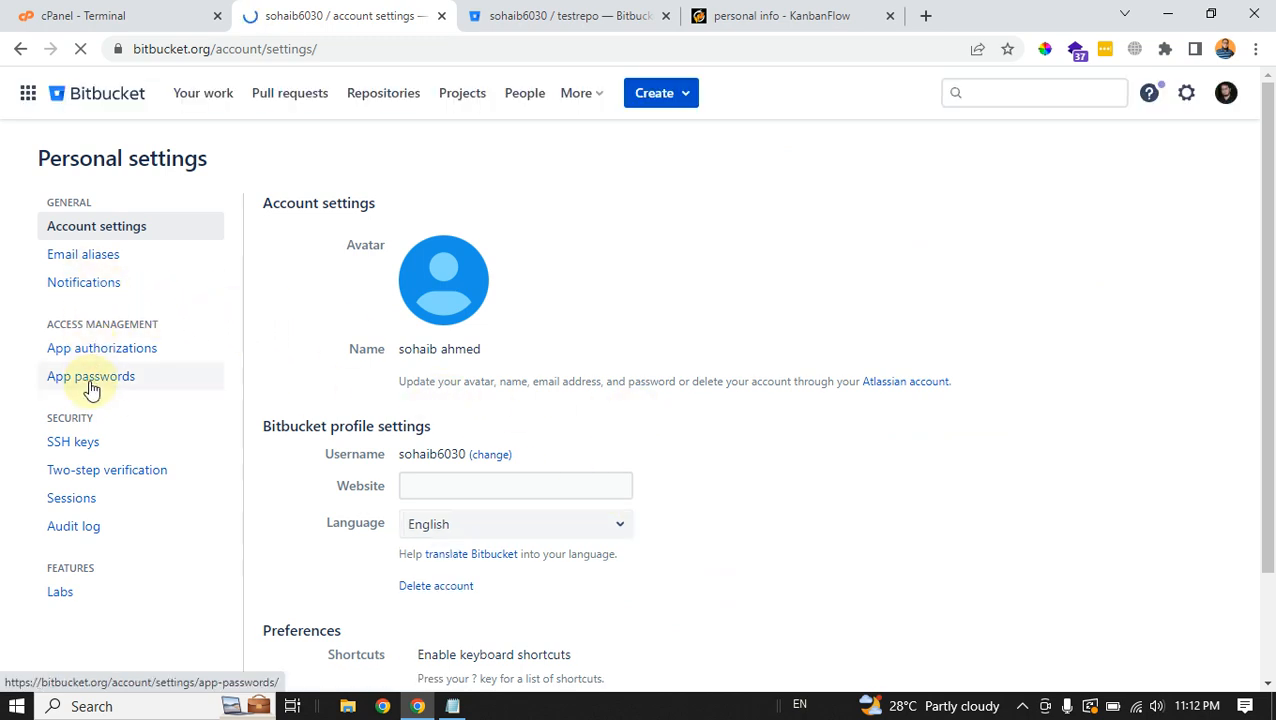
pyautogui.click(90, 376)
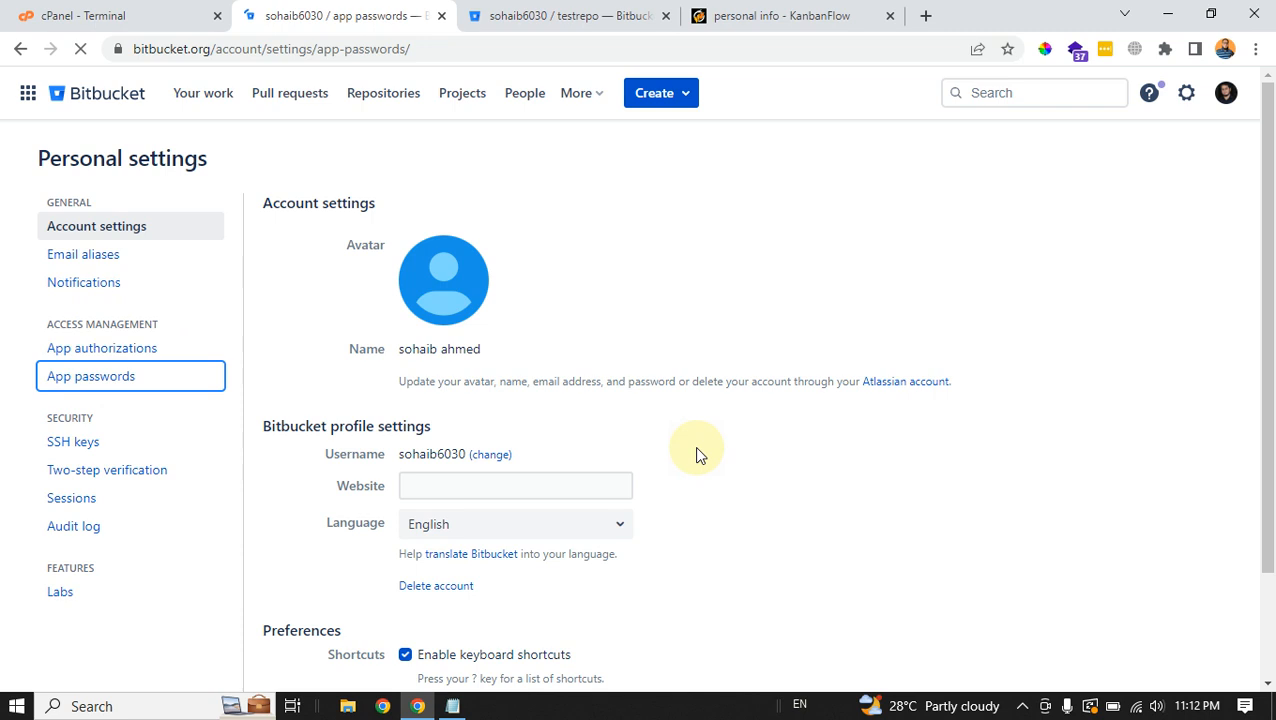
pyautogui.click(90, 376)
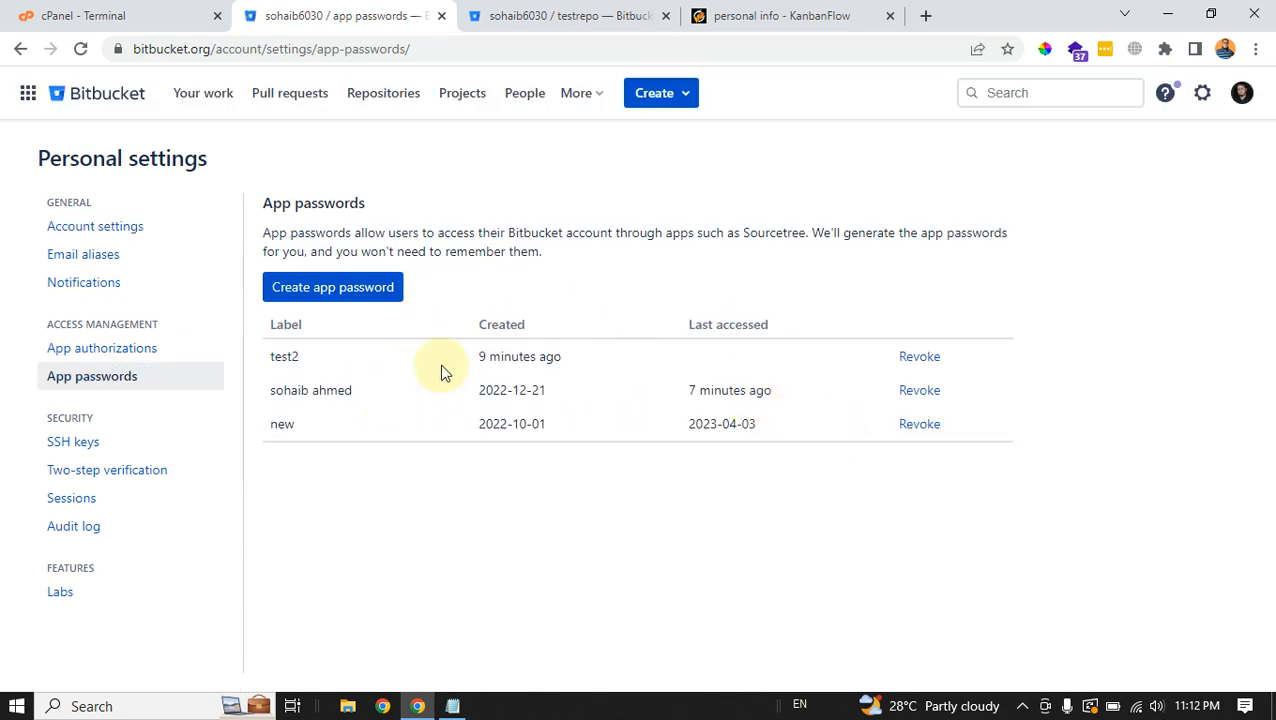
pyautogui.moveTo(610, 475)
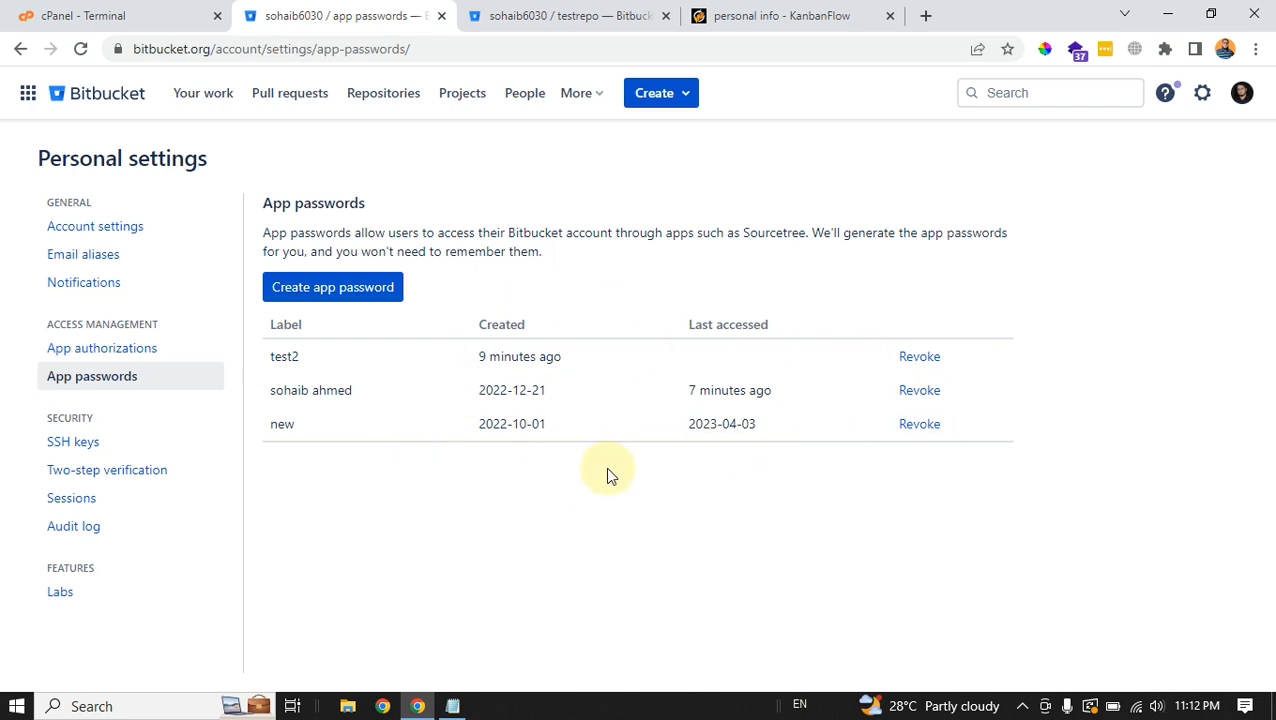
pyautogui.moveTo(1025, 335)
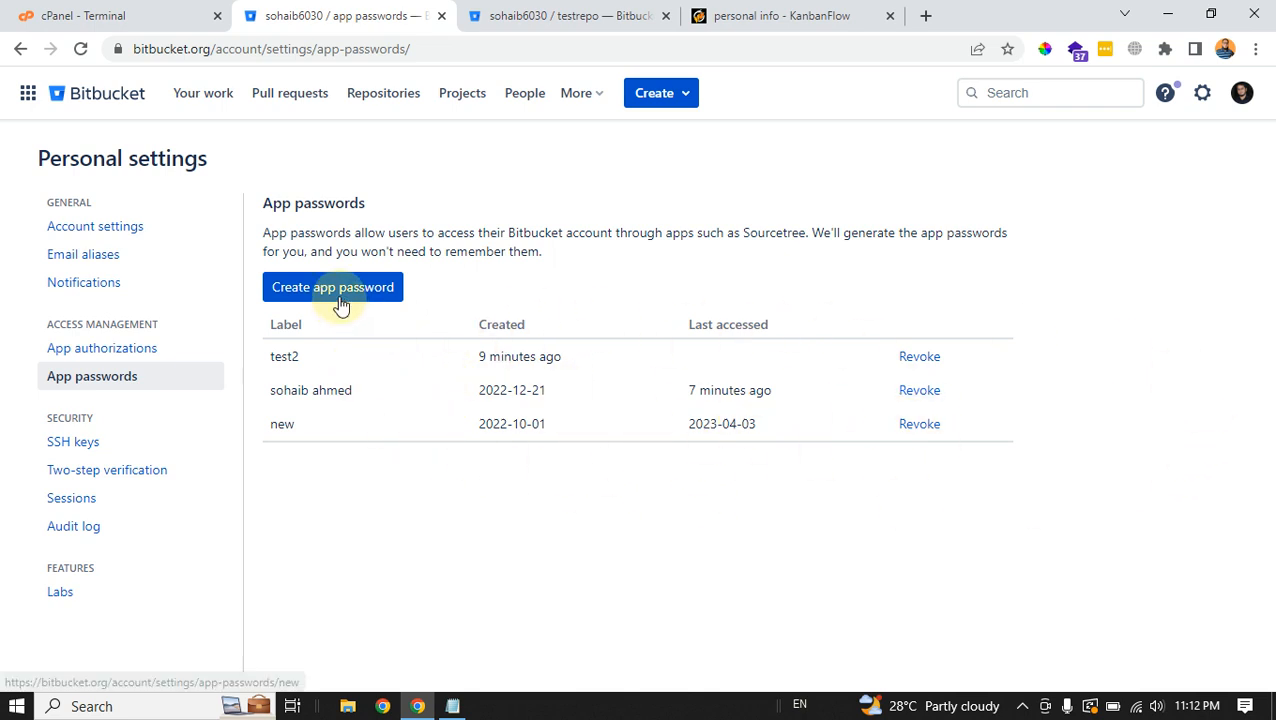
# Open Bitbucket's Create app password form, then return to the cPanel terminal tab
pyautogui.click(332, 287)
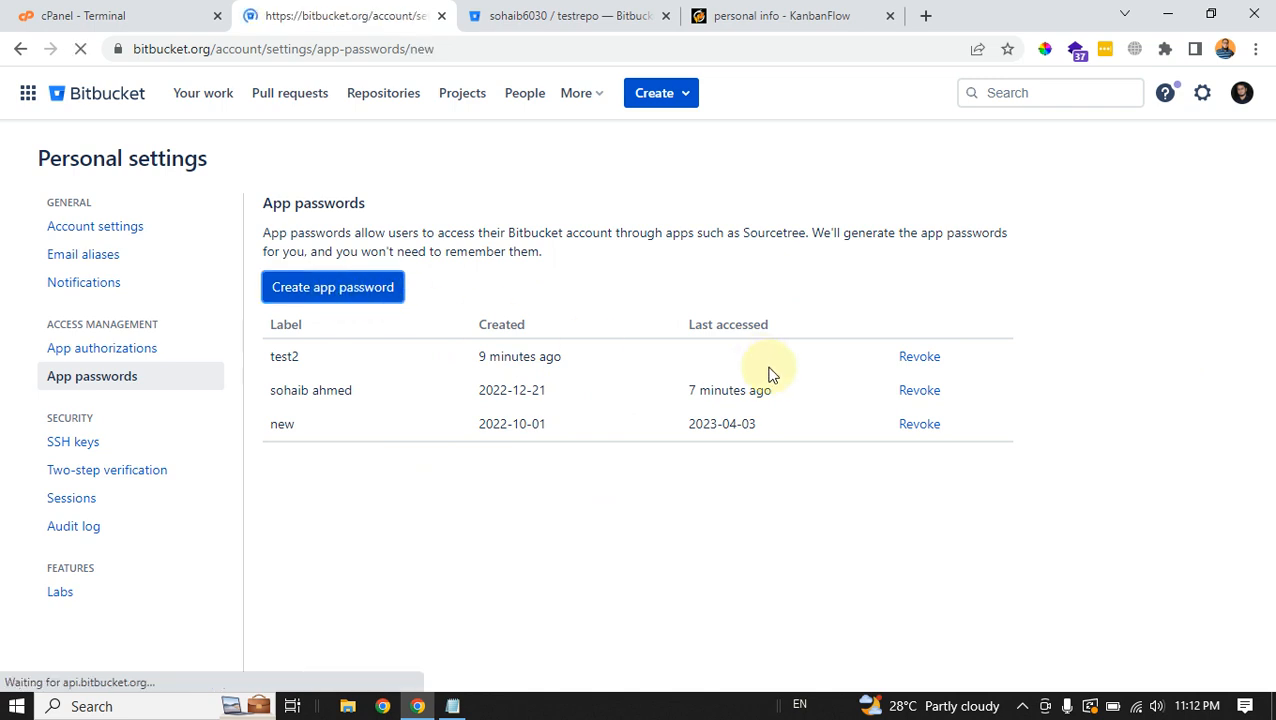
pyautogui.click(332, 287)
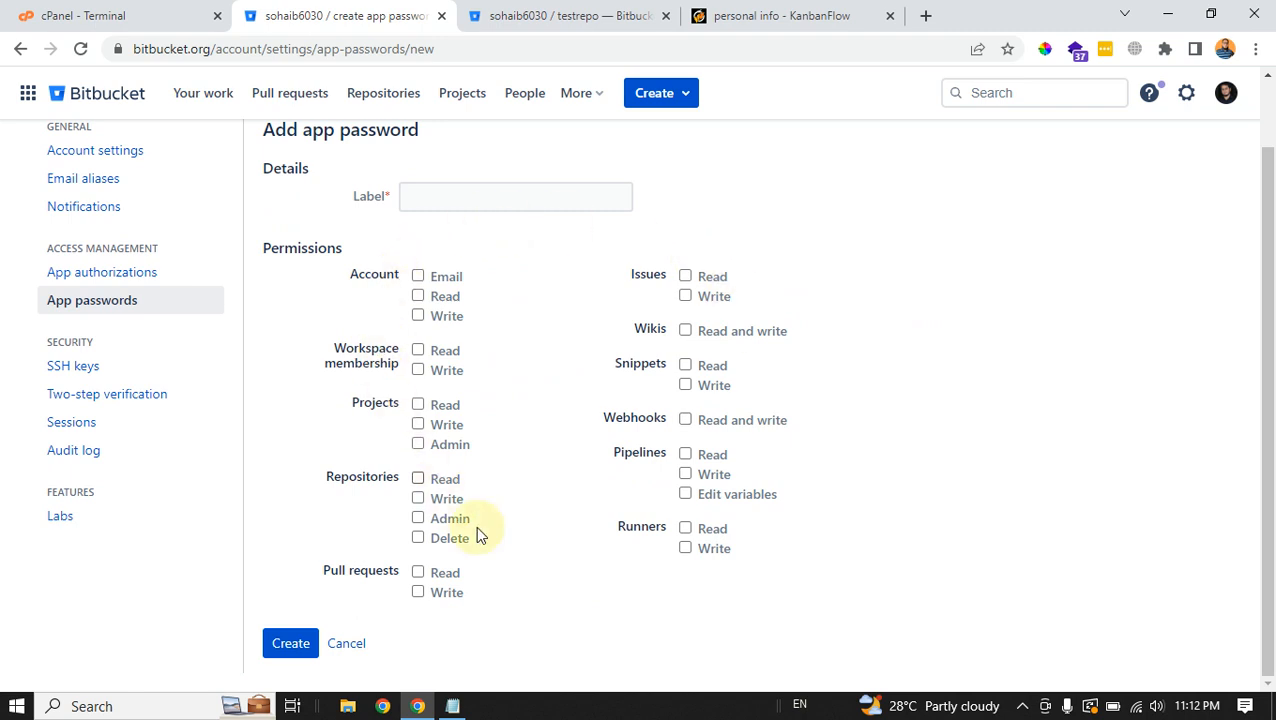
pyautogui.moveTo(504, 262)
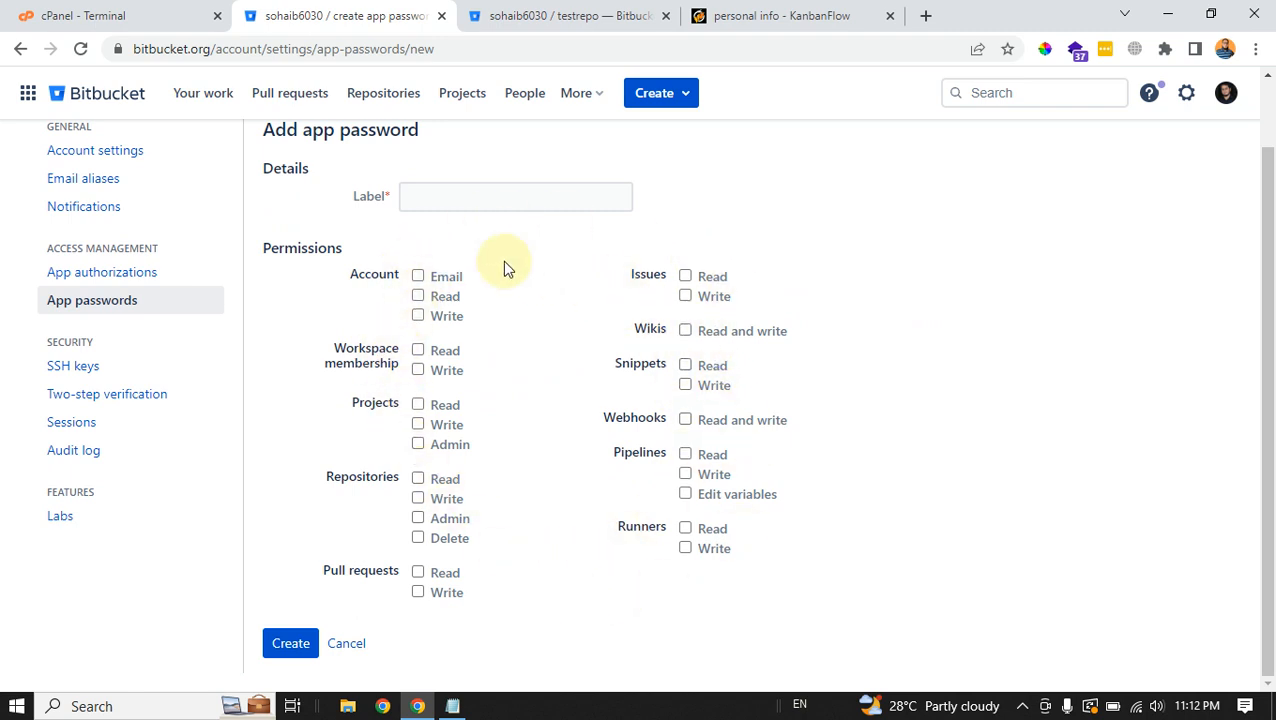
pyautogui.moveTo(420, 296)
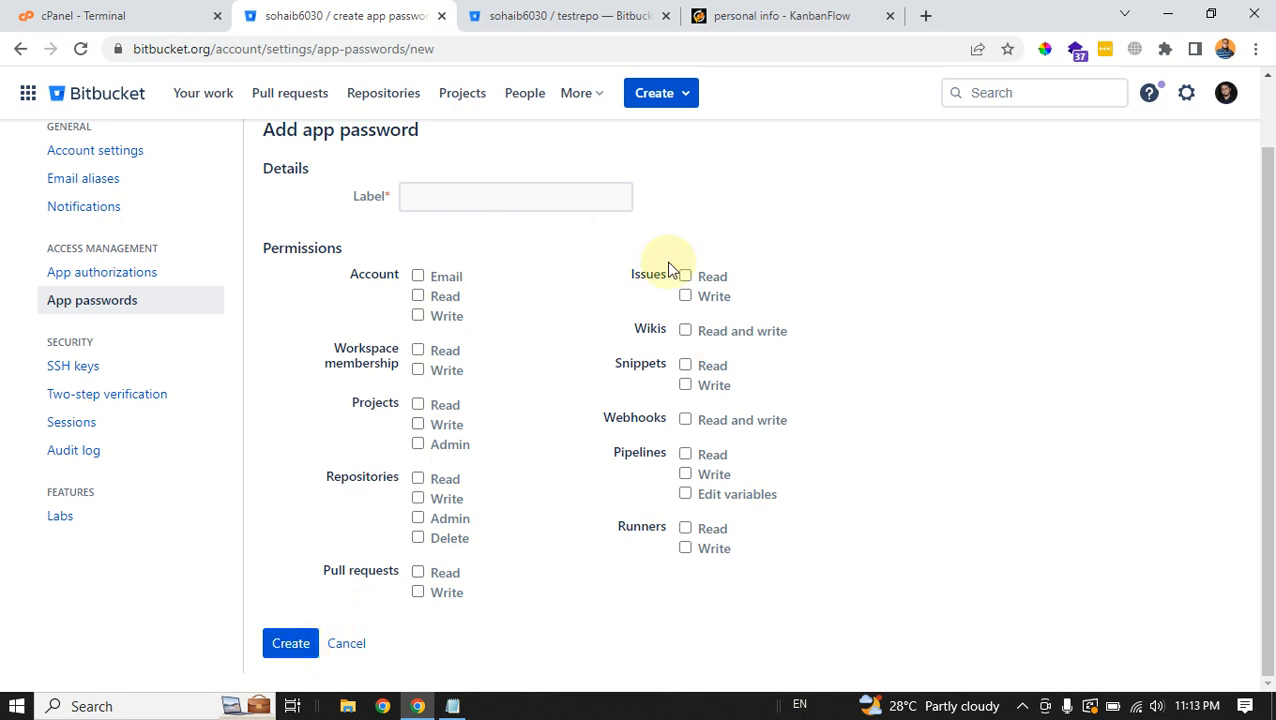
pyautogui.moveTo(540, 240)
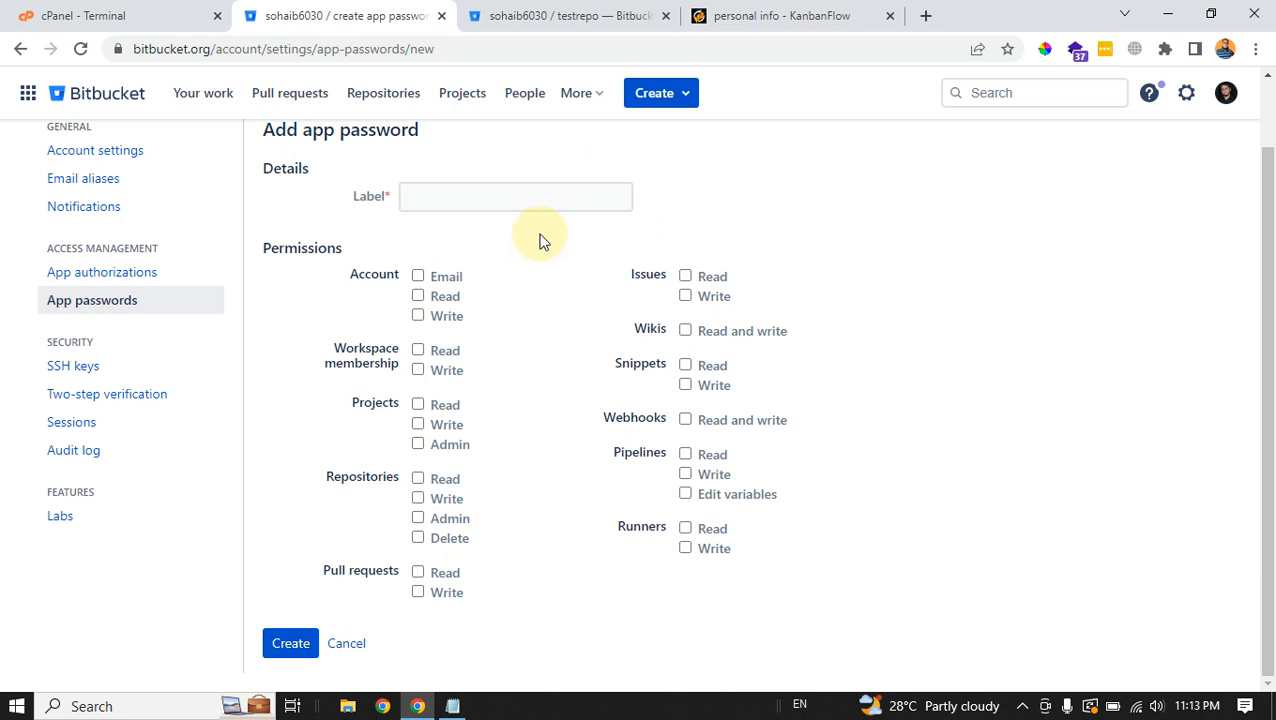
pyautogui.moveTo(370, 255)
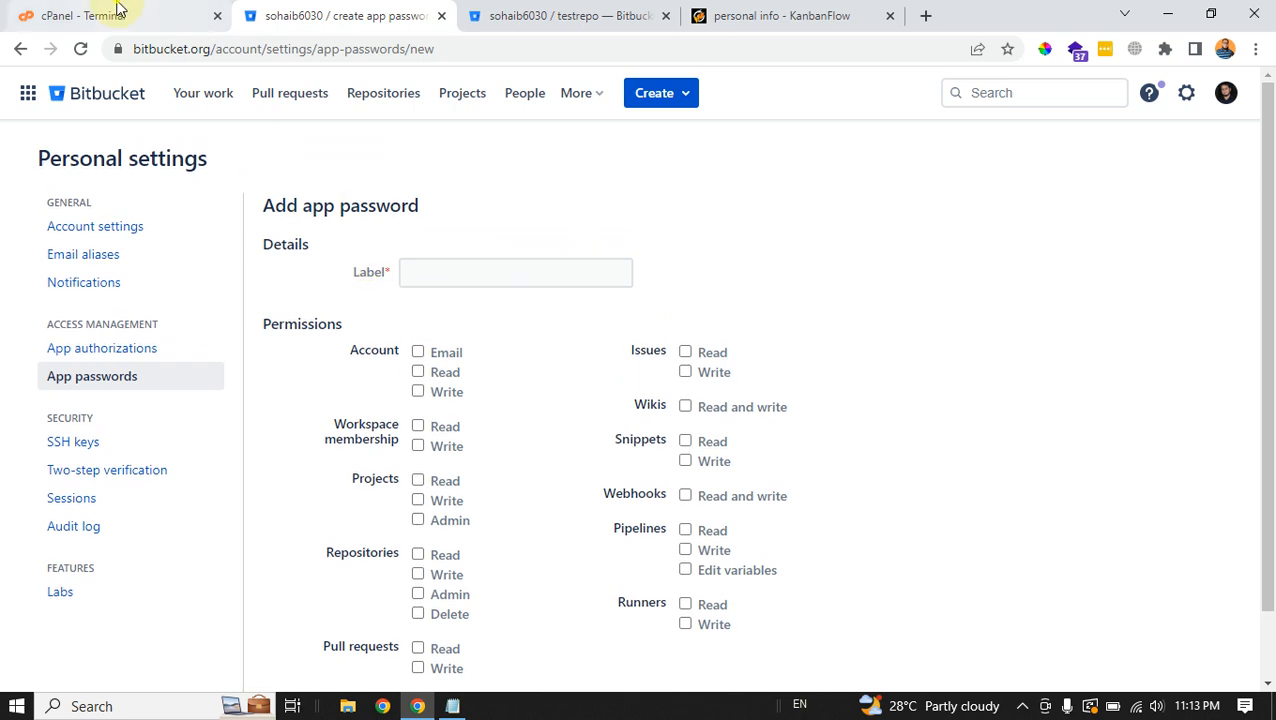
pyautogui.click(80, 15)
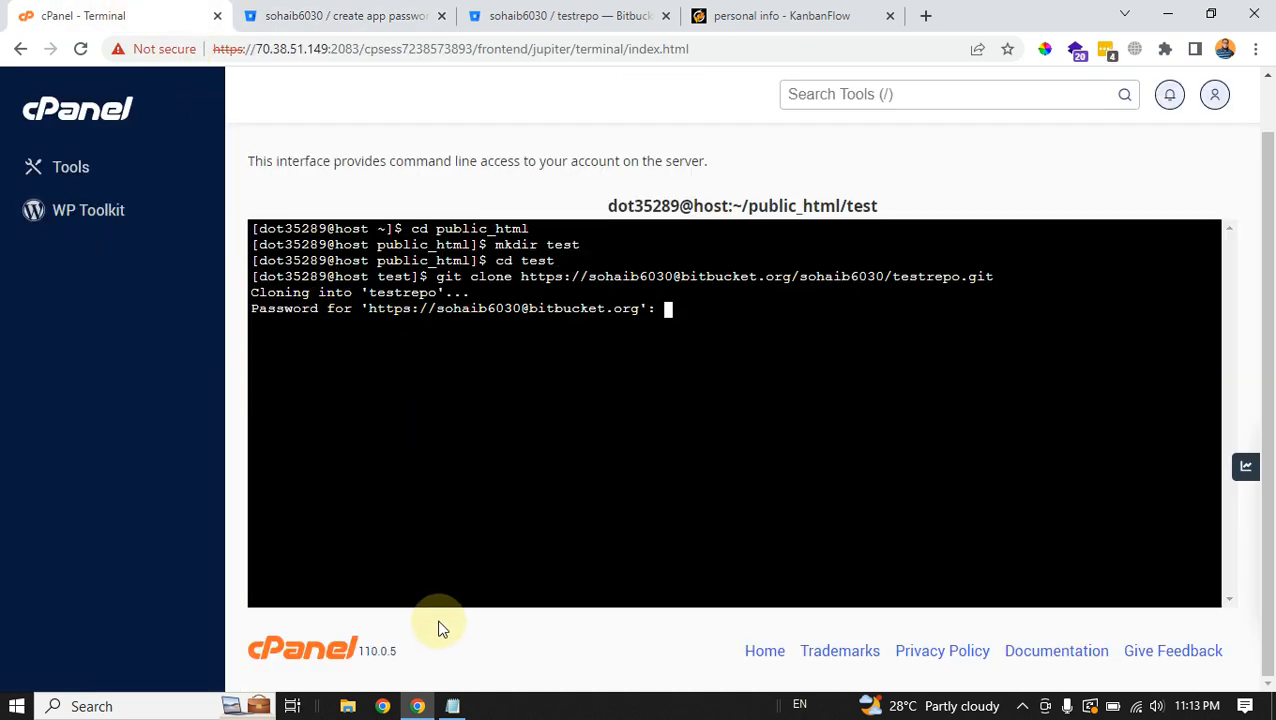
pyautogui.moveTo(1152, 82)
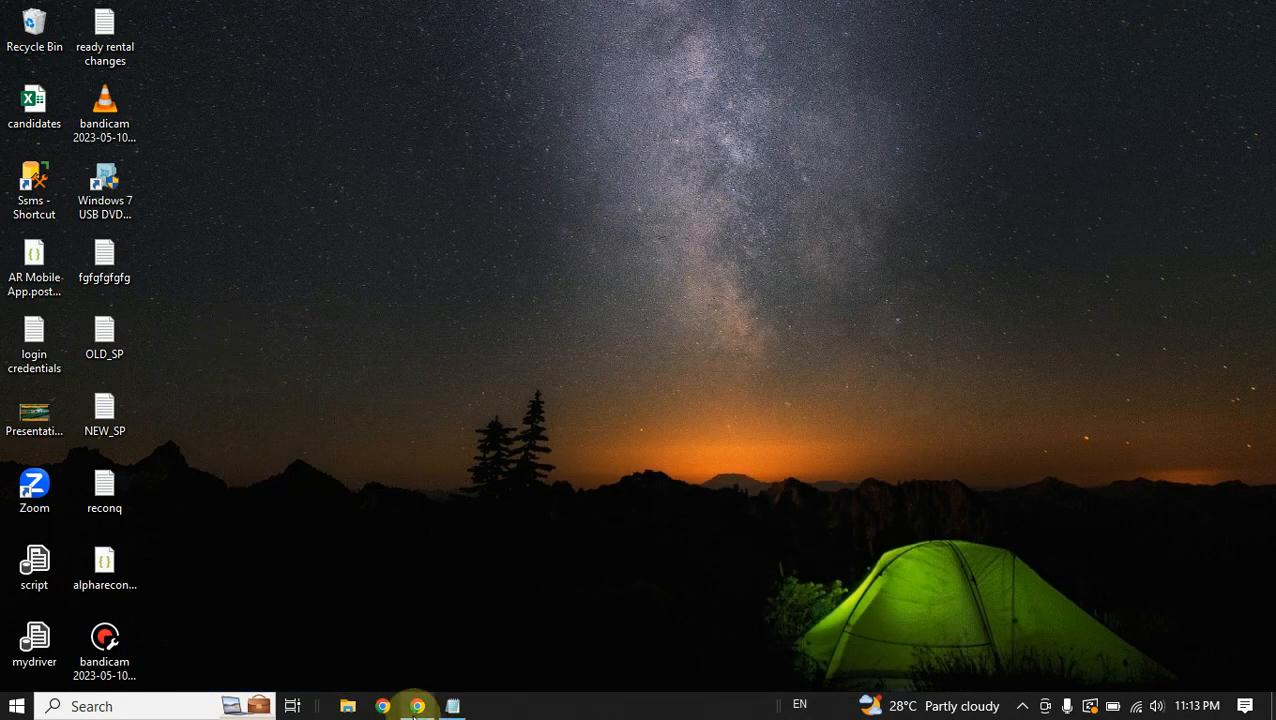
pyautogui.moveTo(415, 706)
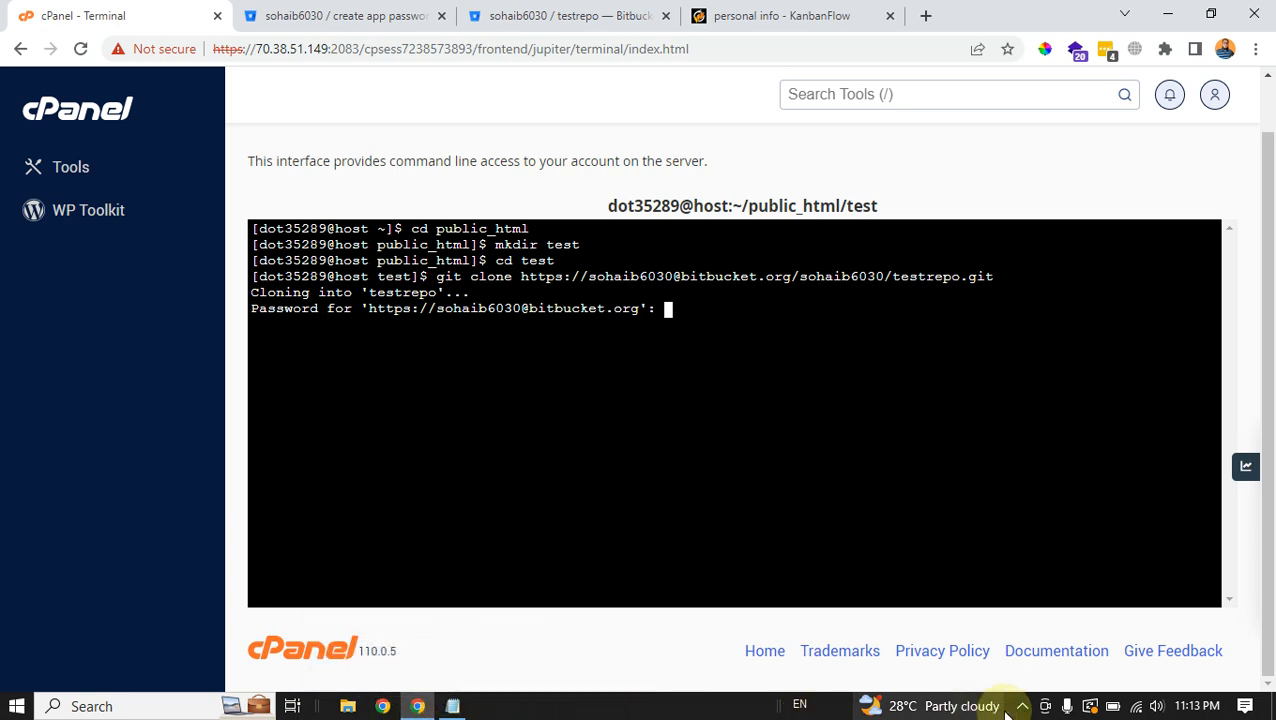
# Revisit Bitbucket's empty add app password form, then go back to the waiting terminal
pyautogui.click(985, 675)
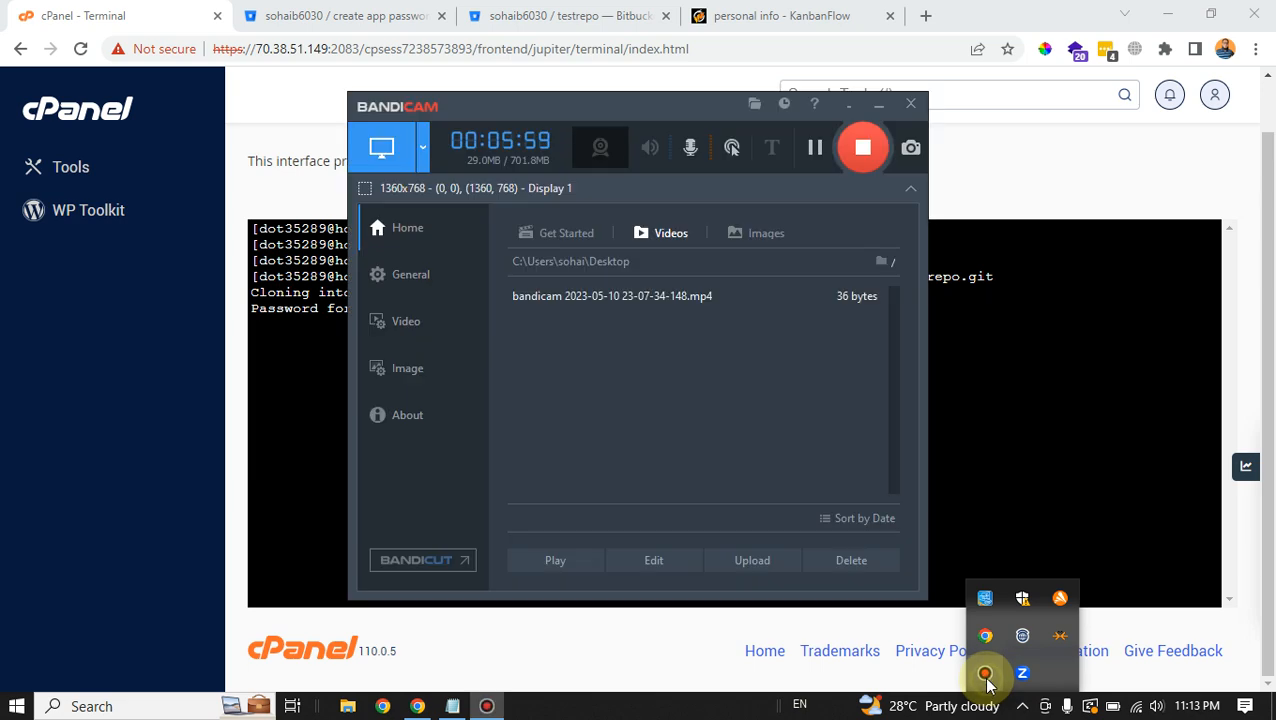
pyautogui.click(345, 15)
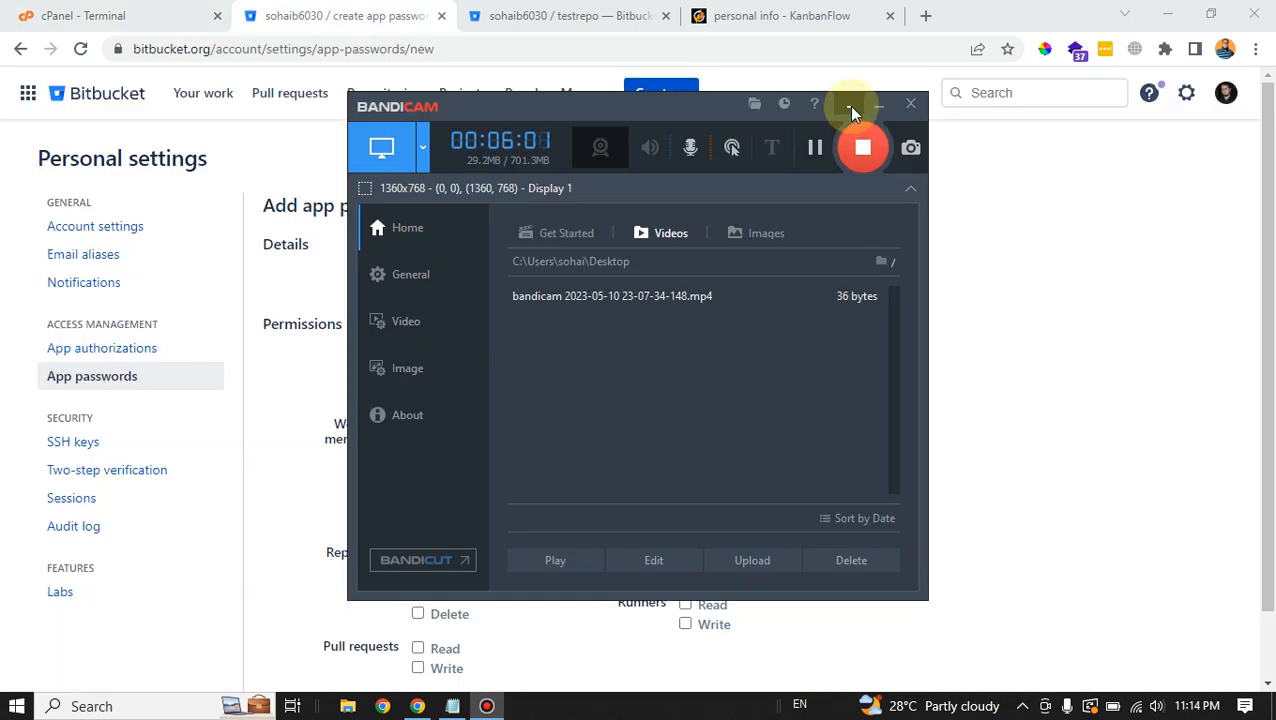
pyautogui.click(878, 103)
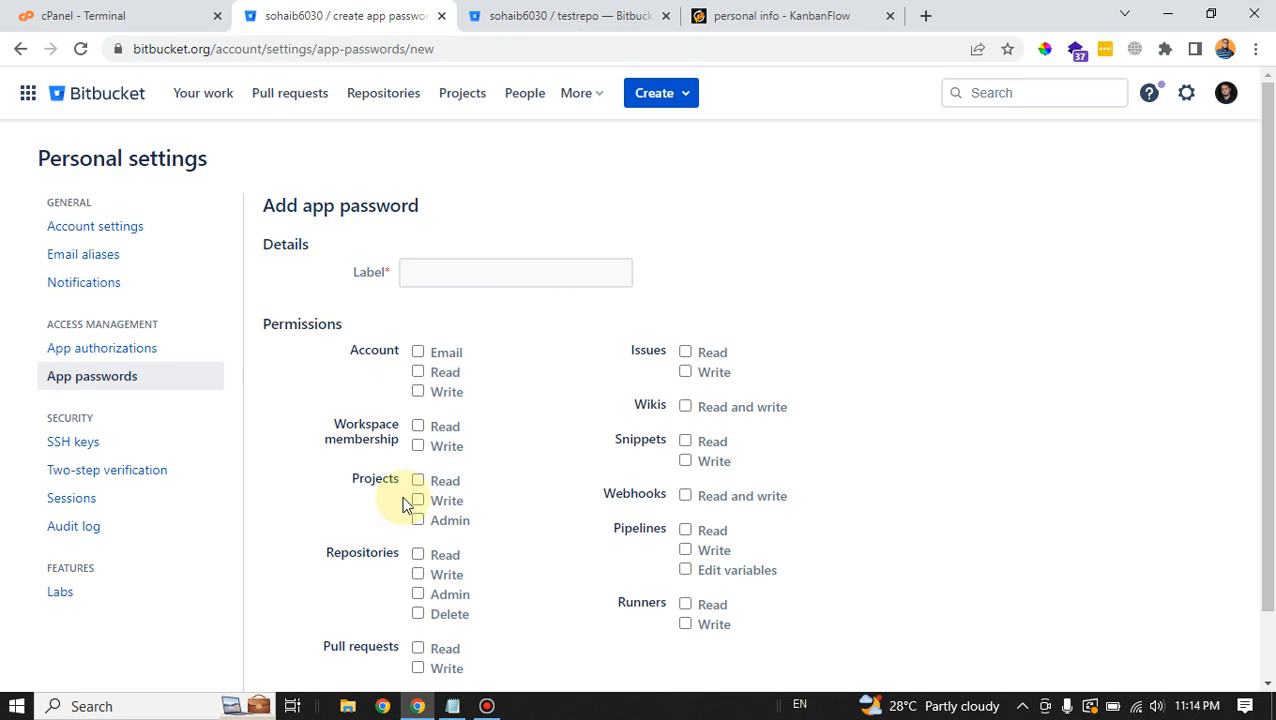
pyautogui.moveTo(462, 410)
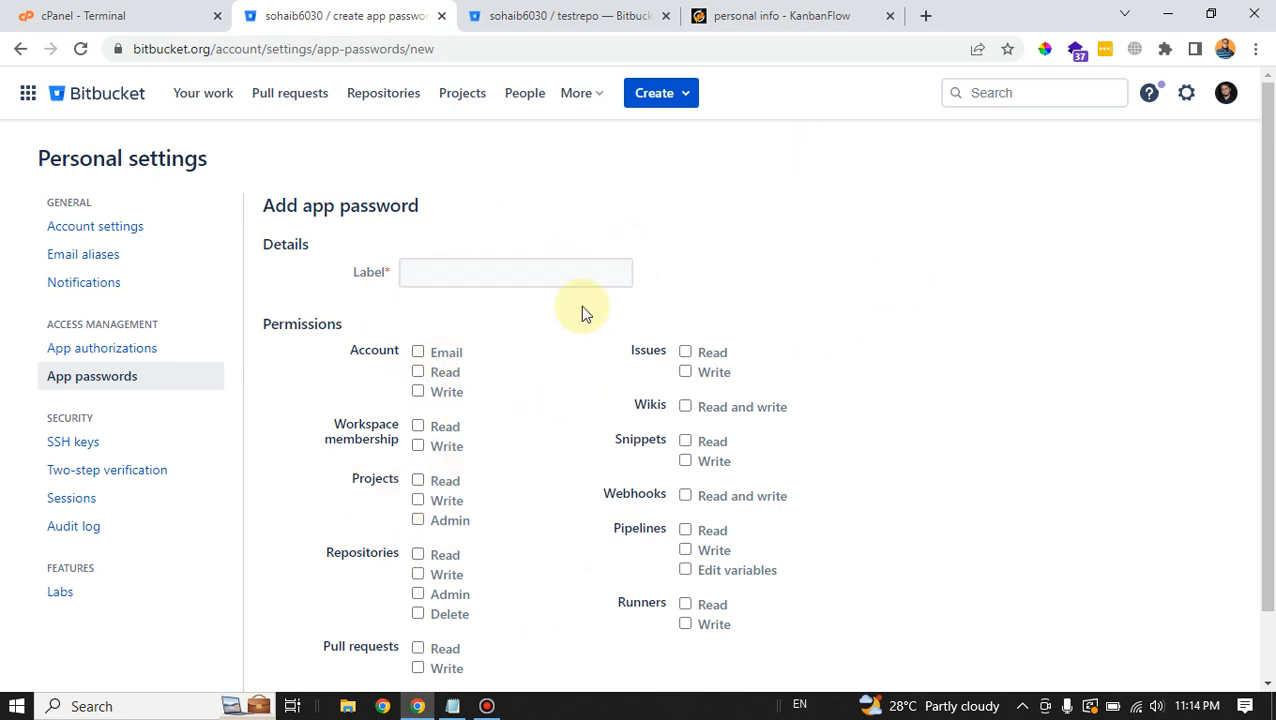
pyautogui.click(80, 15)
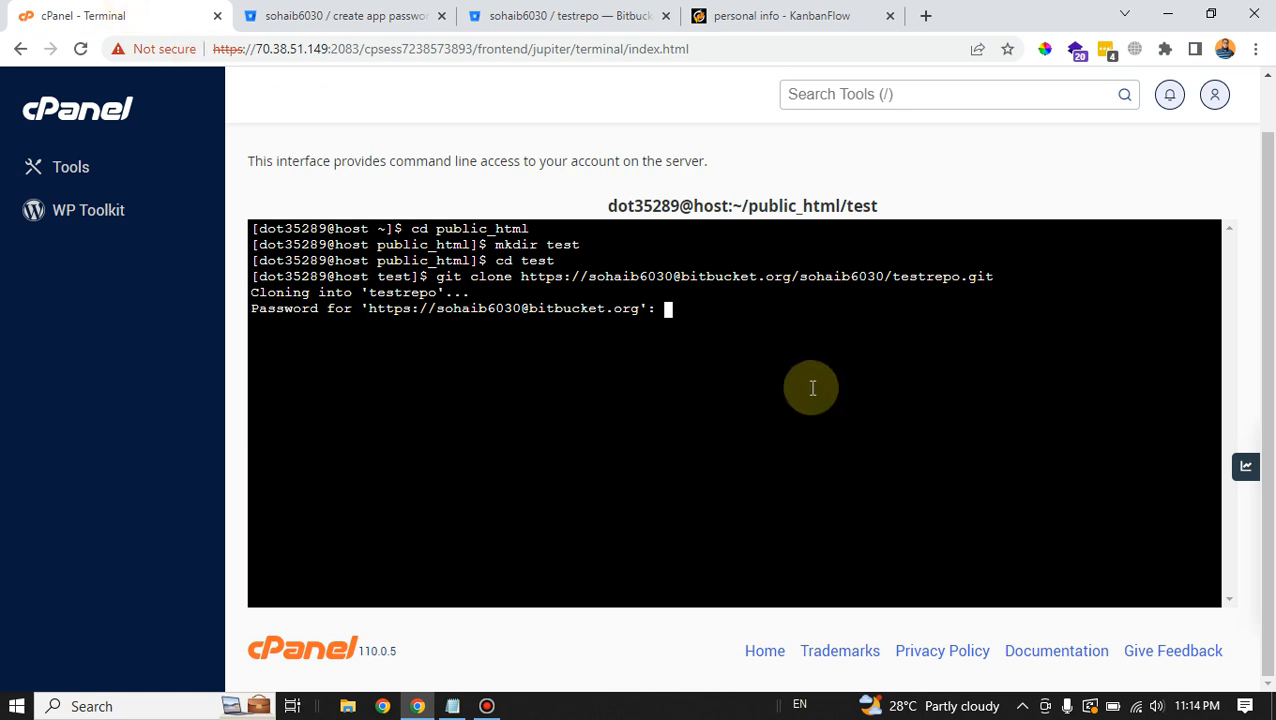
pyautogui.moveTo(649, 362)
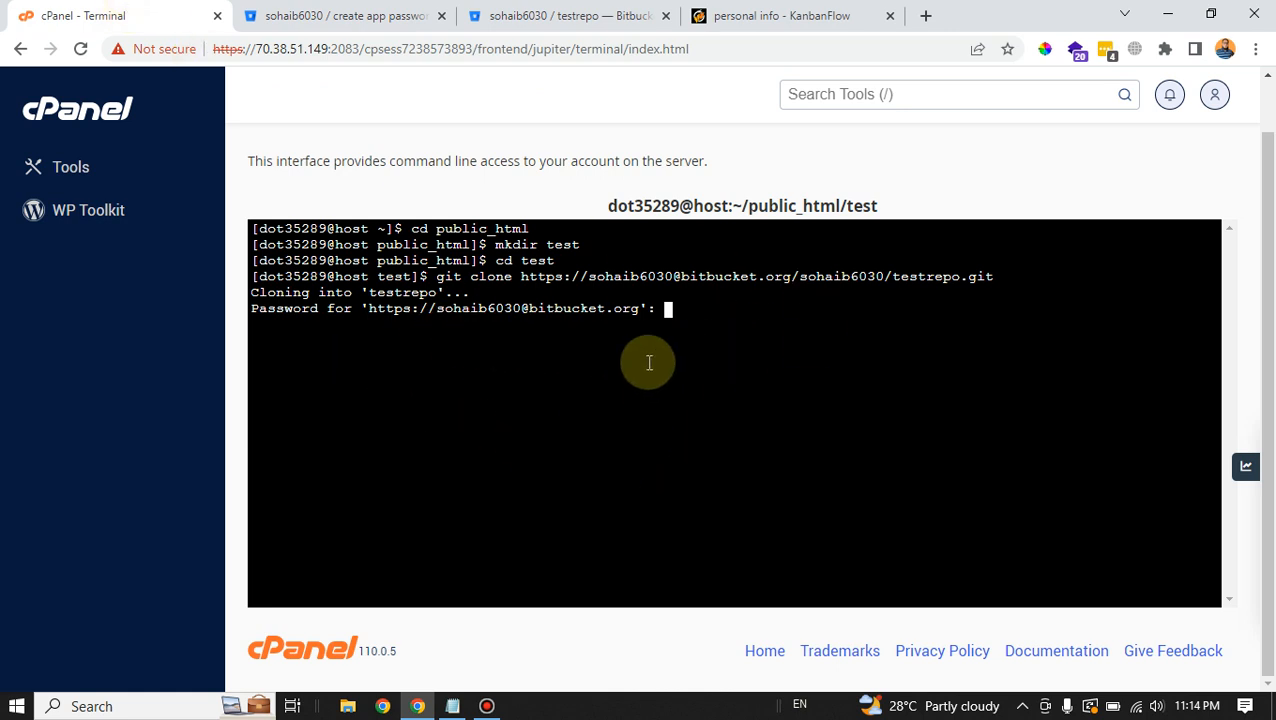
pyautogui.moveTo(746, 321)
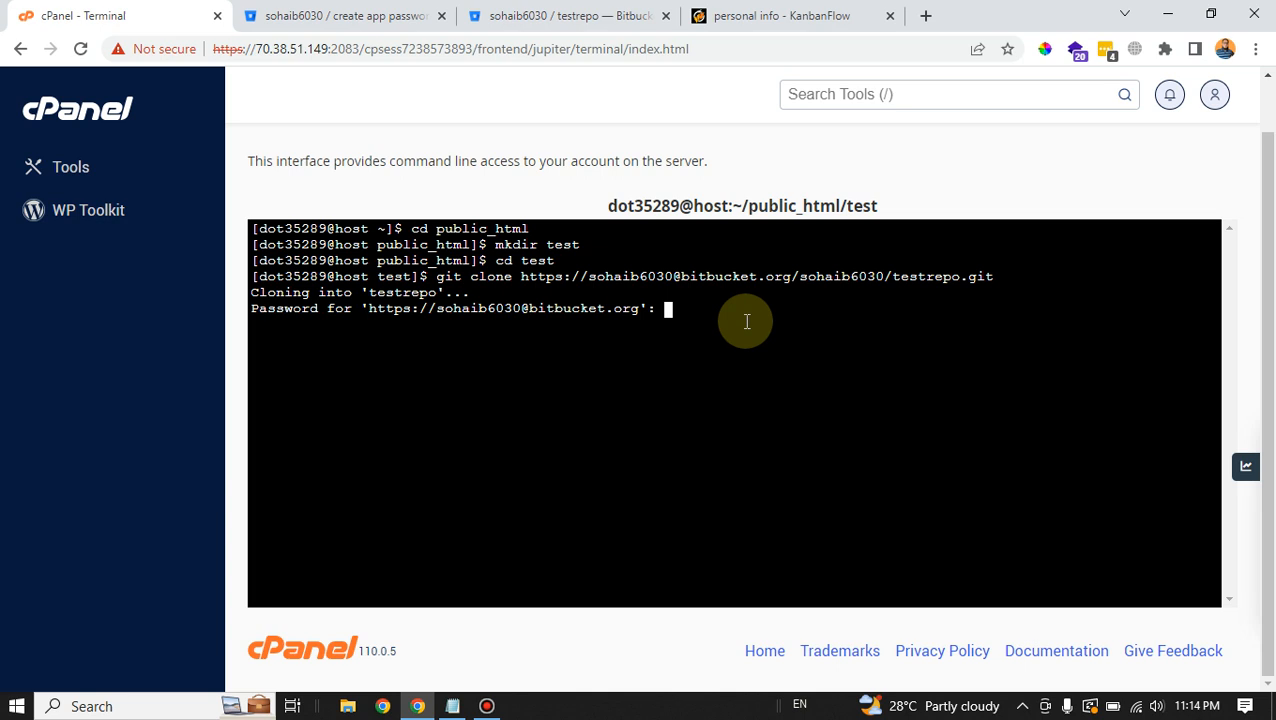
# Paste the app password at the prompt and submit it so testrepo finishes cloning
pyautogui.rightClick(745, 321)
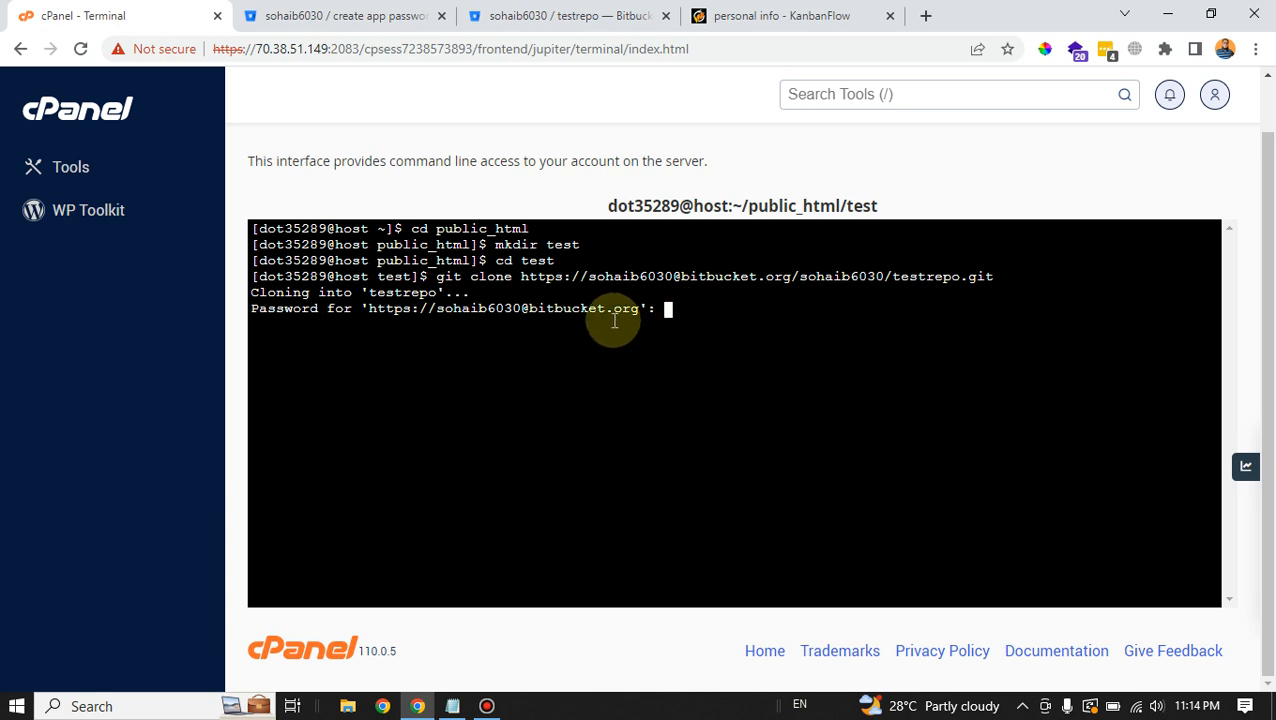
pyautogui.moveTo(705, 320)
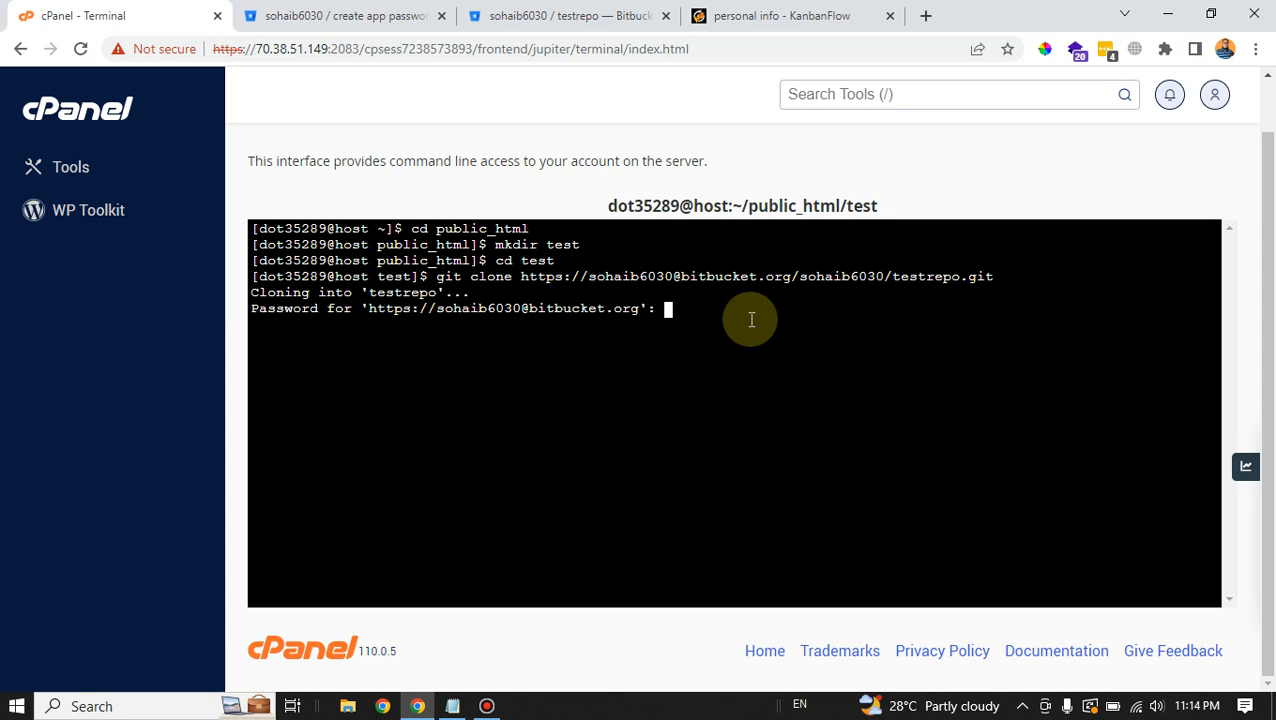
pyautogui.press('Enter')
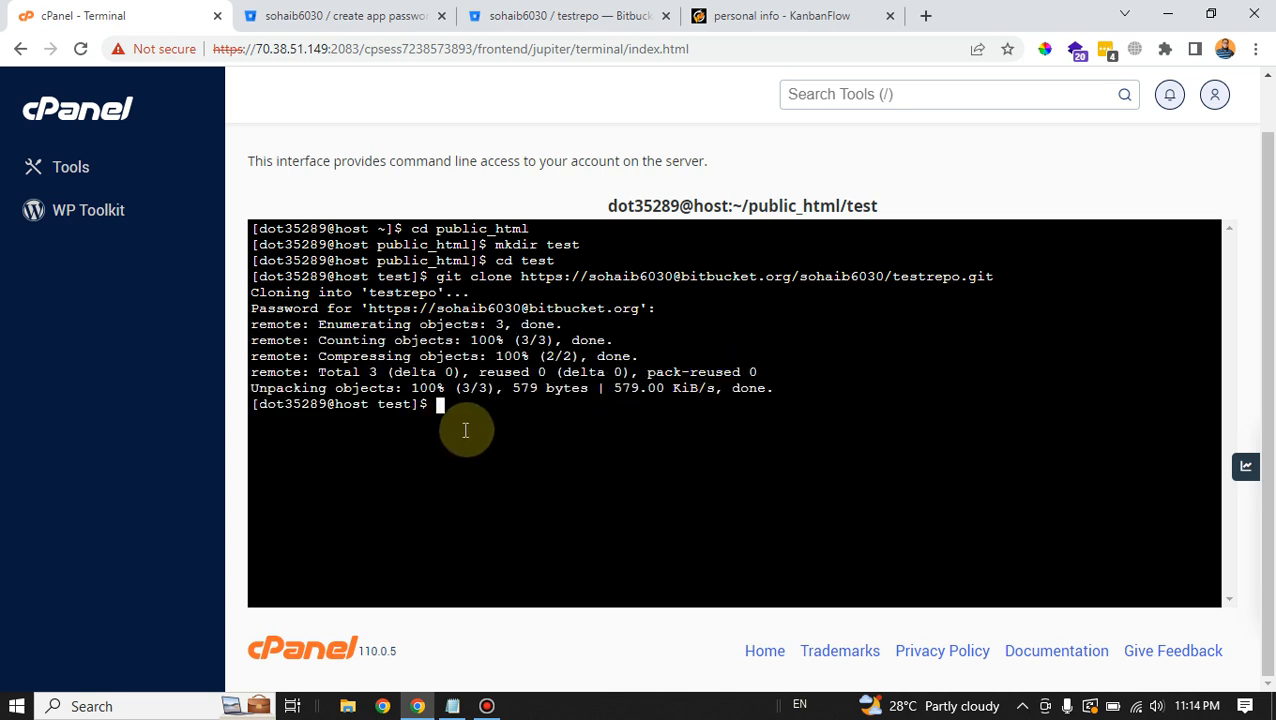
pyautogui.moveTo(479, 441)
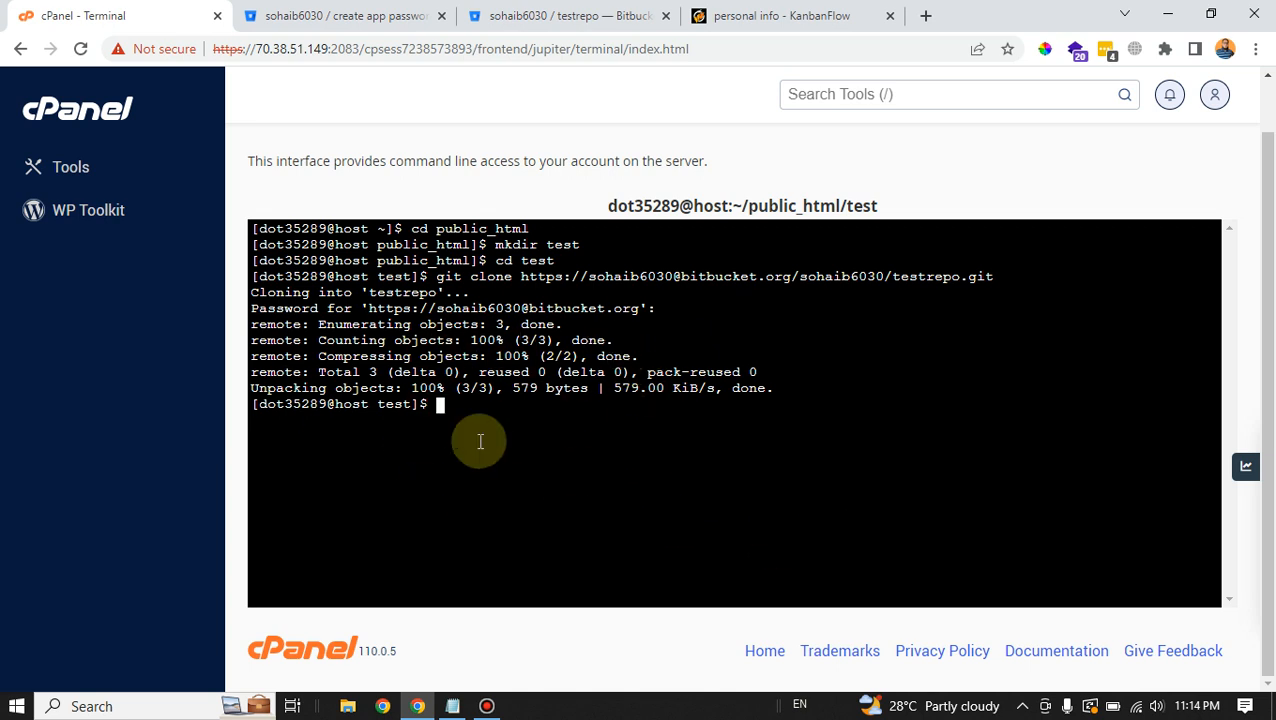
pyautogui.moveTo(511, 437)
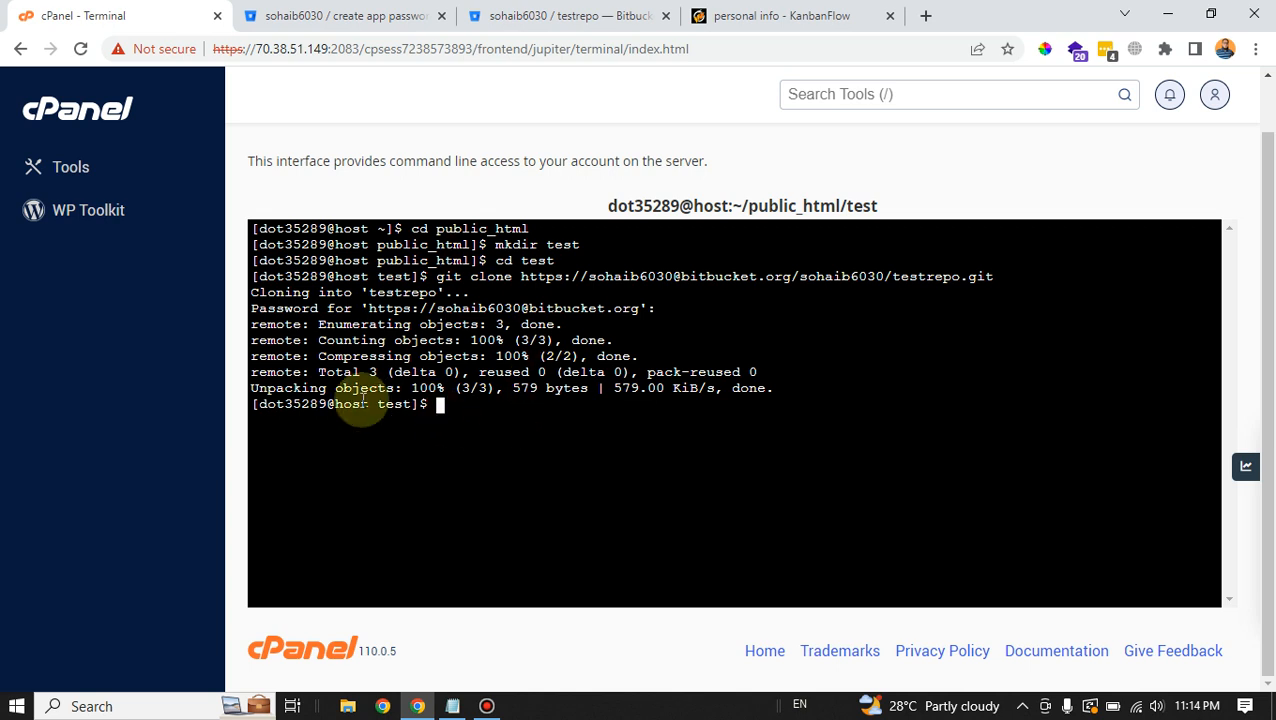
# List the directory and change into the cloned testrepo folder
pyautogui.write('g')
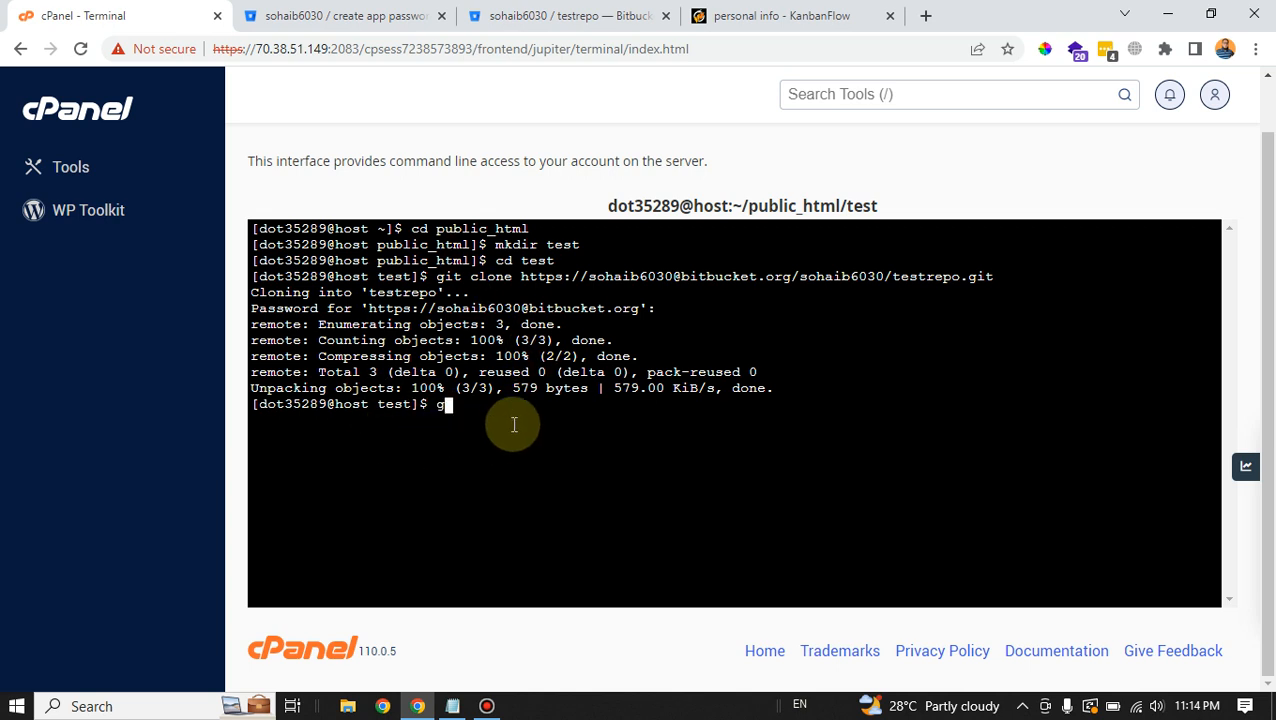
pyautogui.press('Backspace')
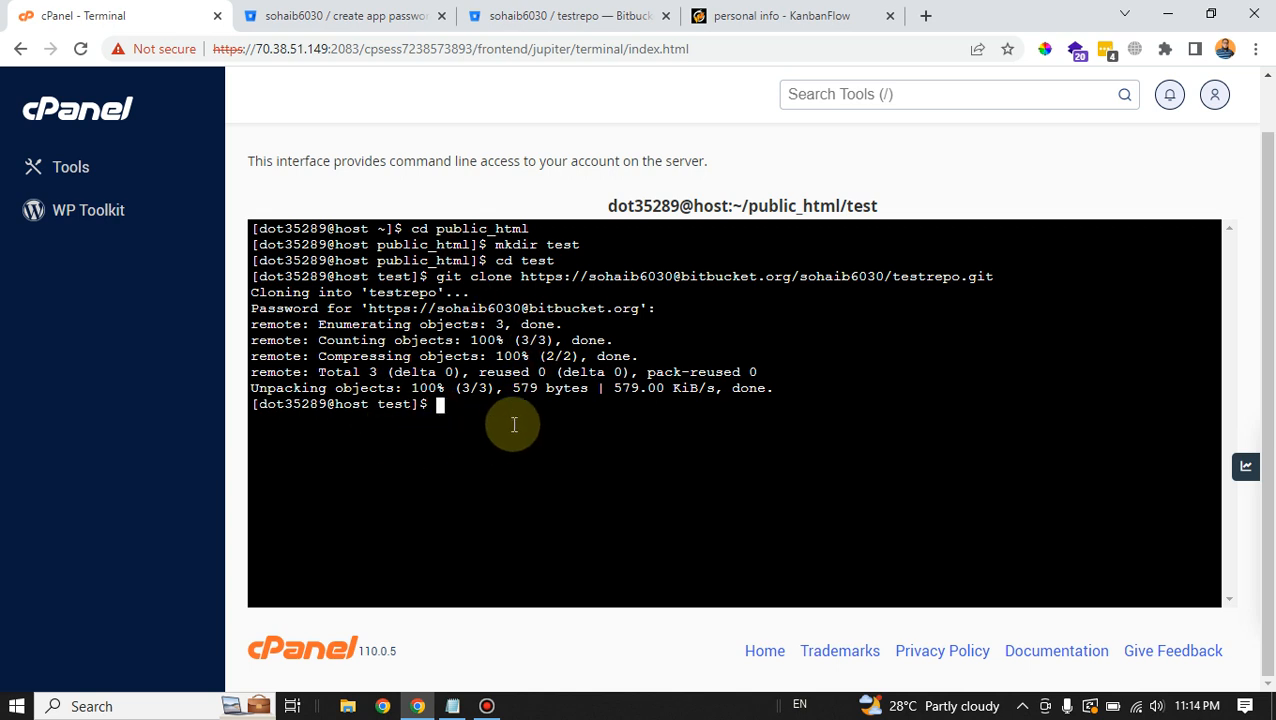
pyautogui.write('ls')
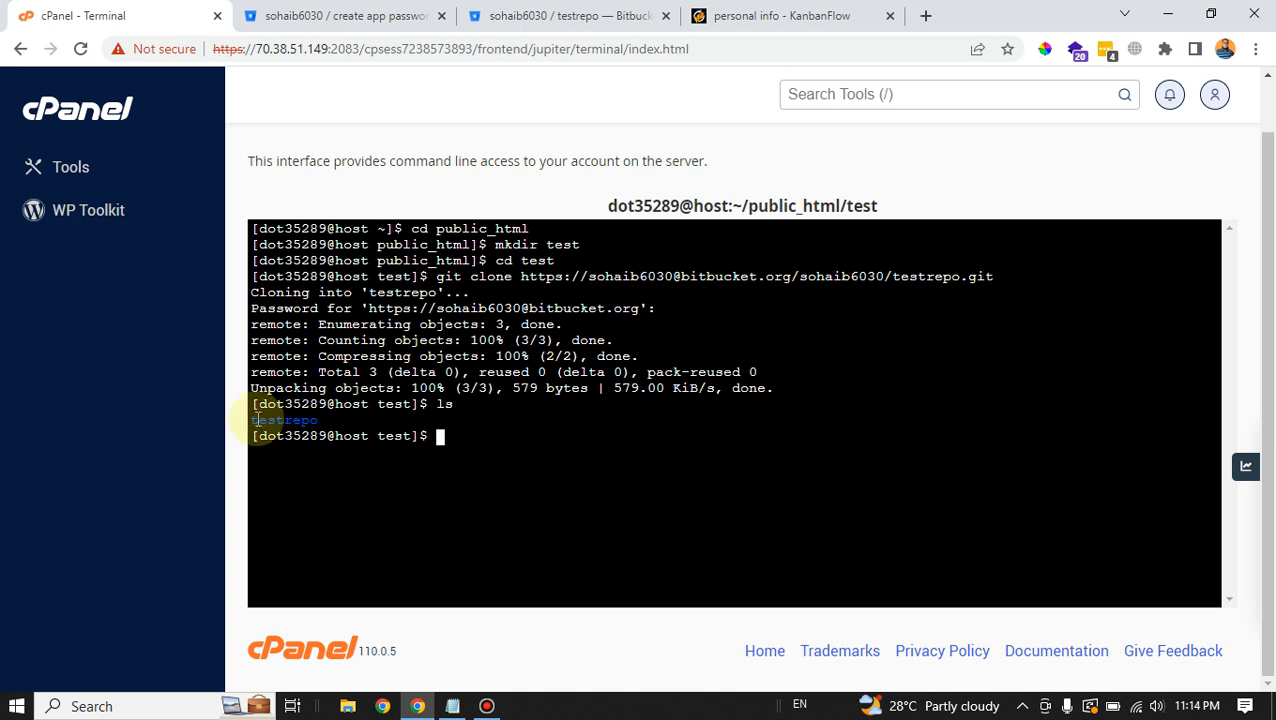
pyautogui.doubleClick(284, 419)
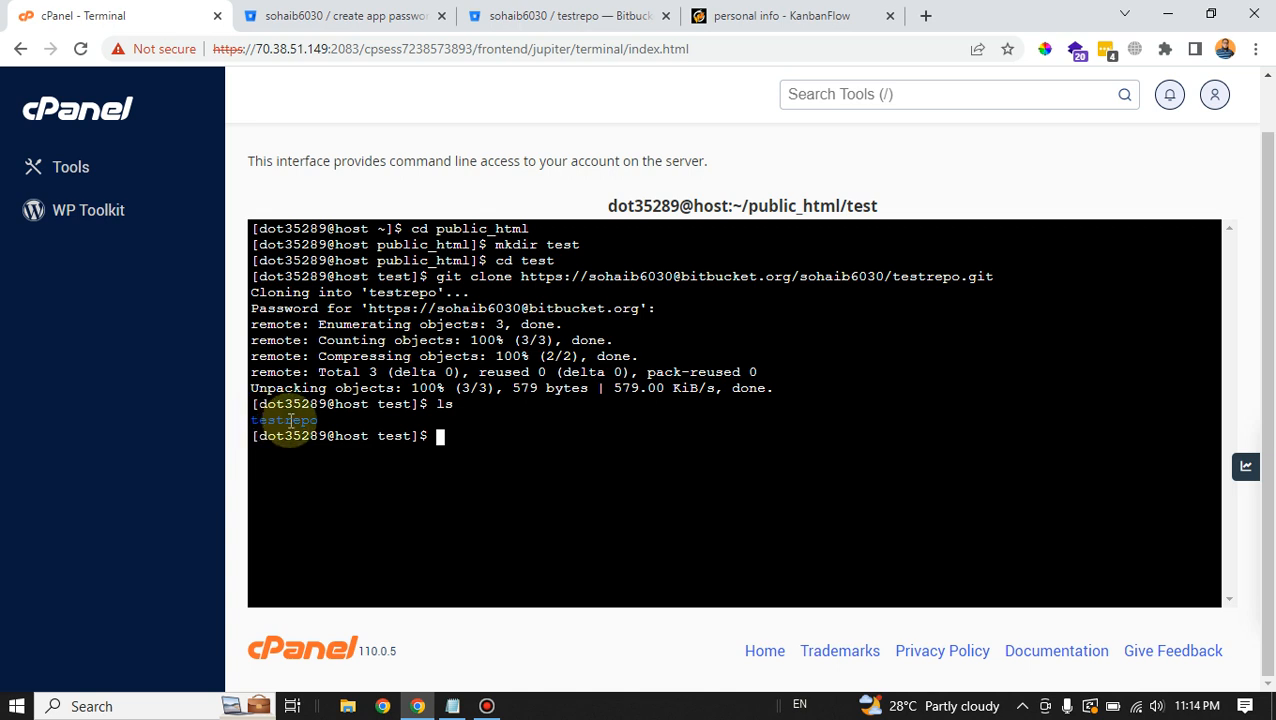
pyautogui.write('cd')
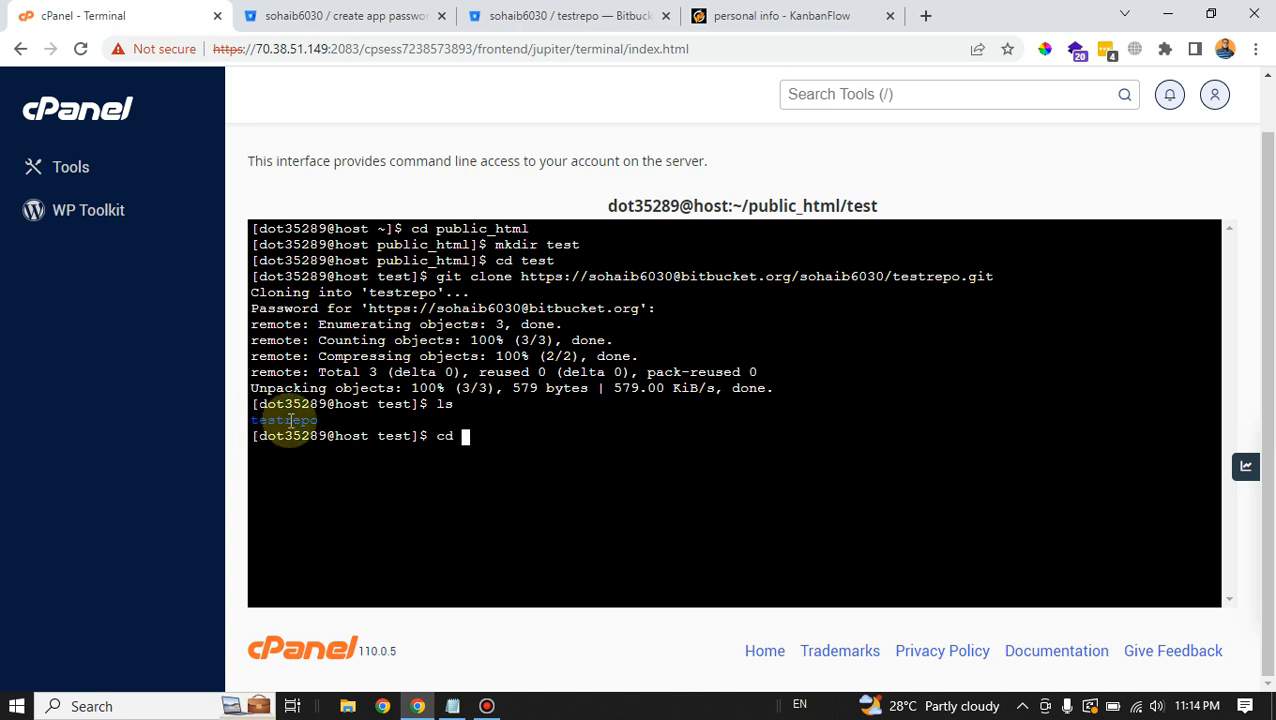
pyautogui.write('testrepo')
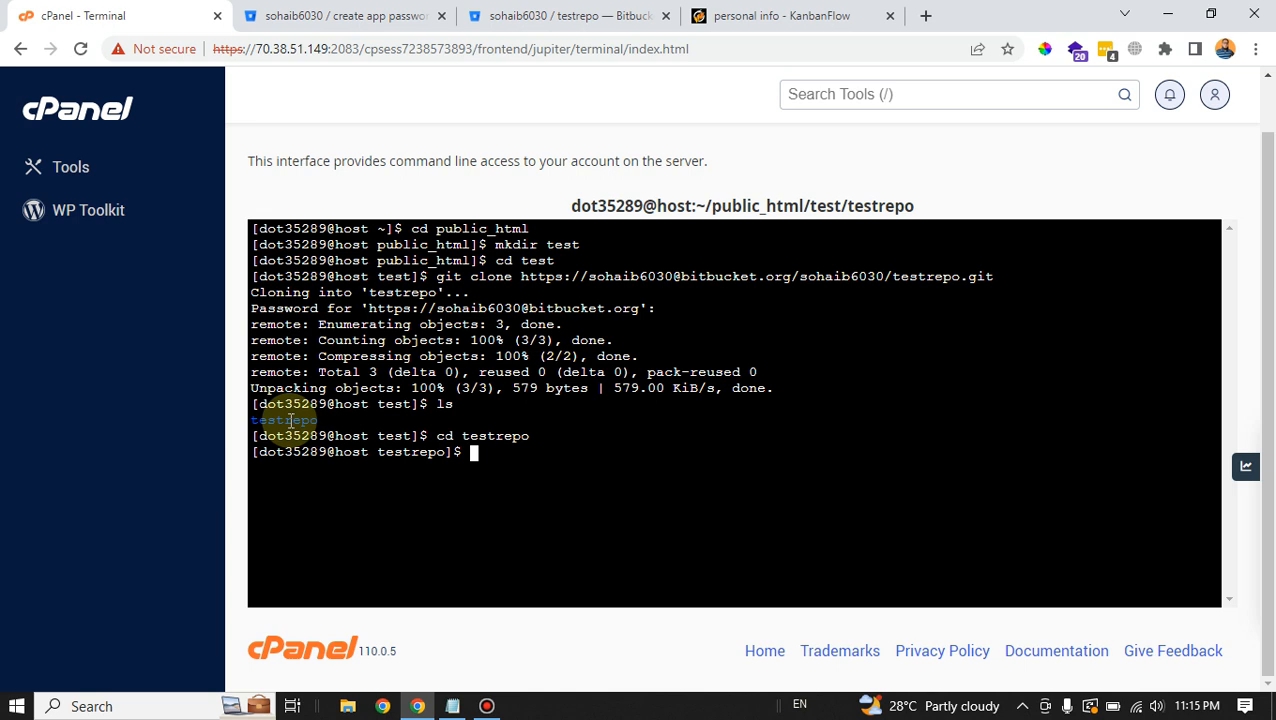
# List testrepo's contents and run git status to confirm a clean master branch
pyautogui.write('ls')
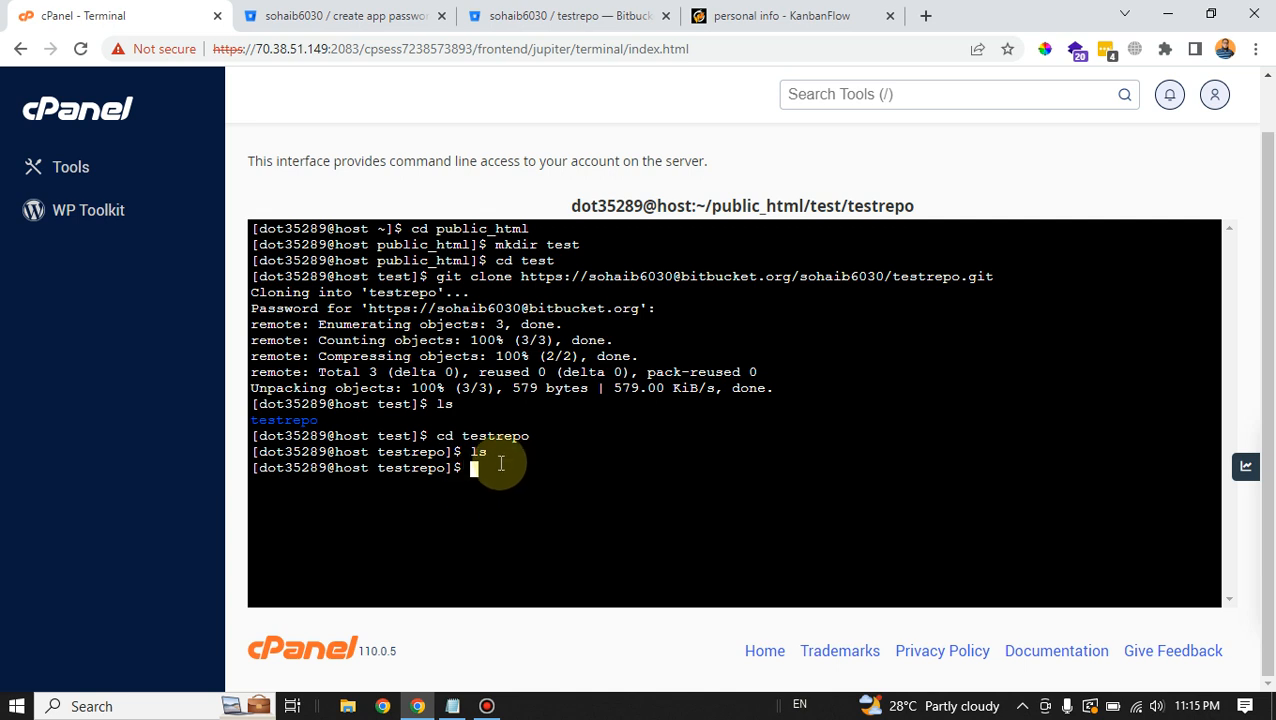
pyautogui.write('git')
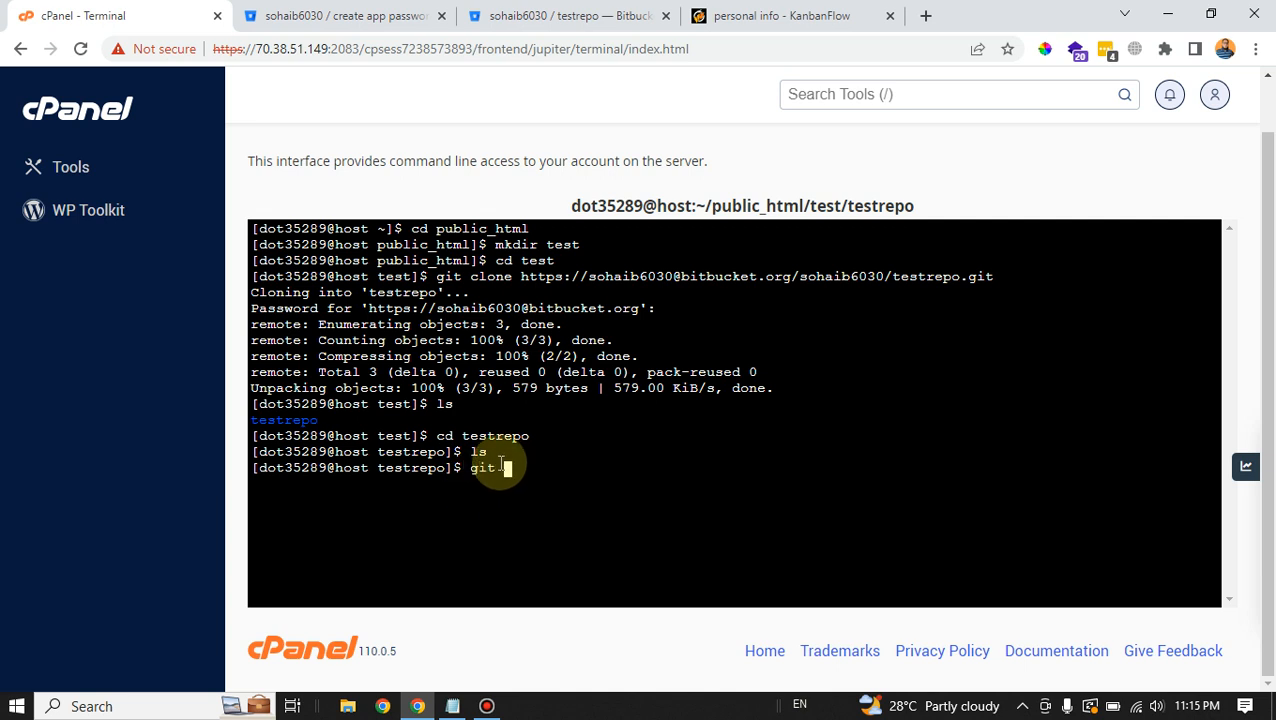
pyautogui.write('status')
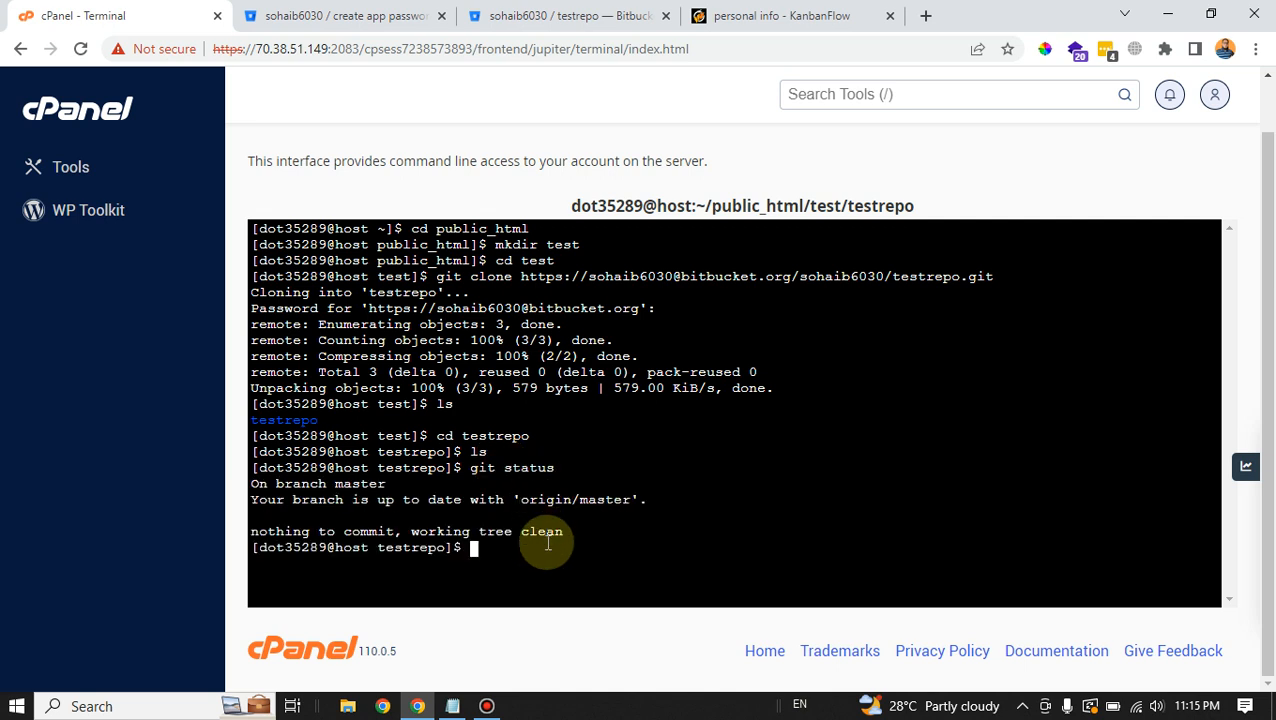
pyautogui.moveTo(463, 499)
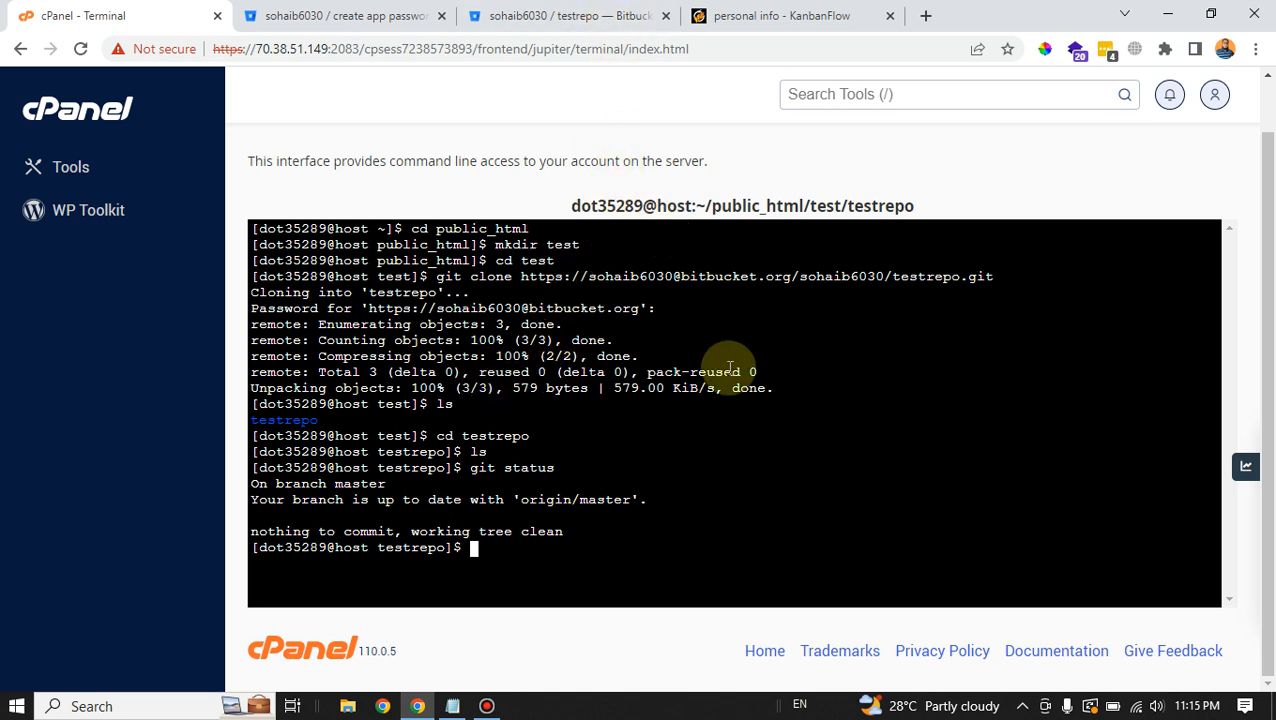
pyautogui.moveTo(709, 354)
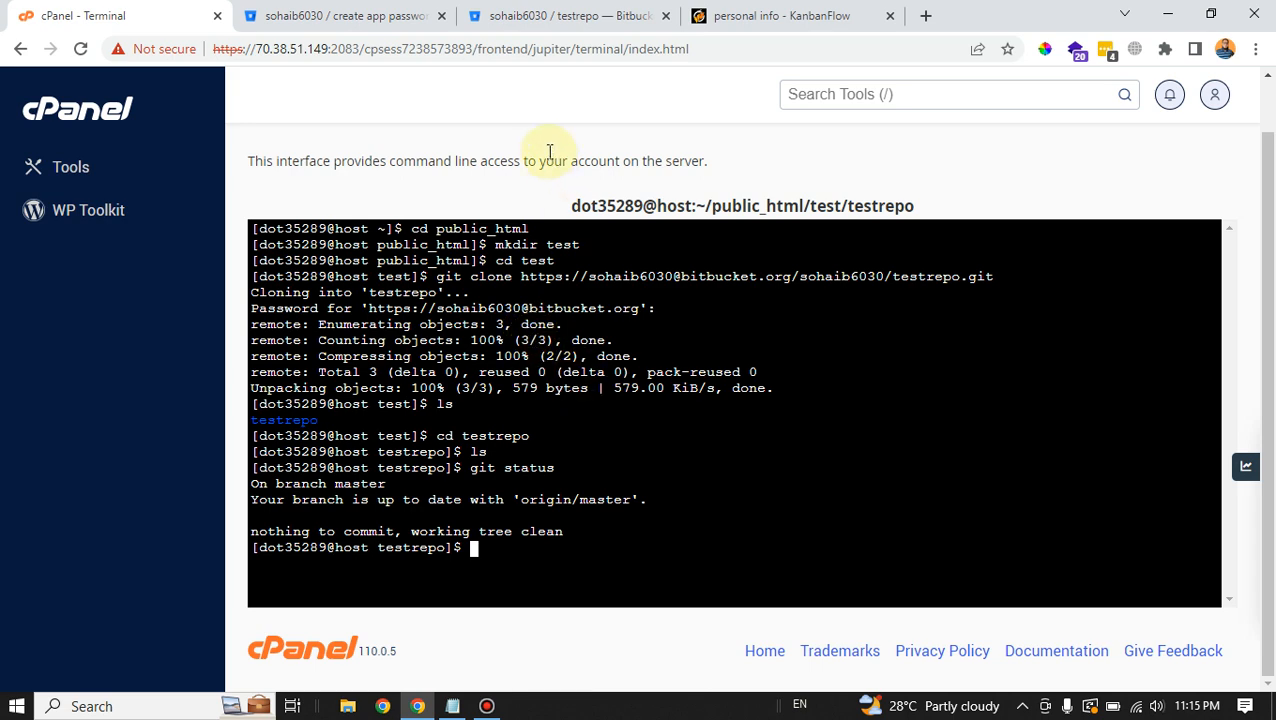
pyautogui.click(565, 15)
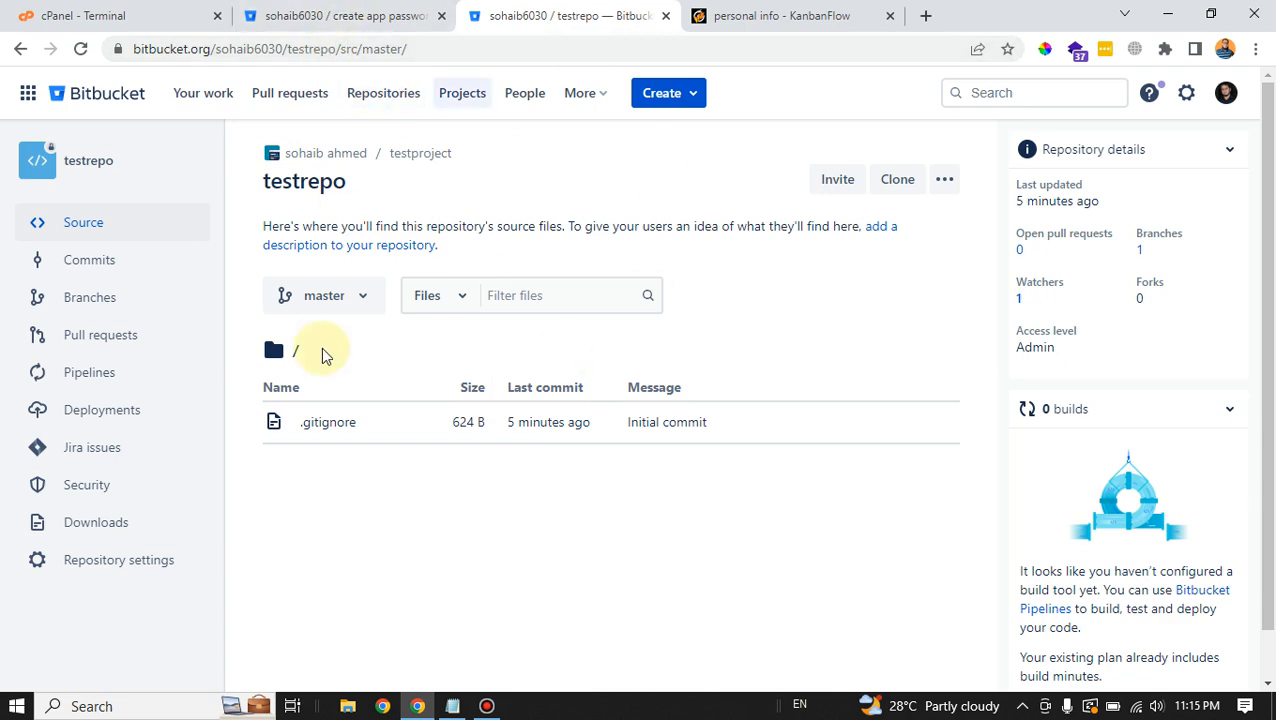
pyautogui.click(115, 15)
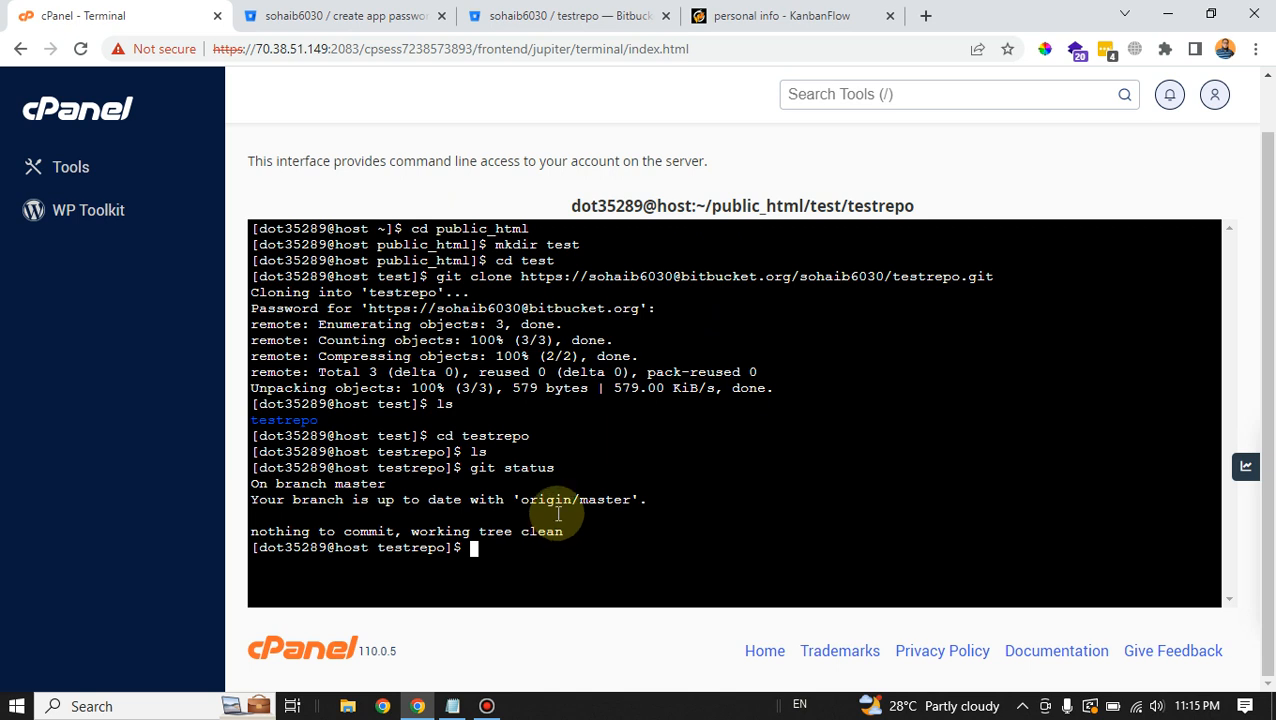
pyautogui.moveTo(562, 461)
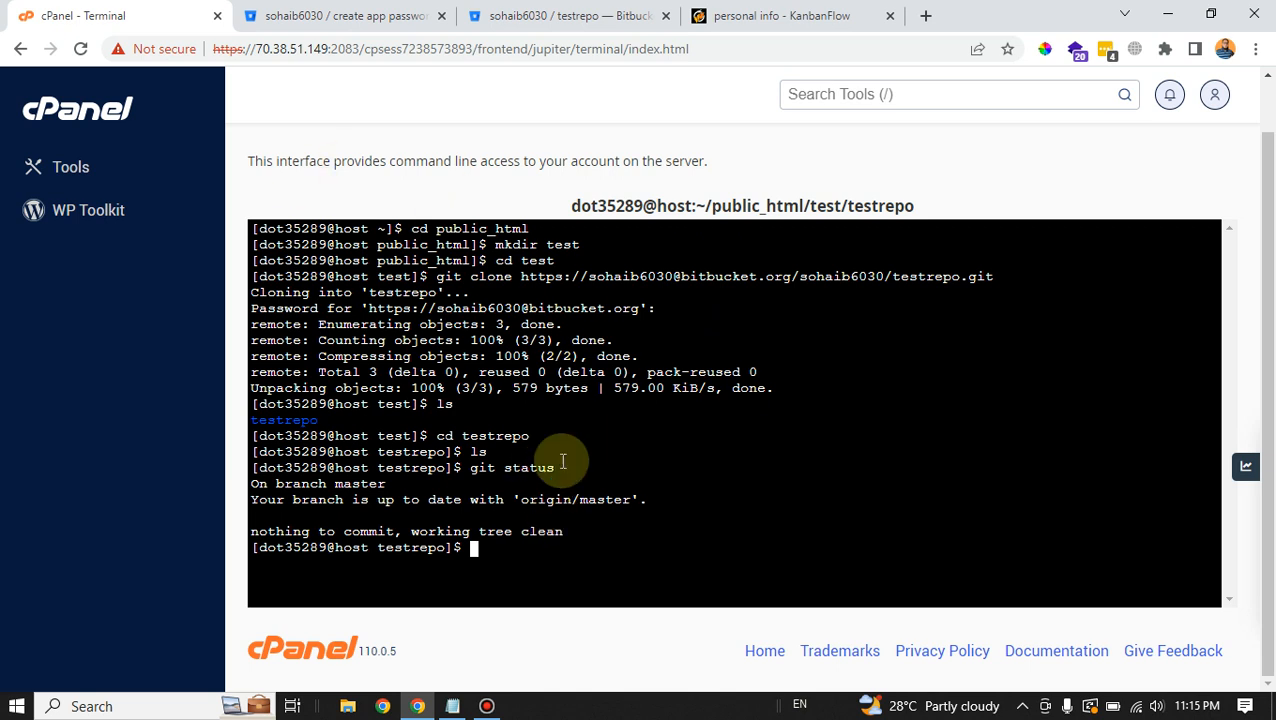
pyautogui.moveTo(612, 537)
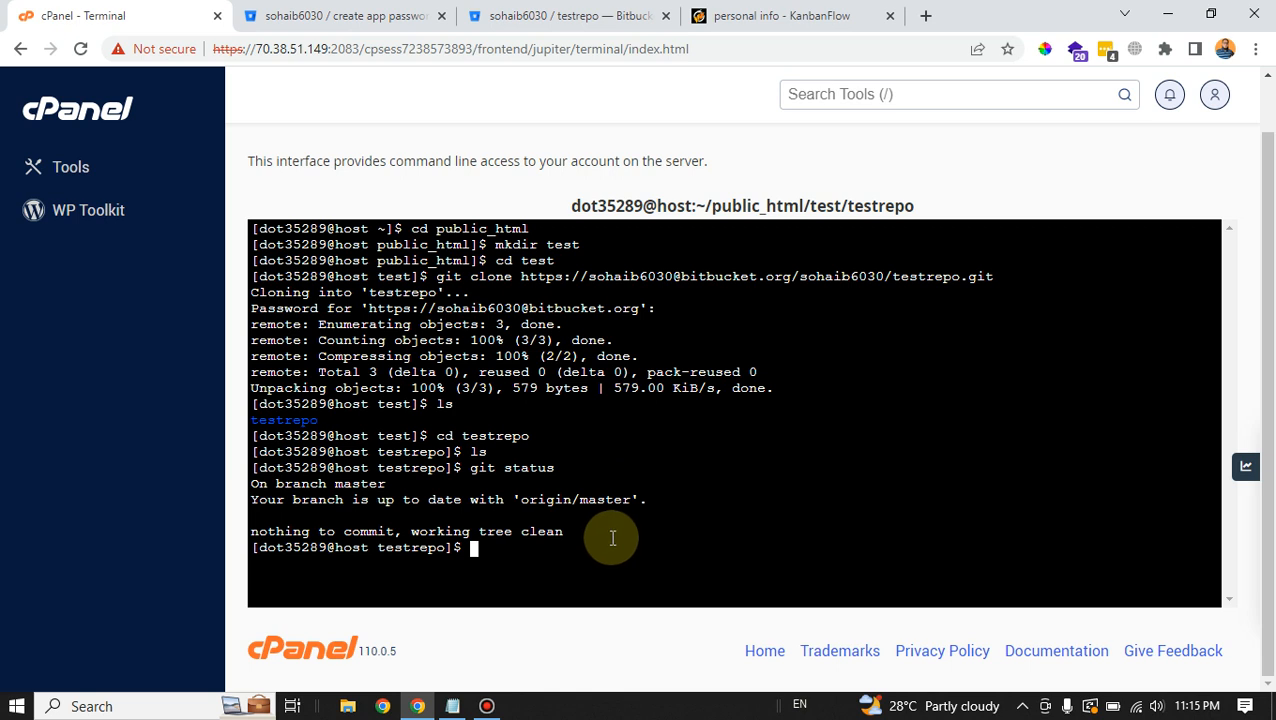
pyautogui.moveTo(607, 538)
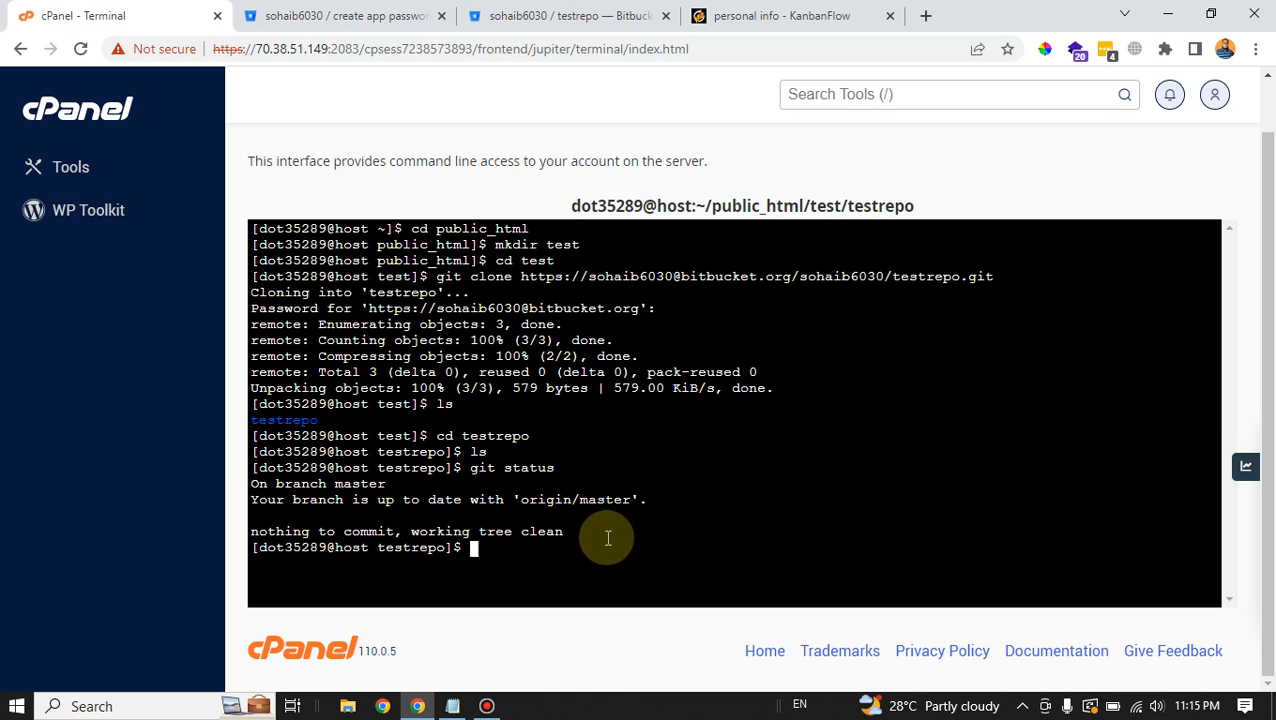
pyautogui.moveTo(602, 539)
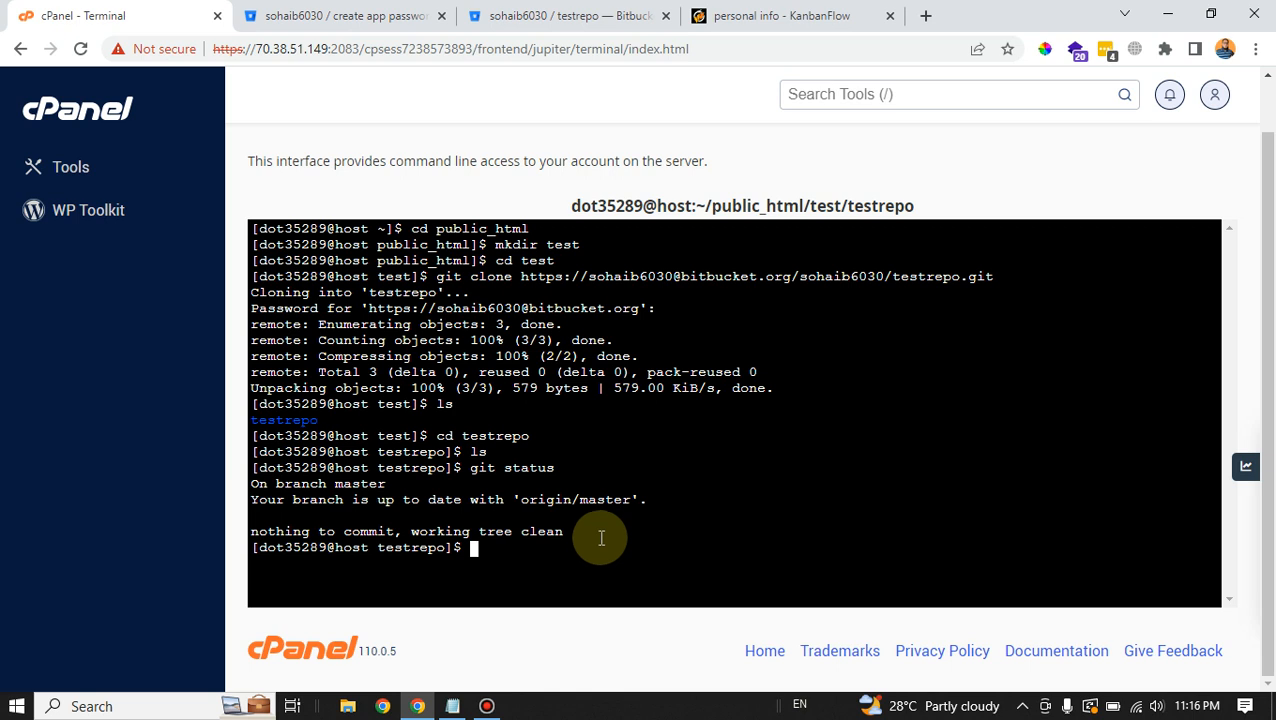
pyautogui.moveTo(714, 398)
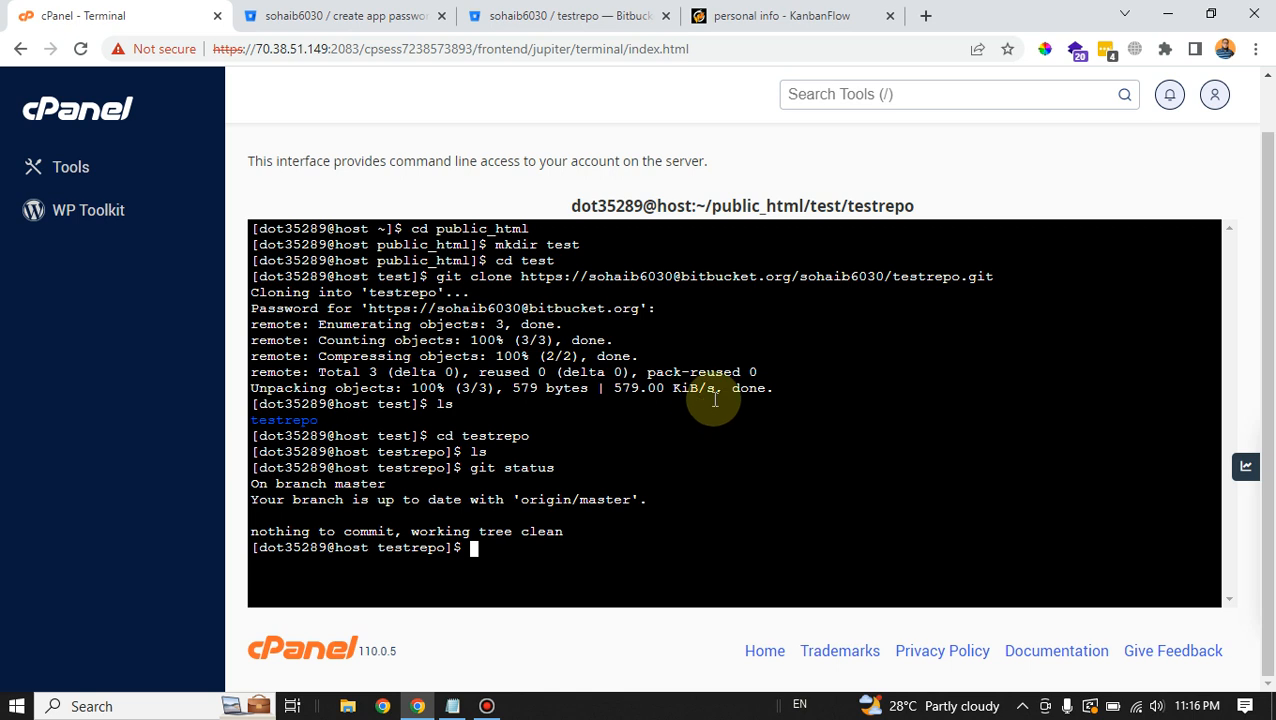
pyautogui.moveTo(685, 393)
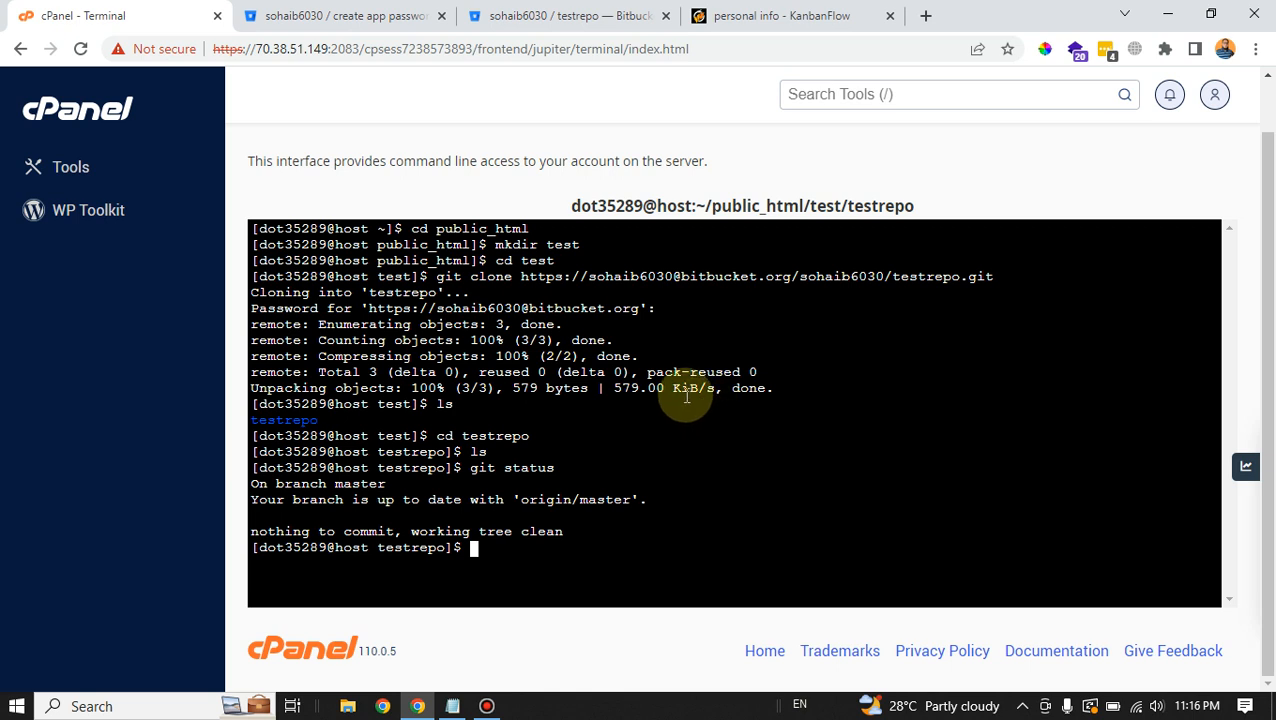
pyautogui.moveTo(685, 394)
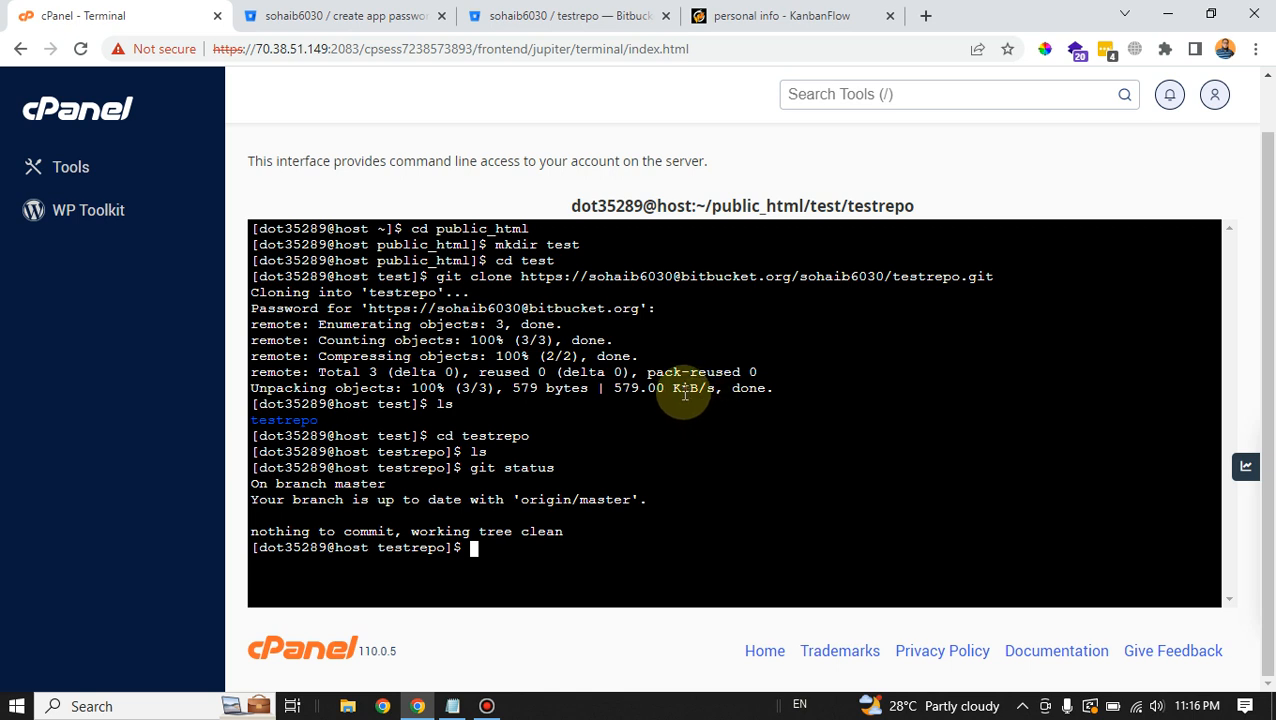